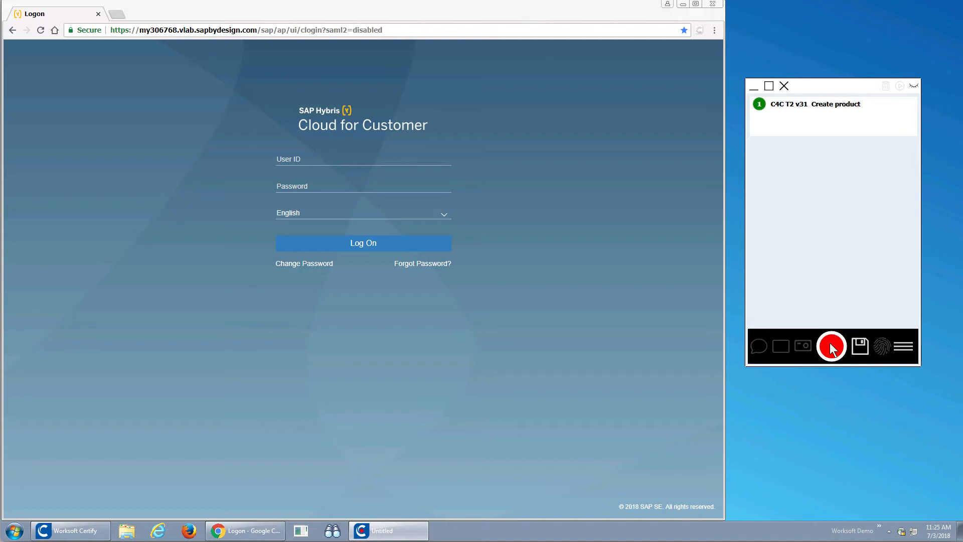
Start recording and log on as user ussalesops to reach the My Accounts list.
left_click(831, 346)
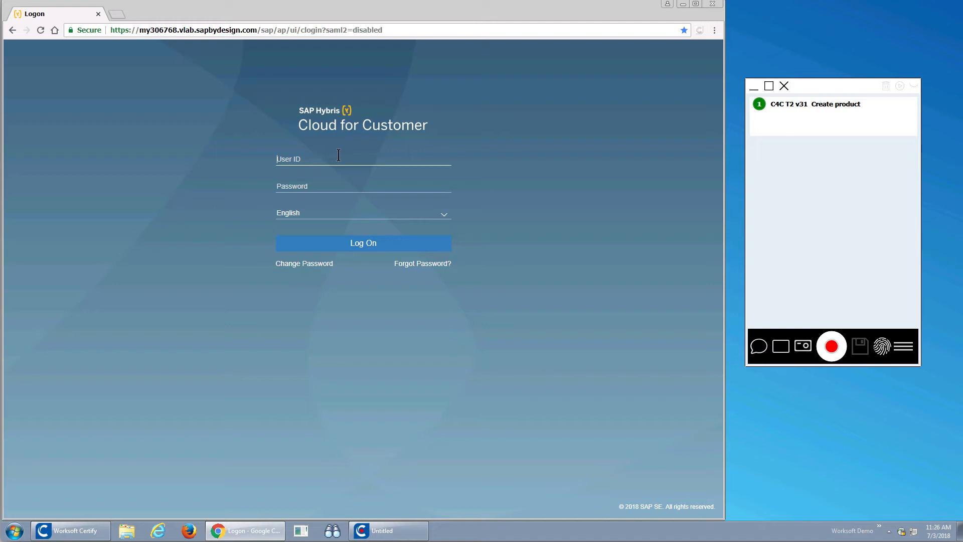
type("ussa")
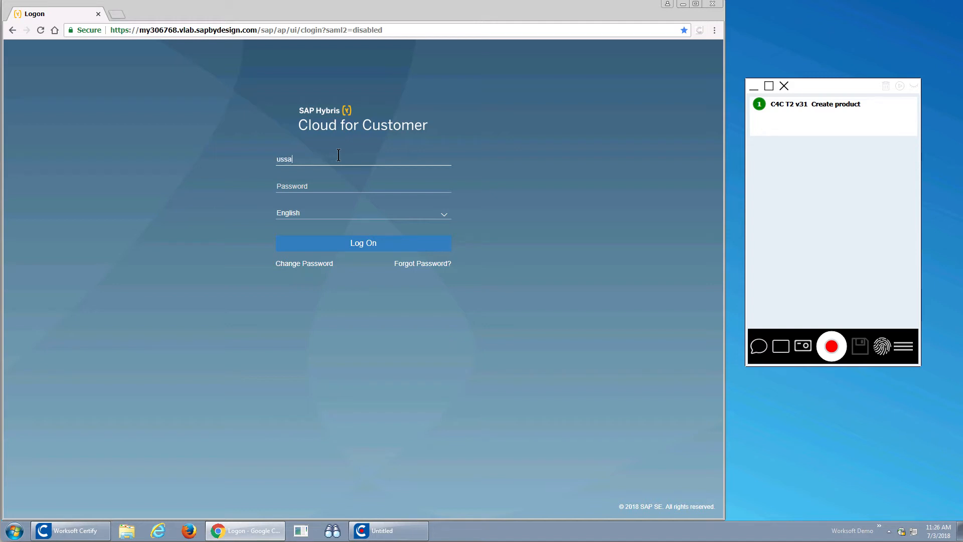
type("lesops")
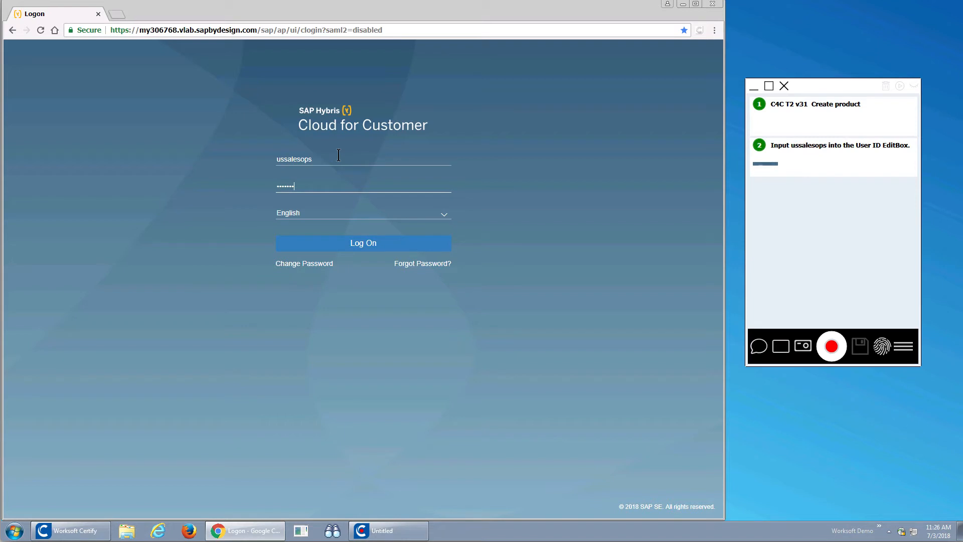
left_click(362, 243)
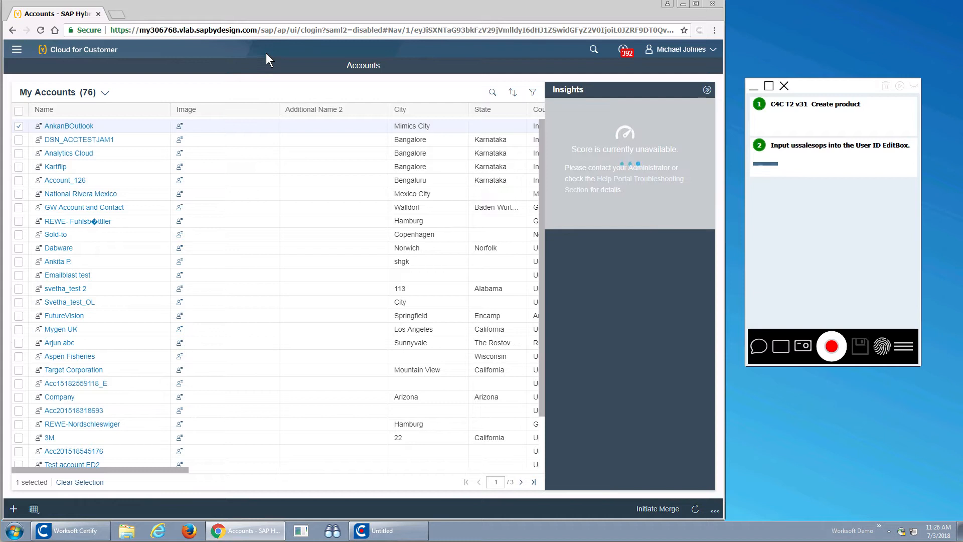
Dismiss the incoming call notice and expand Installed Base in the navigation menu.
left_click(622, 50)
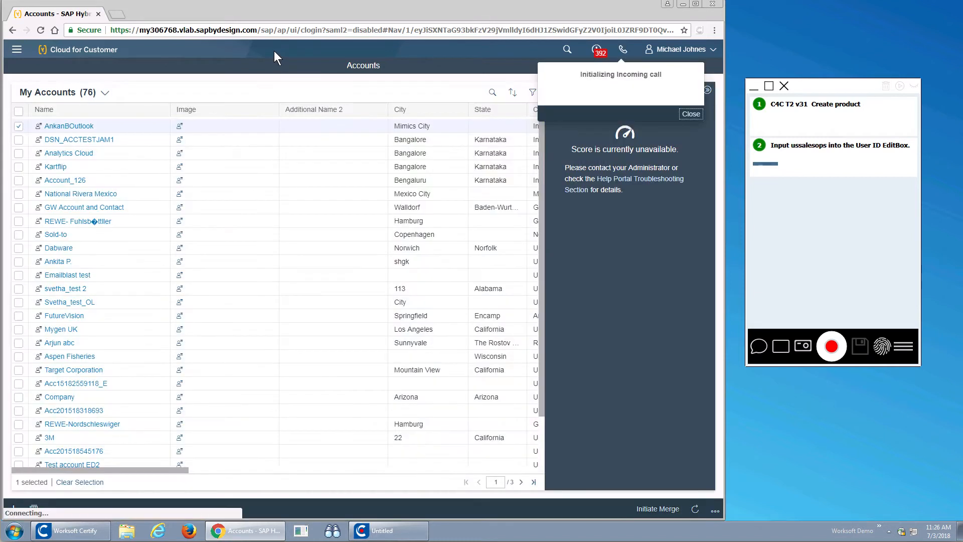
left_click(690, 114)
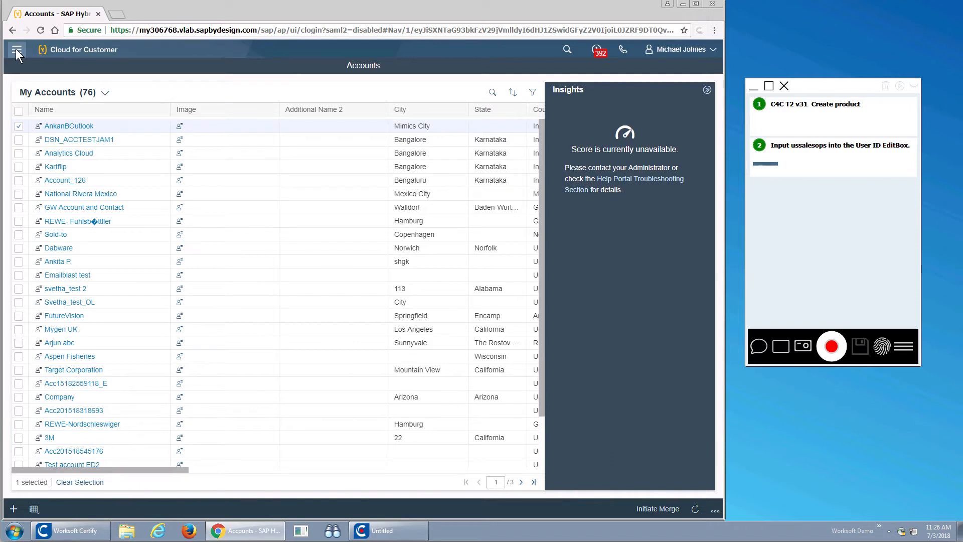
left_click(17, 49)
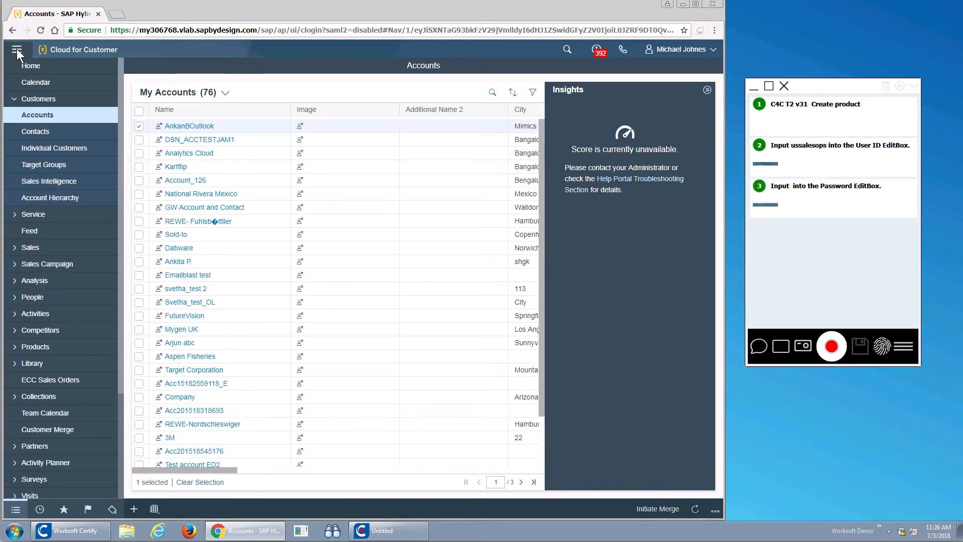
mouse_move(118, 265)
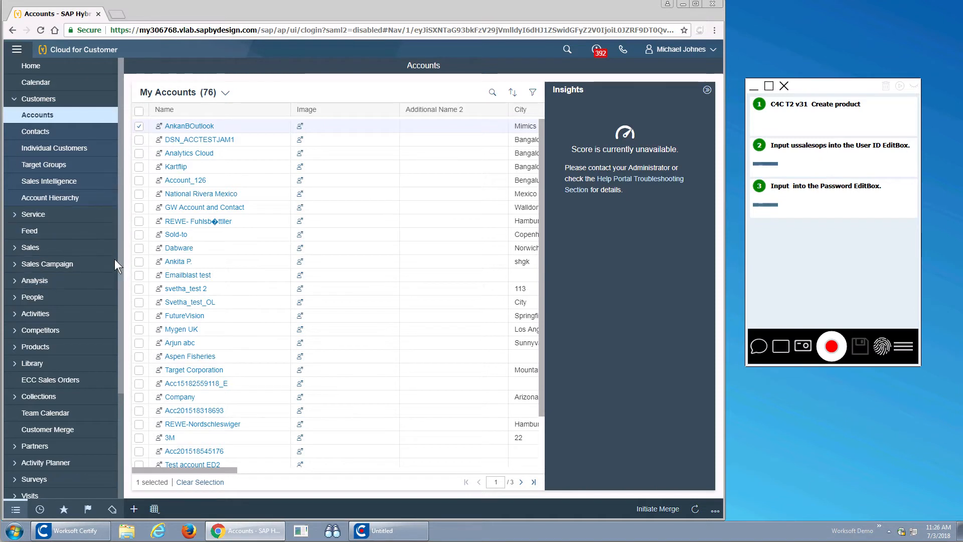
scroll("down", 3)
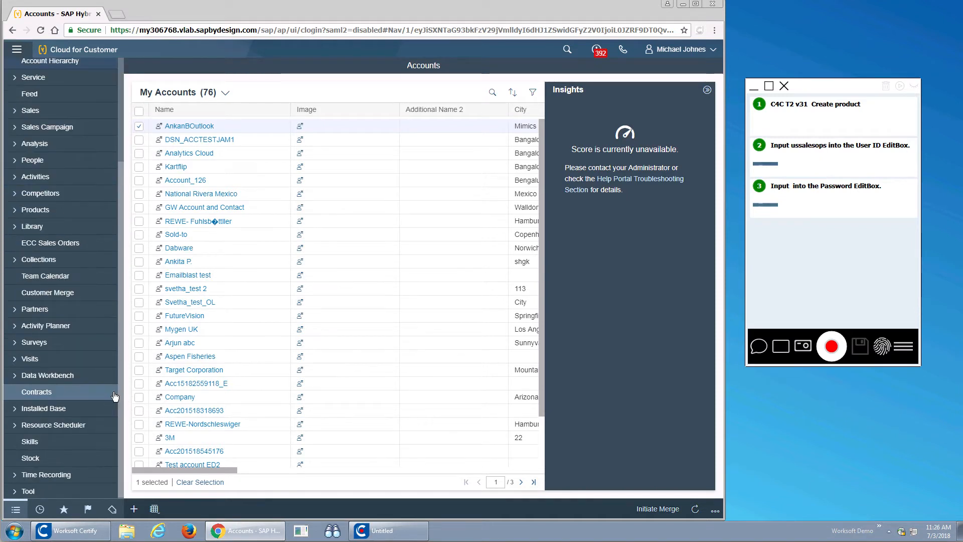
mouse_move(121, 465)
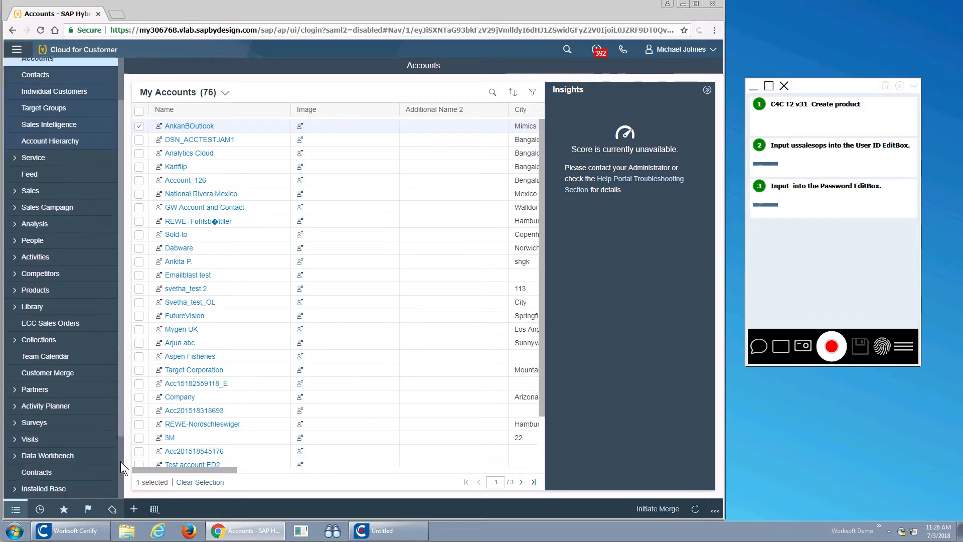
scroll("down", 3)
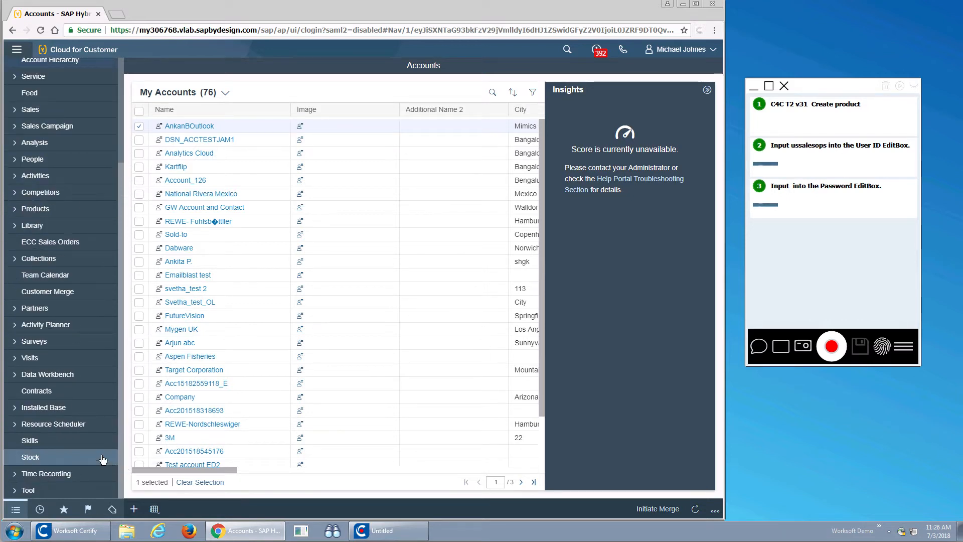
left_click(43, 407)
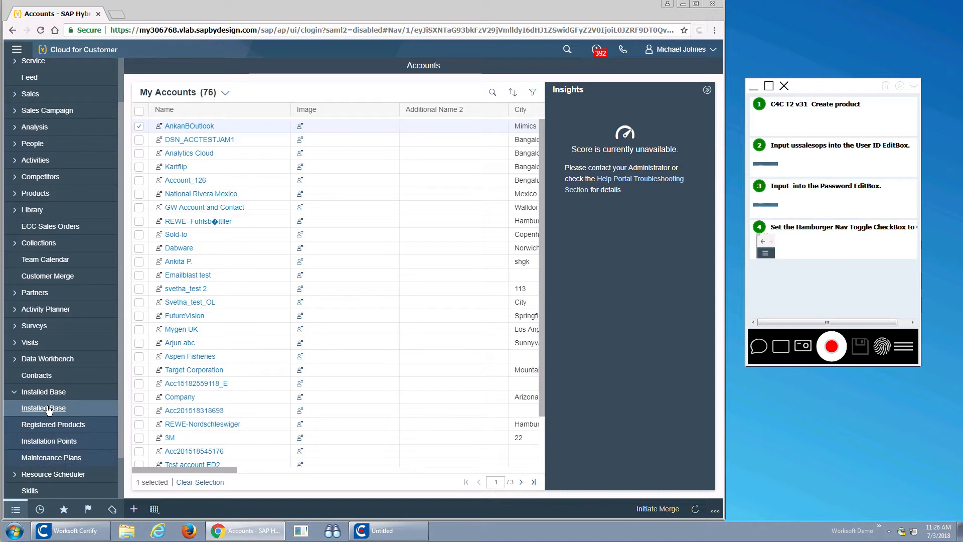
Open the list of 80 active installed bases, hide navigation, and start a new one.
left_click(44, 408)
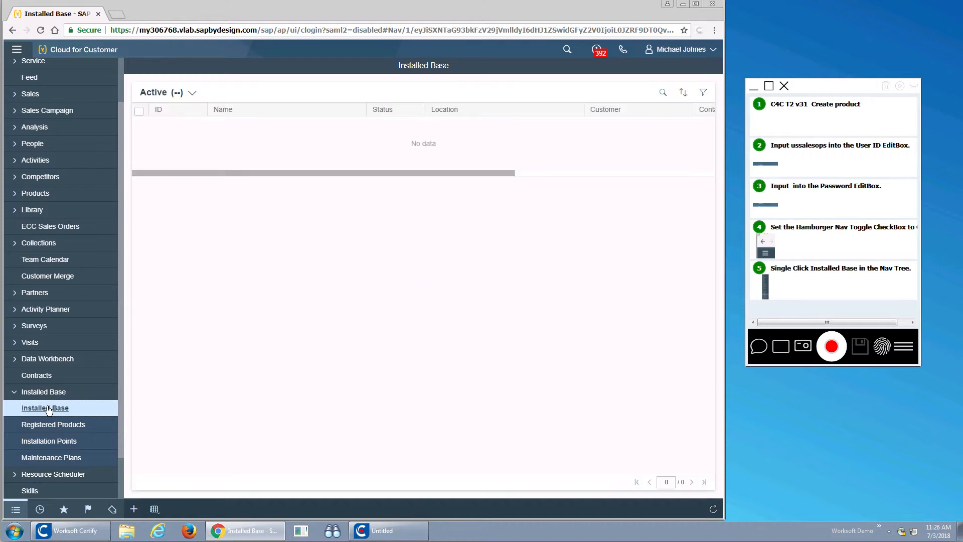
left_click(45, 408)
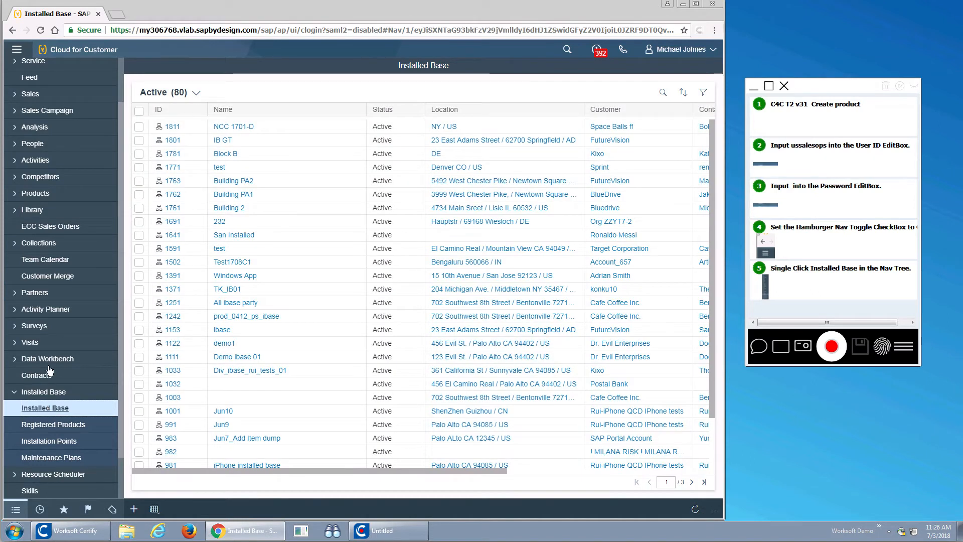
left_click(17, 49)
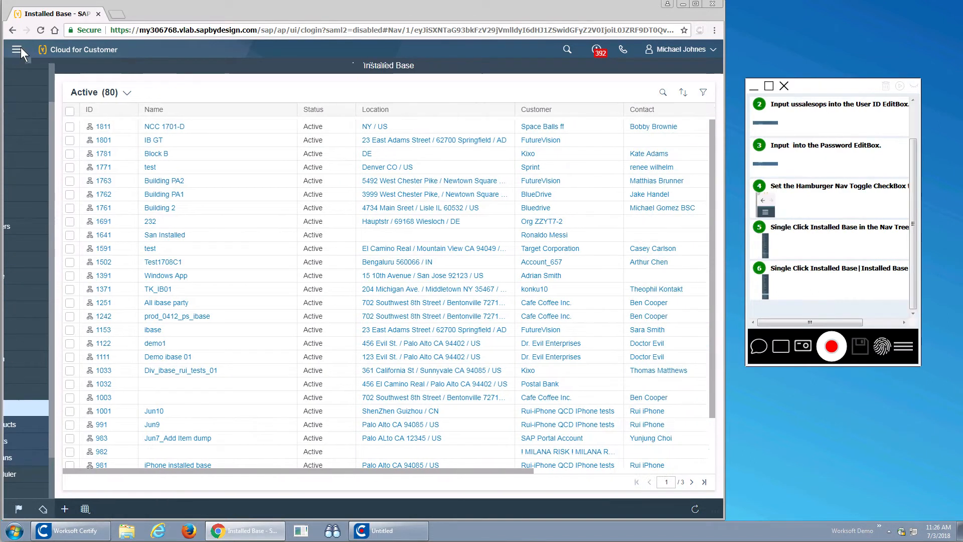
left_click(17, 49)
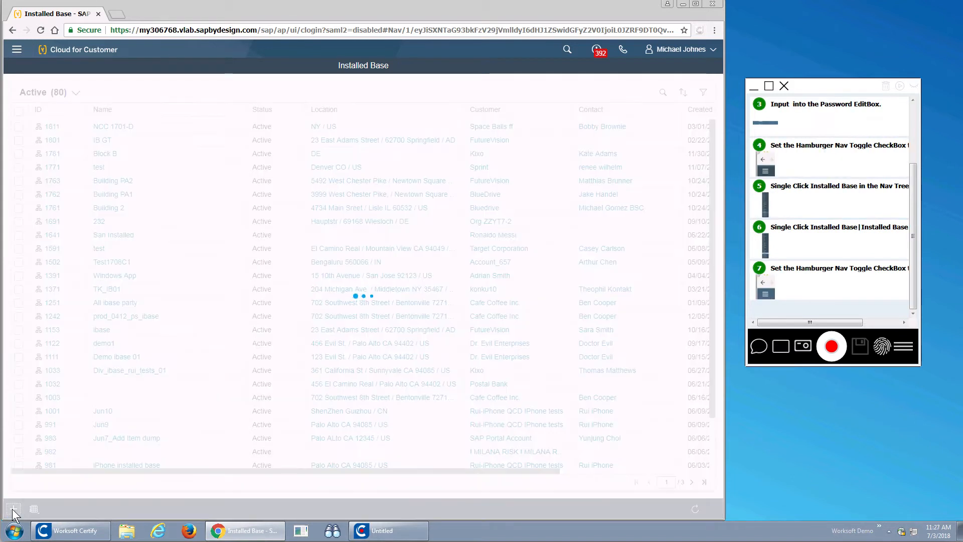
Enter name Wdemo1 and customer ID 1553261 for the new installed base.
left_click(12, 508)
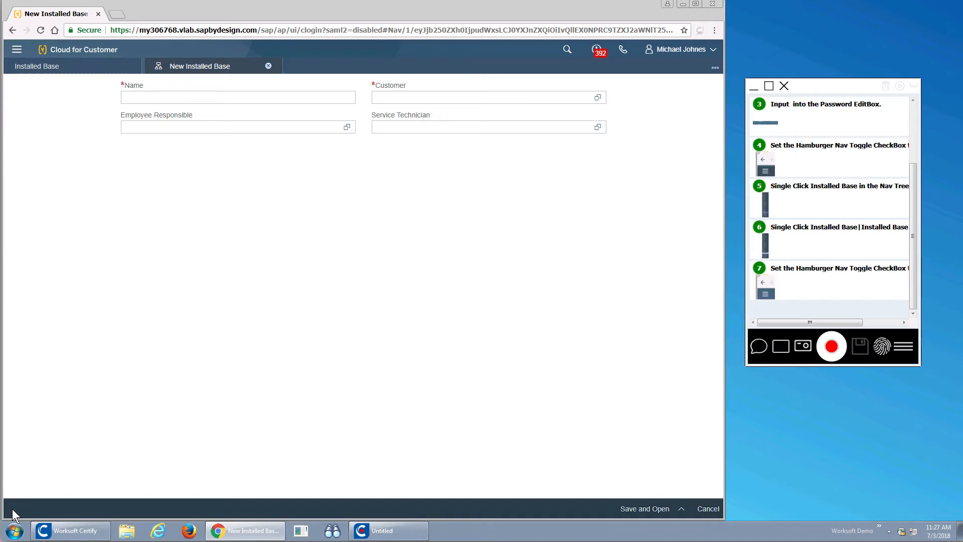
left_click(237, 98)
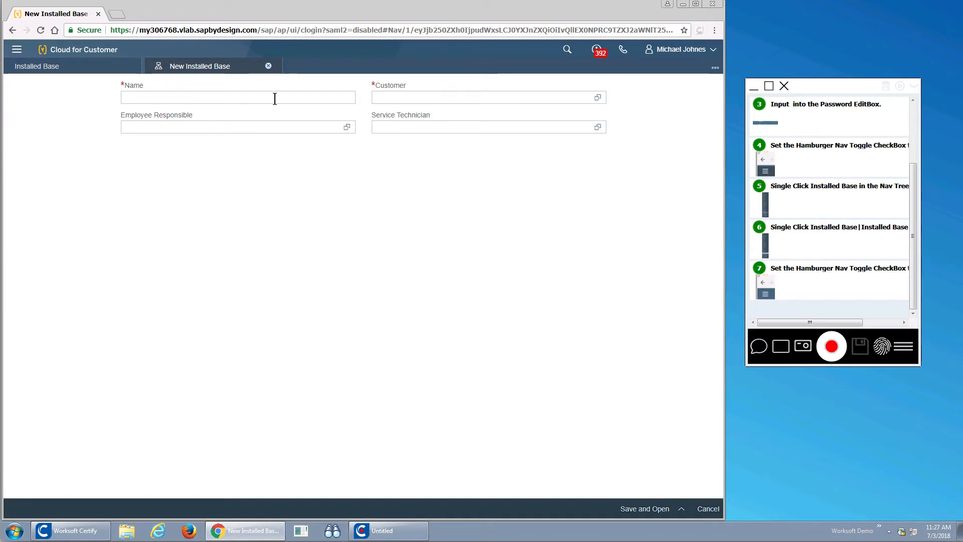
type("Wdemo")
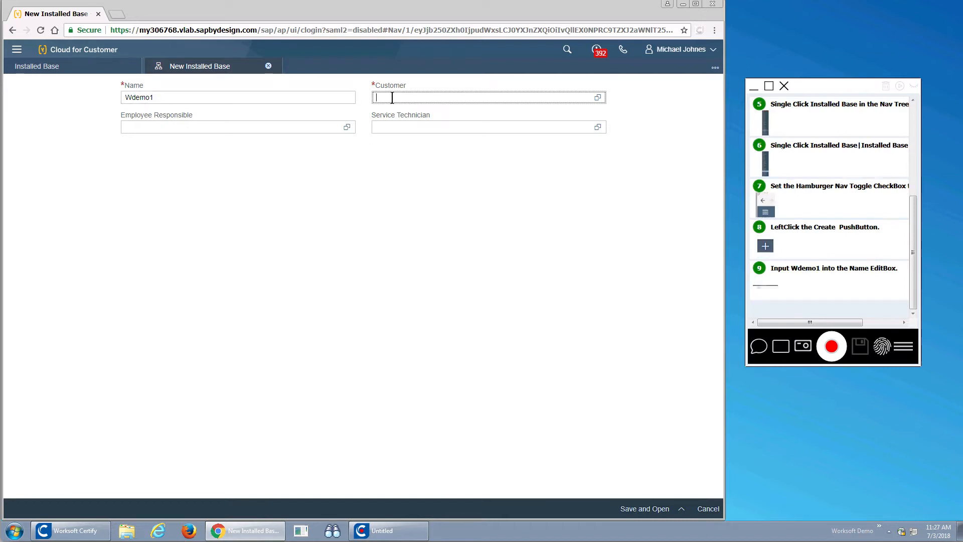
type("1")
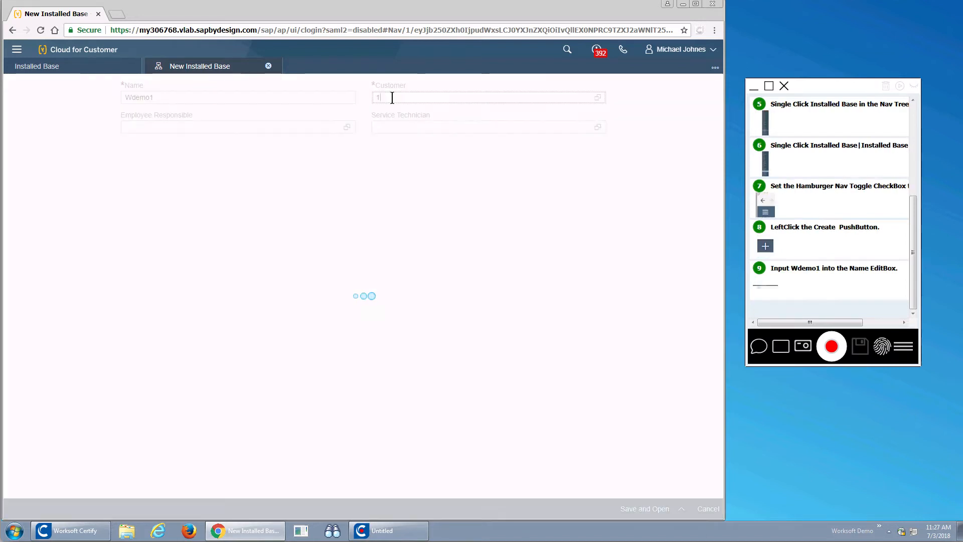
type("5")
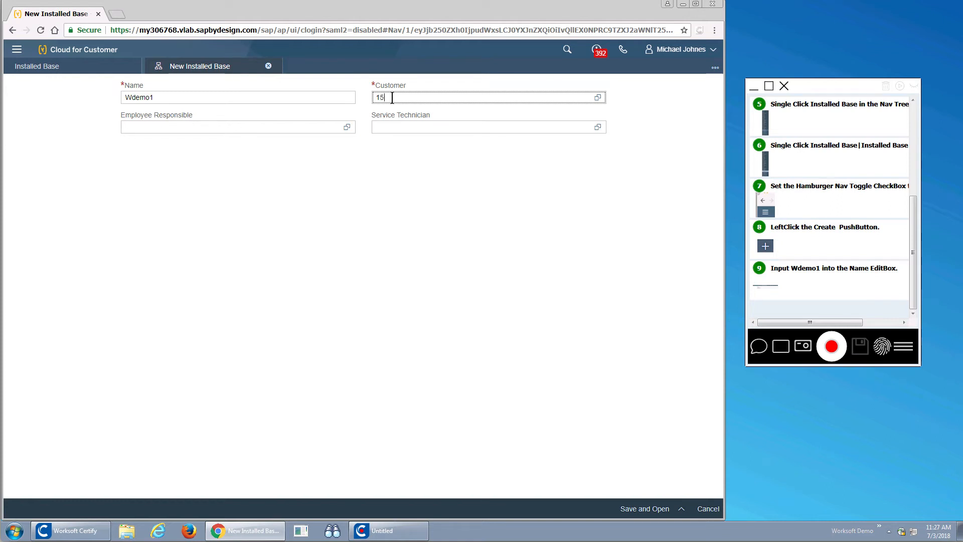
type("532")
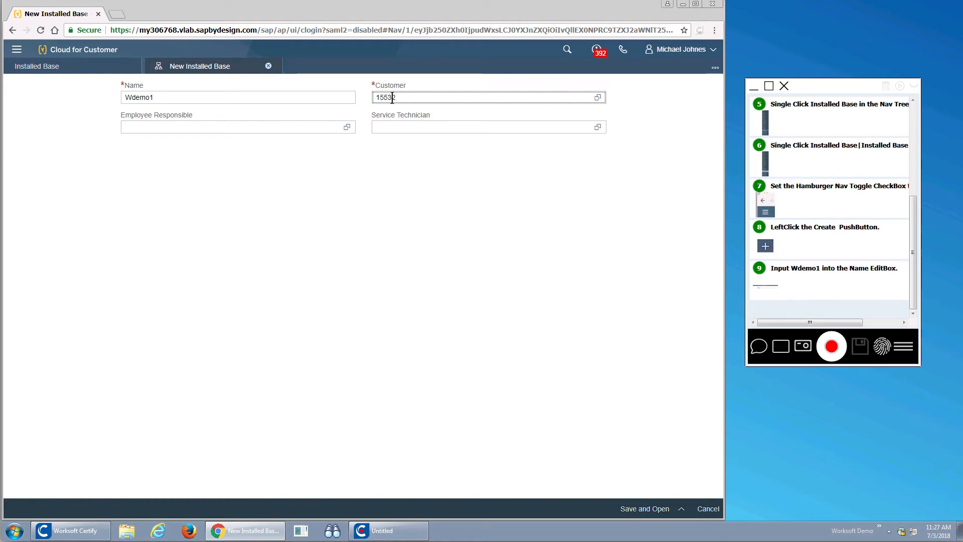
type("61")
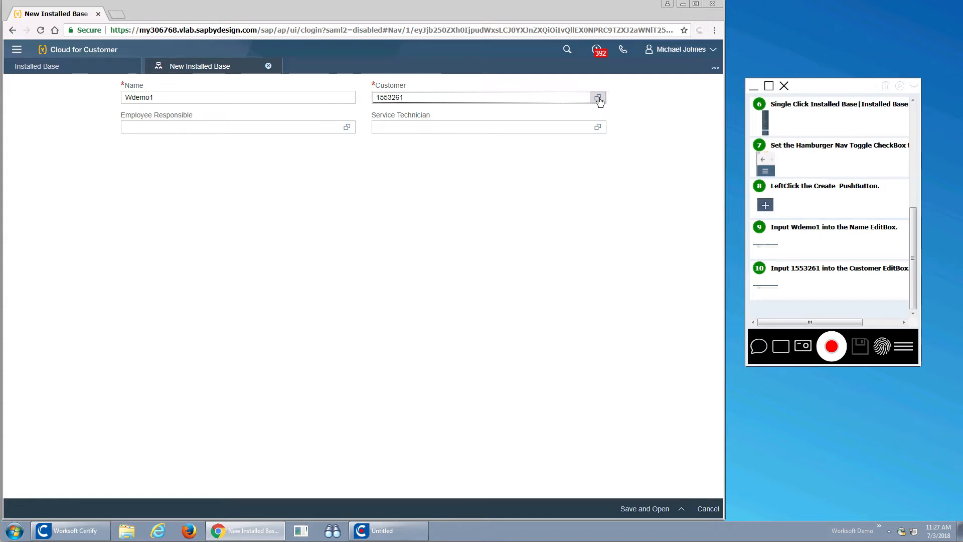
Pick GW Account and Contact as customer from the lookup and show save options.
left_click(597, 98)
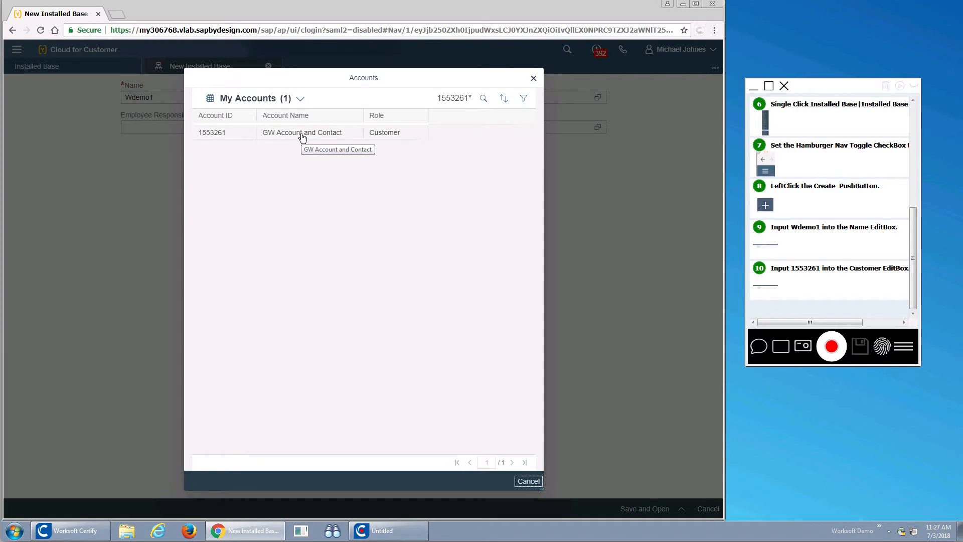
left_click(302, 132)
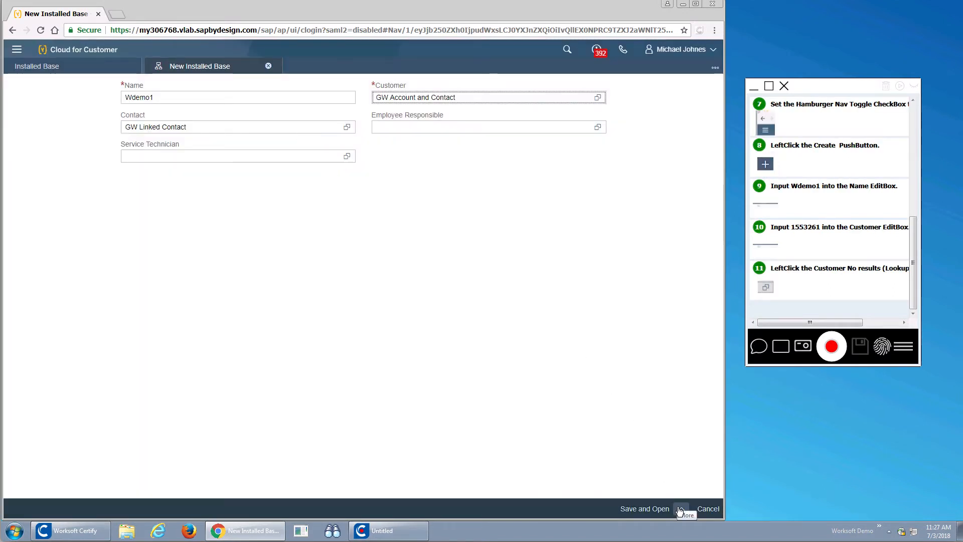
left_click(644, 509)
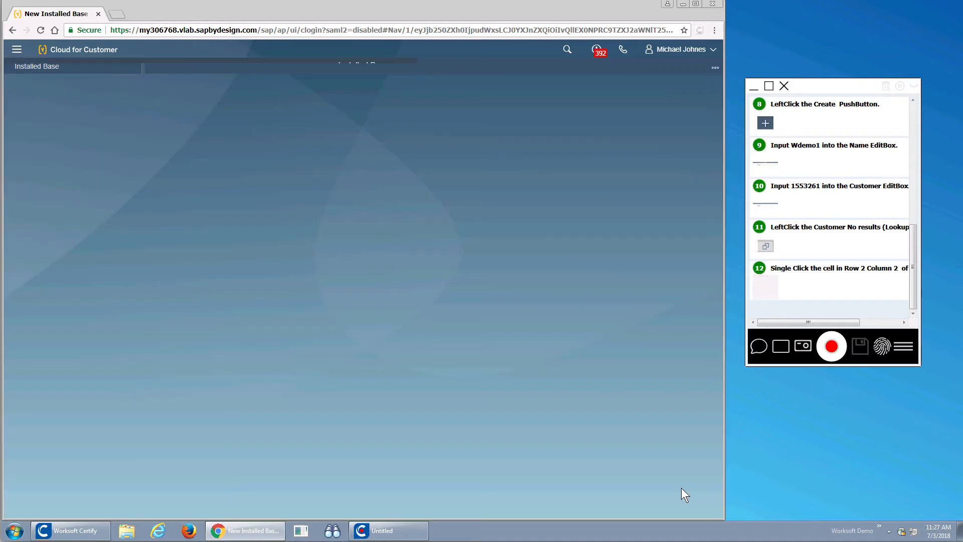
Save and open Wdemo1, then add and save the 51.2 Commercial Series Refrigerator item.
left_click(764, 123)
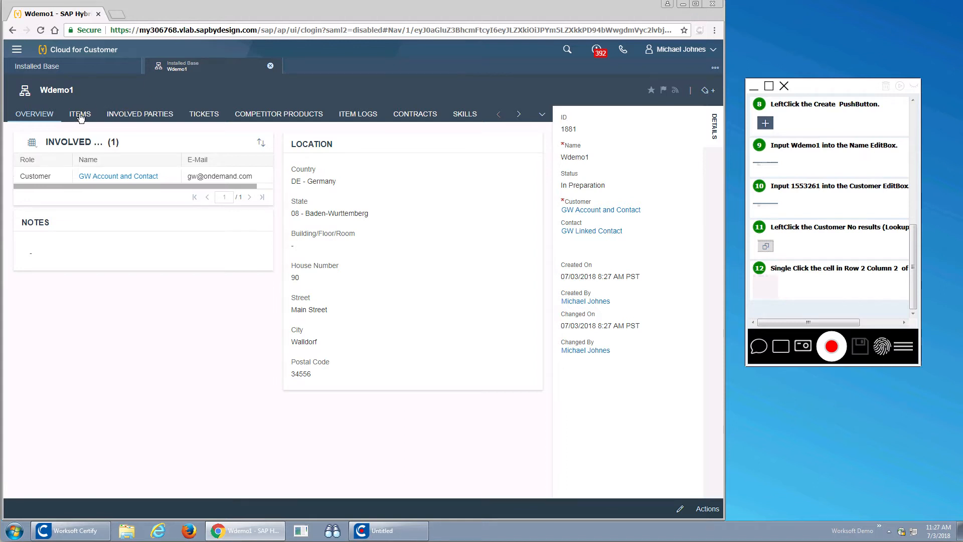
left_click(79, 114)
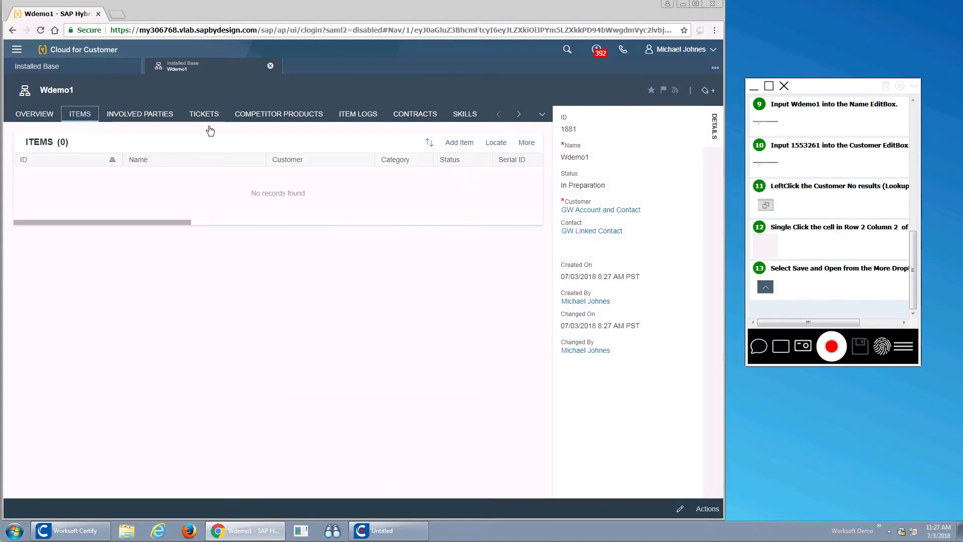
left_click(458, 142)
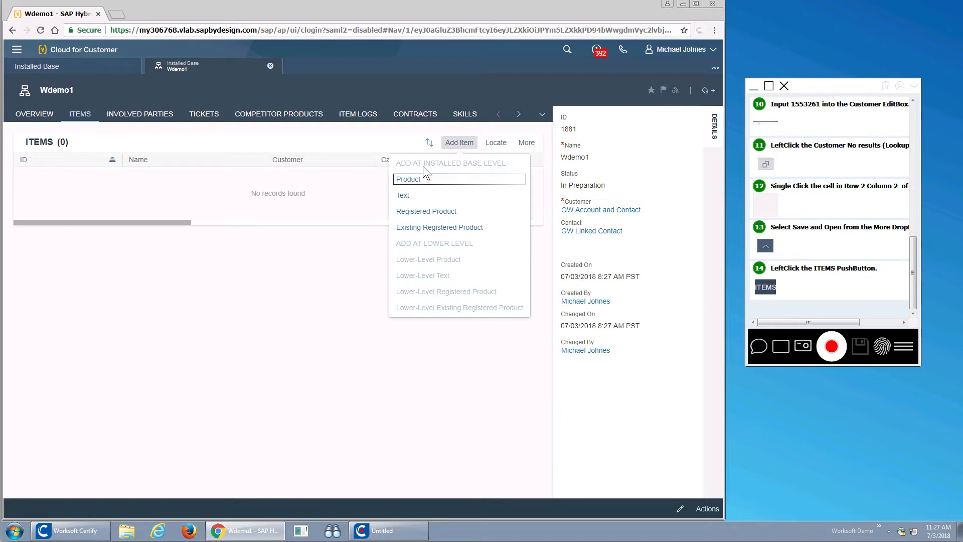
left_click(407, 179)
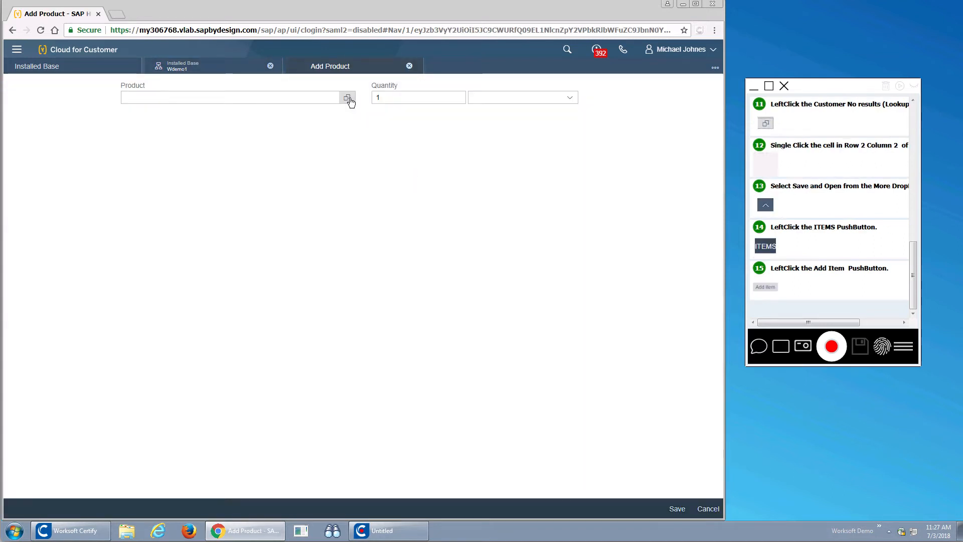
left_click(347, 98)
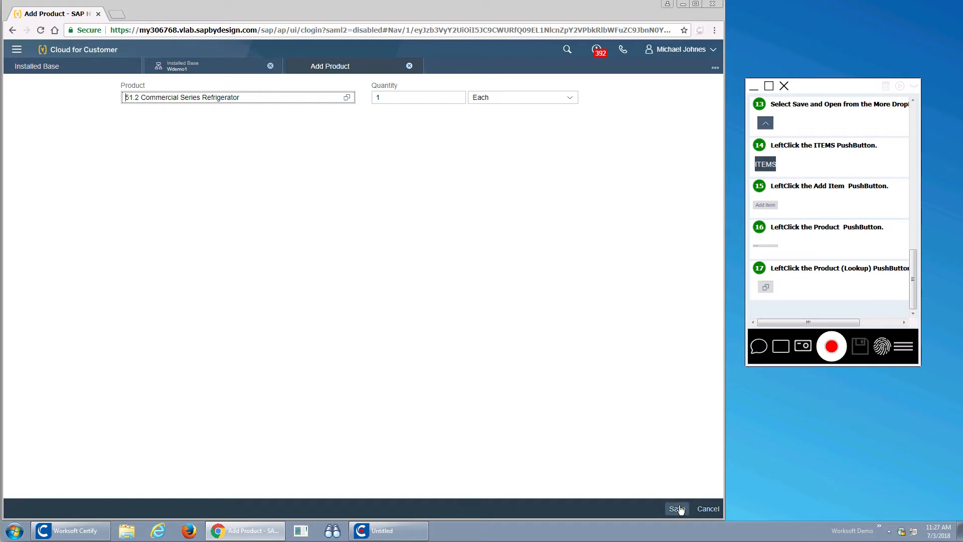
left_click(675, 508)
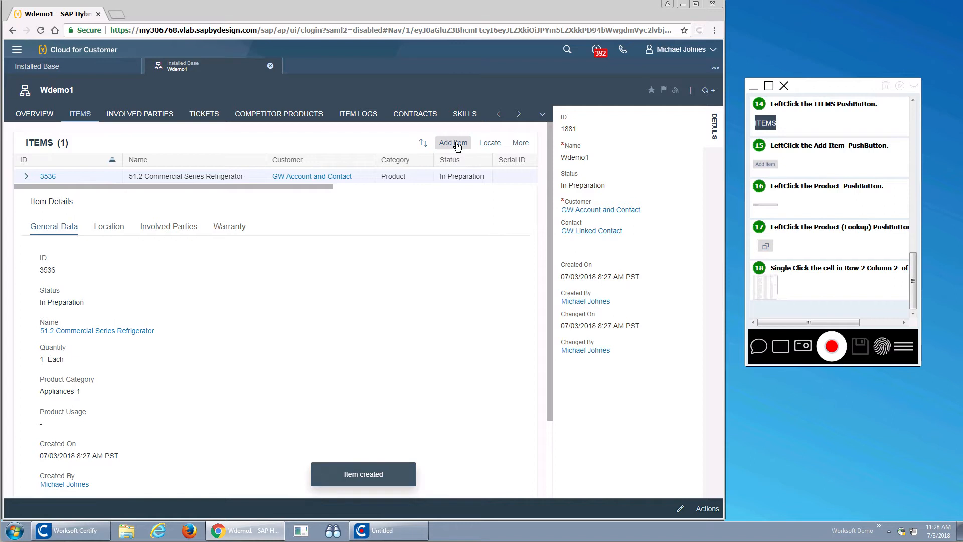
Add and save Product A as a lower-level product under the refrigerator item.
left_click(453, 142)
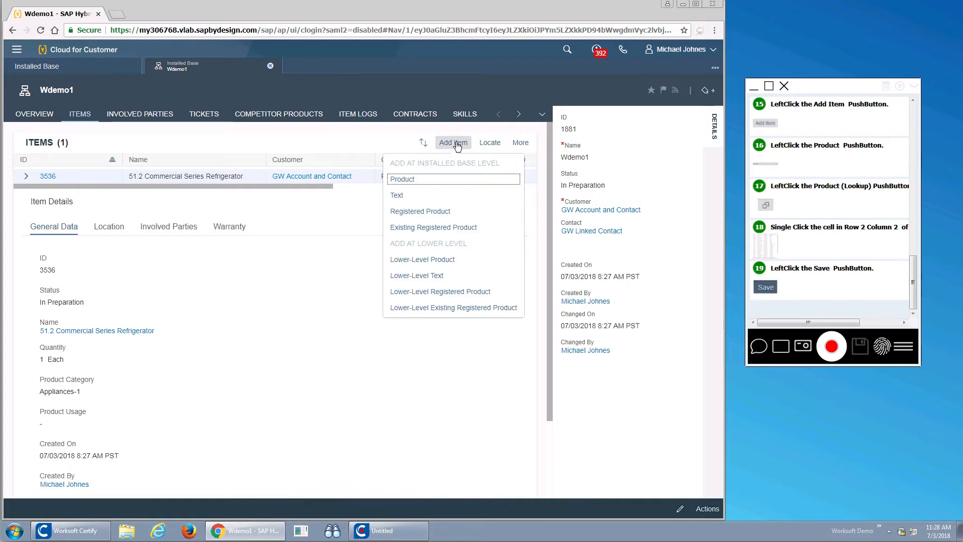
left_click(402, 178)
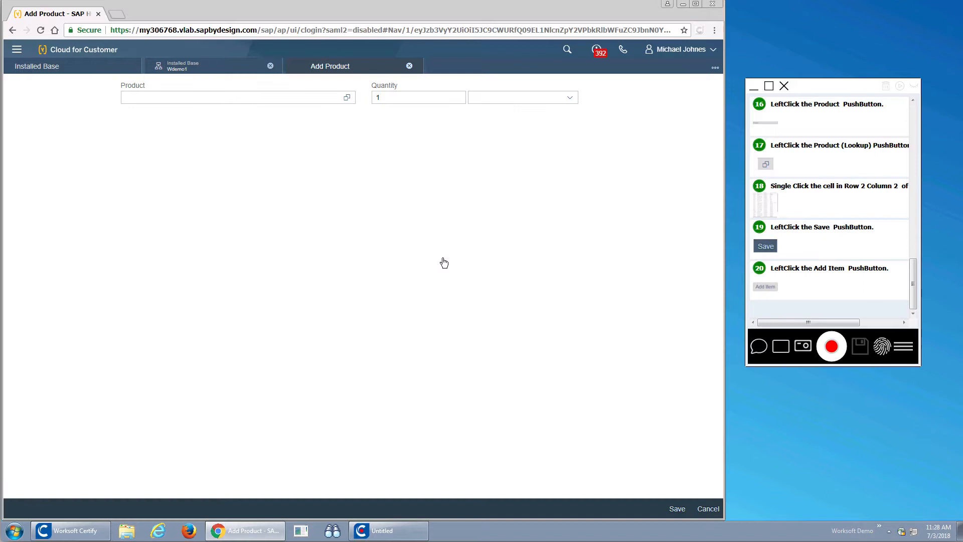
left_click(346, 97)
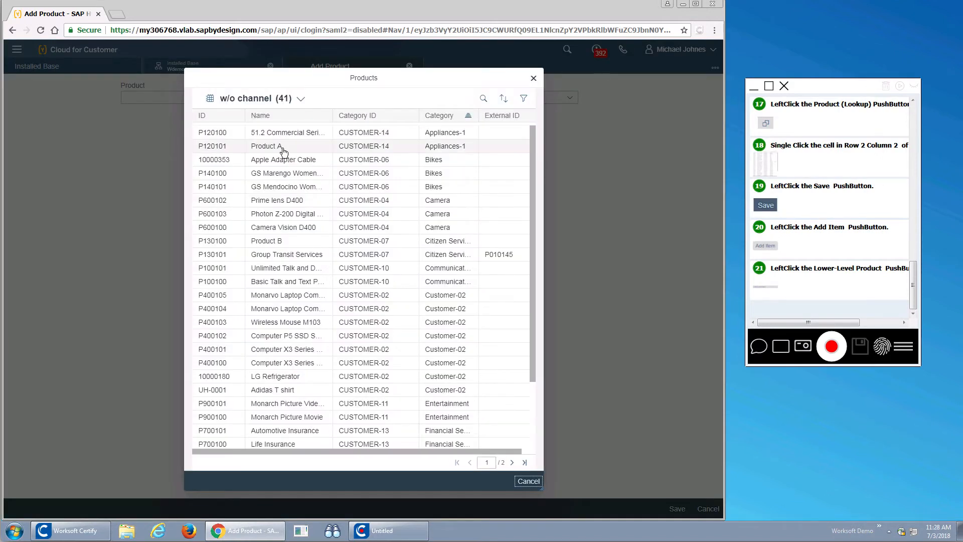
left_click(266, 146)
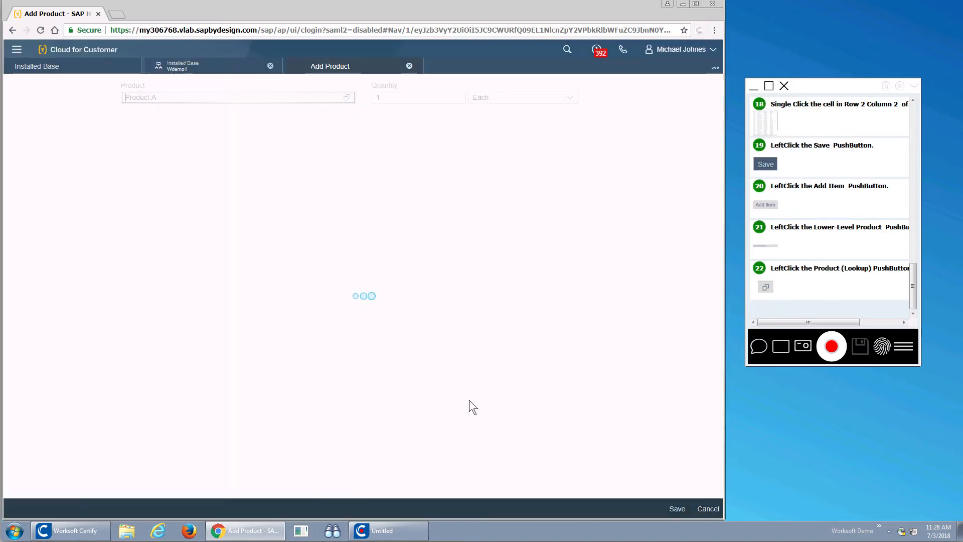
left_click(676, 508)
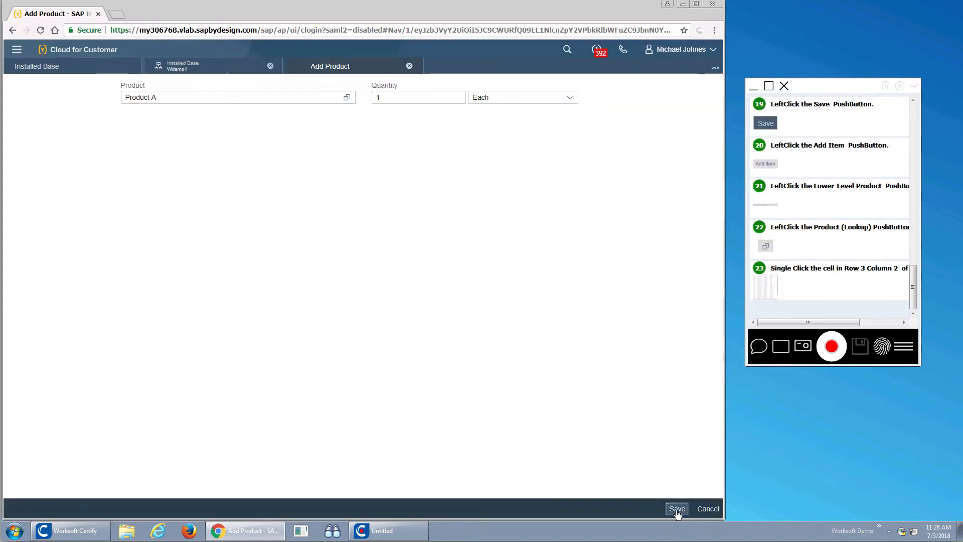
left_click(676, 508)
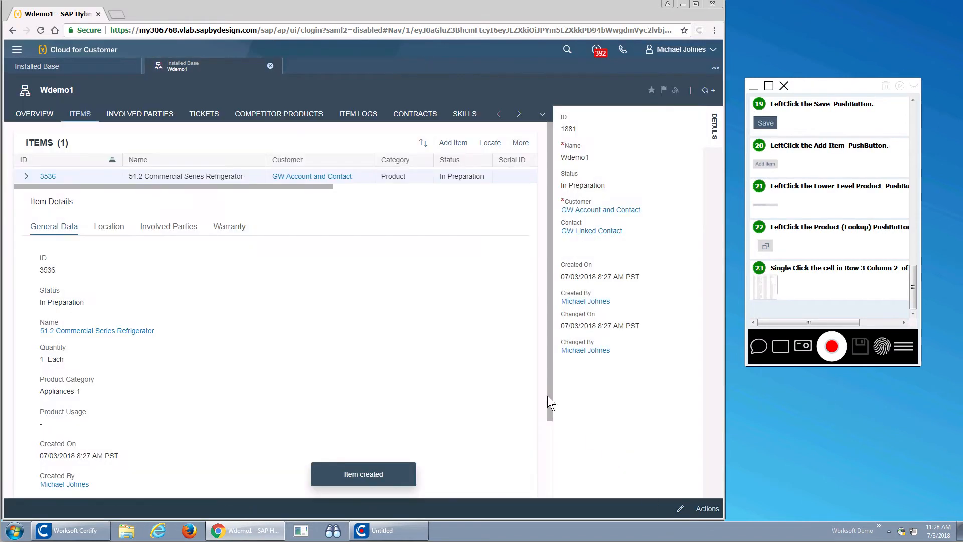
left_click(453, 142)
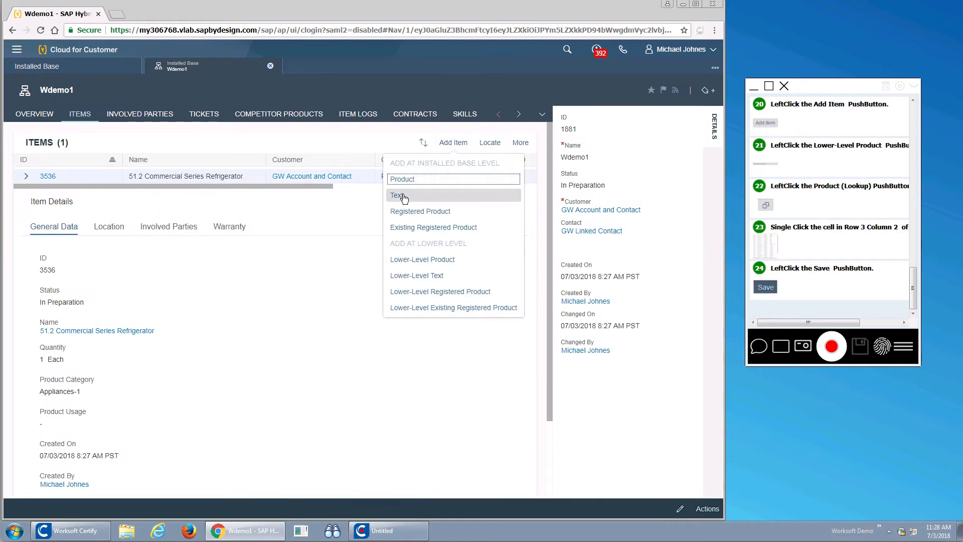
Add and save a text item named Main Level.
left_click(397, 195)
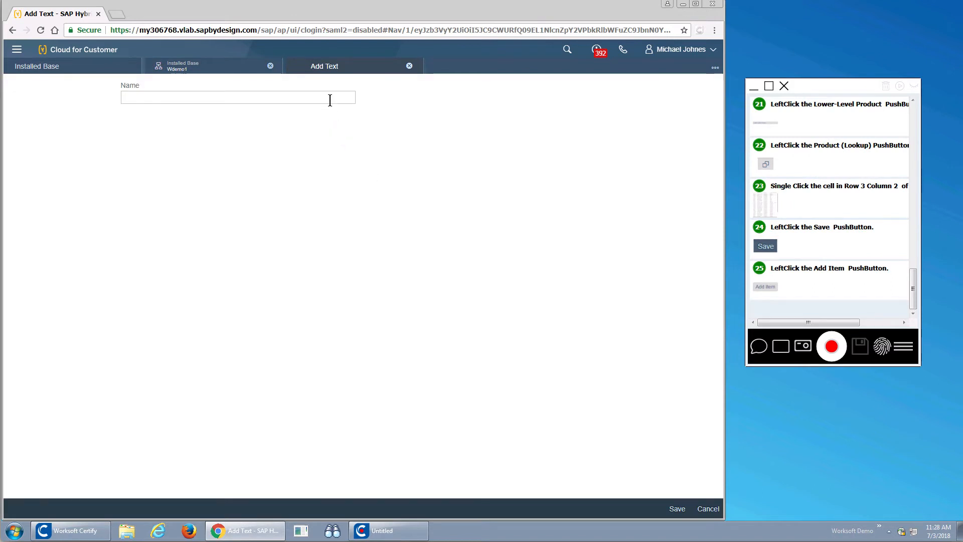
type("Main")
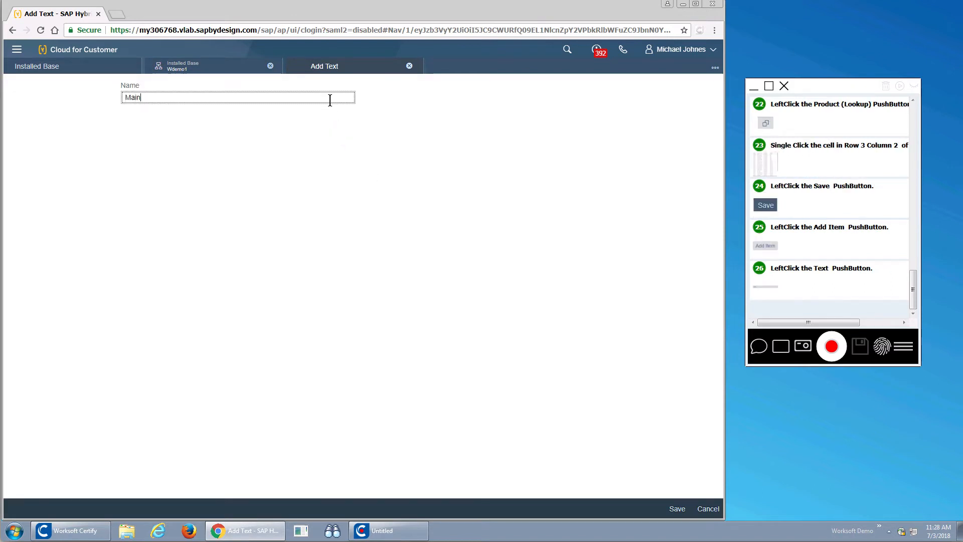
type("Level")
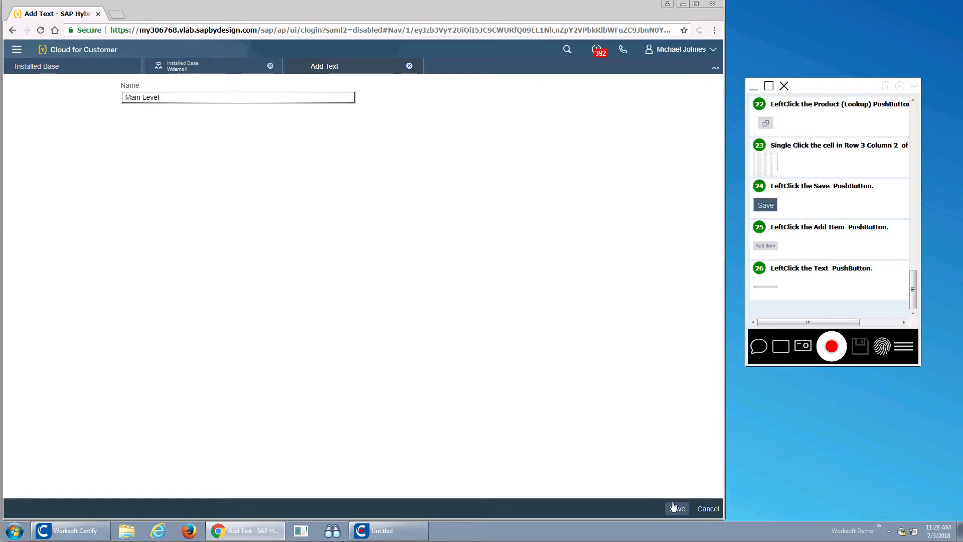
left_click(676, 508)
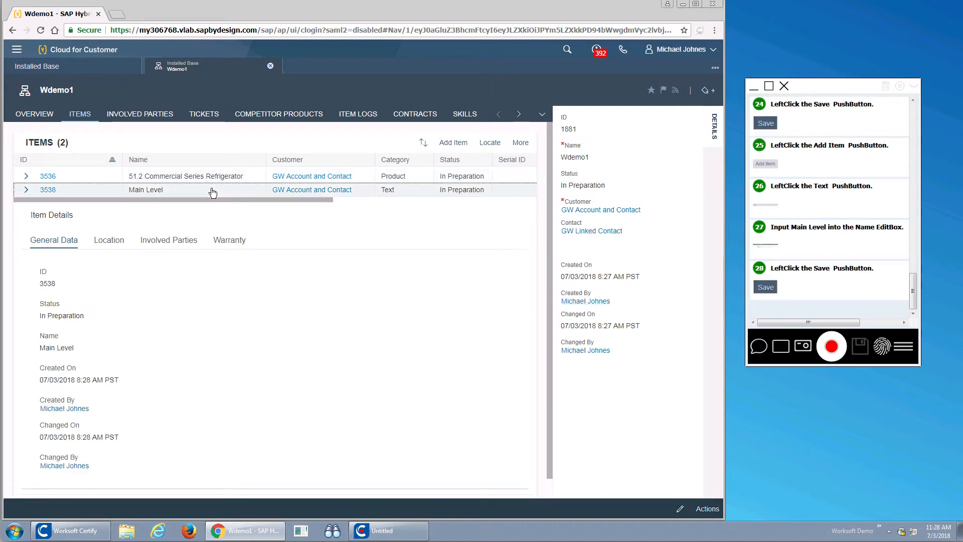
Add and save a lower-level text item named Lower Level beneath Main Level.
left_click(453, 142)
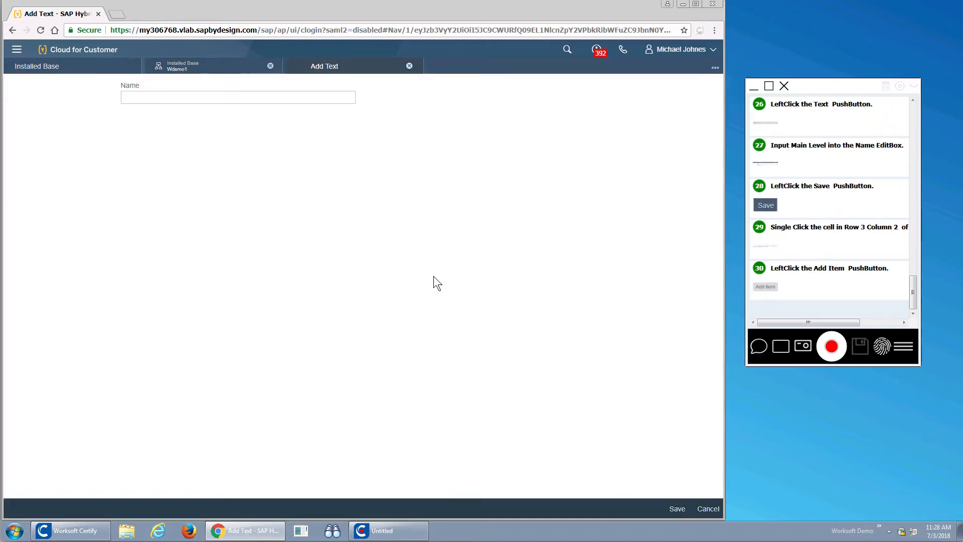
left_click(238, 96)
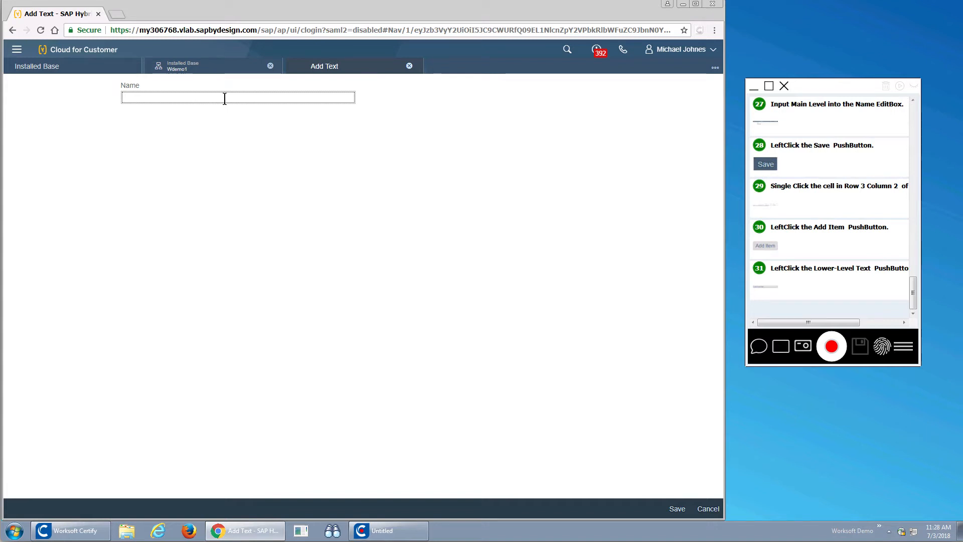
type("Lower Level")
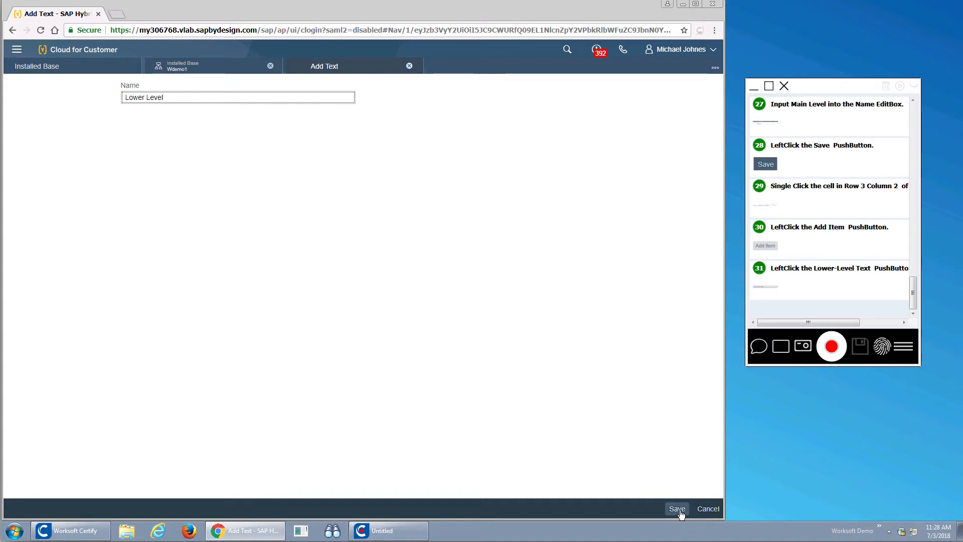
left_click(676, 508)
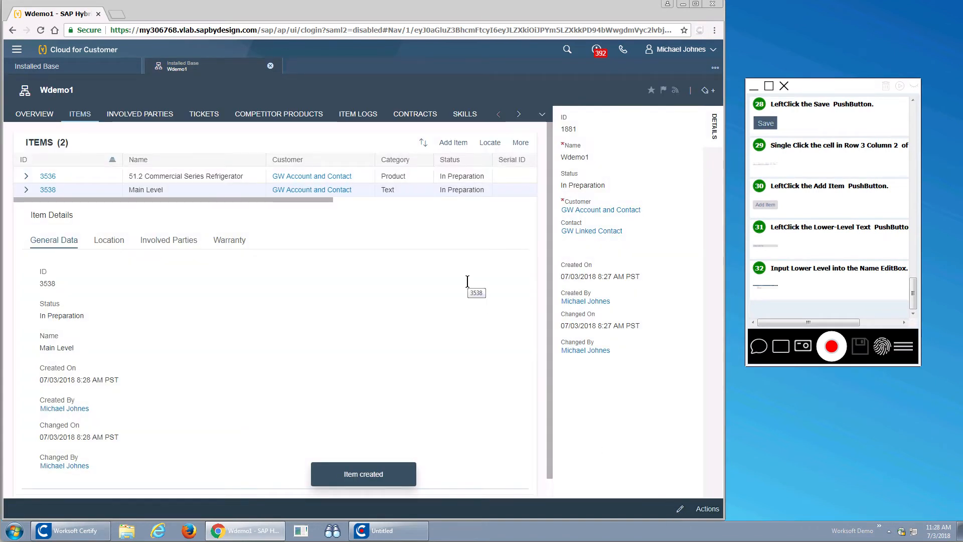
mouse_move(520, 142)
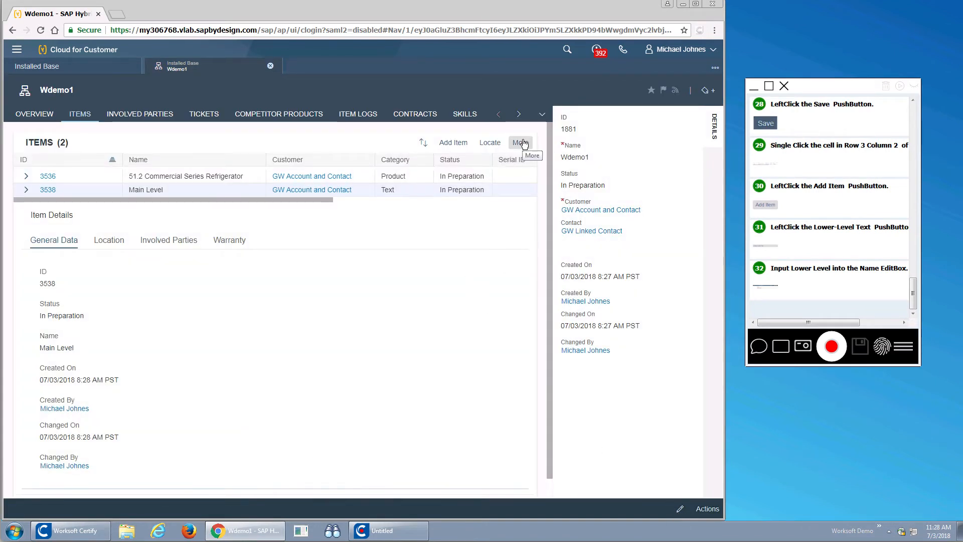
Expand all items so Product A and Lower Level nest under their parents, then select Product A.
left_click(520, 141)
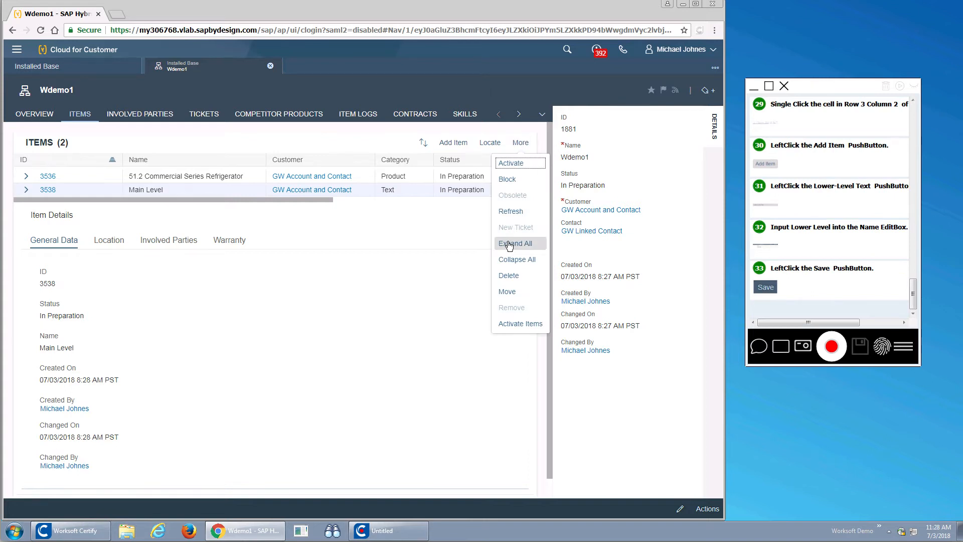
left_click(514, 243)
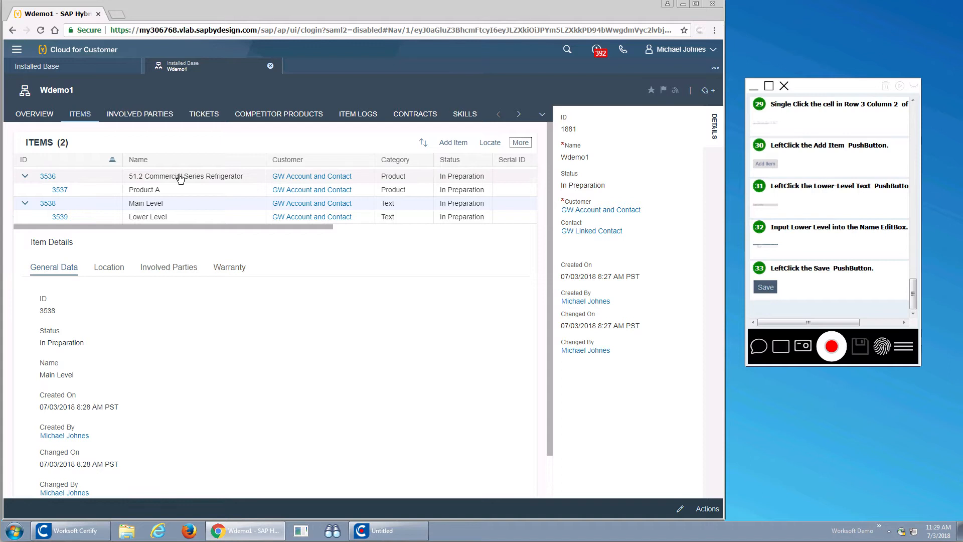
mouse_move(186, 195)
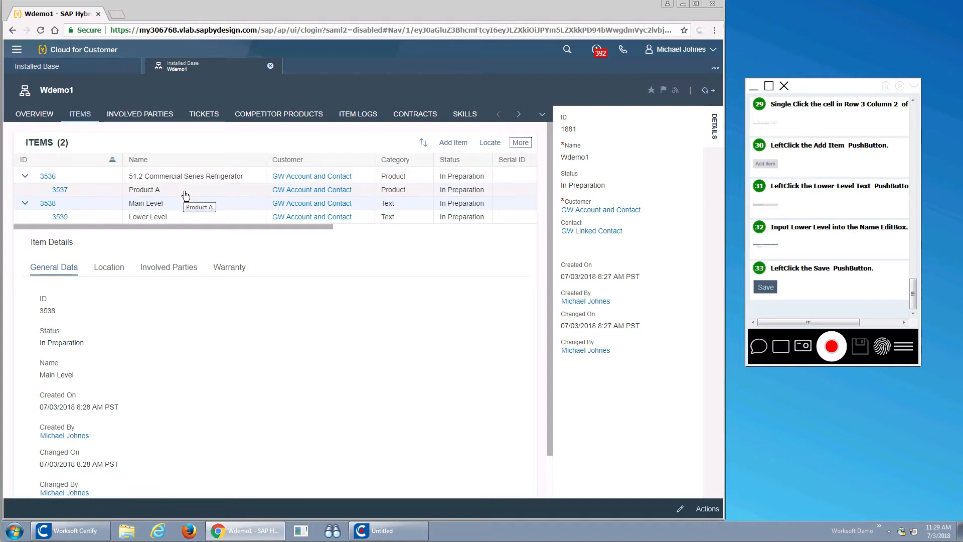
mouse_move(178, 209)
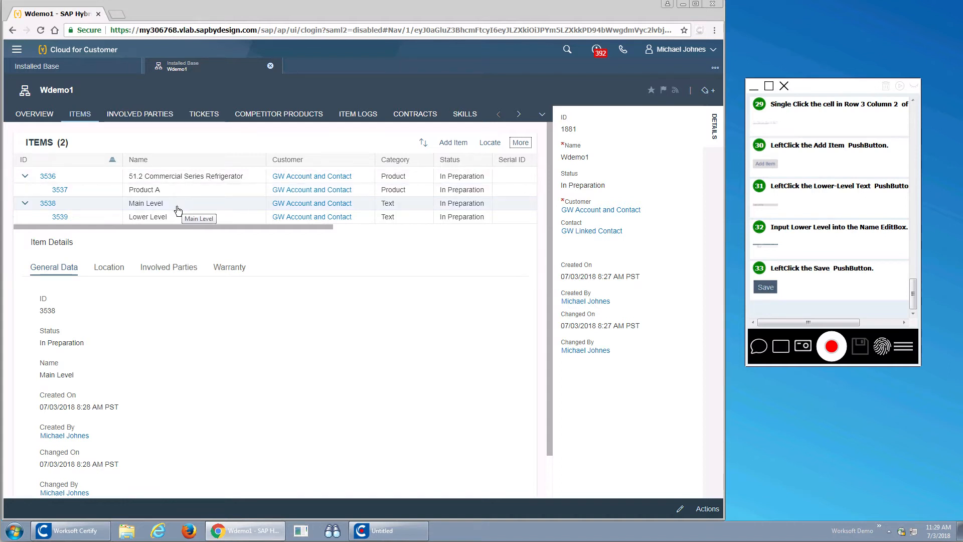
mouse_move(183, 221)
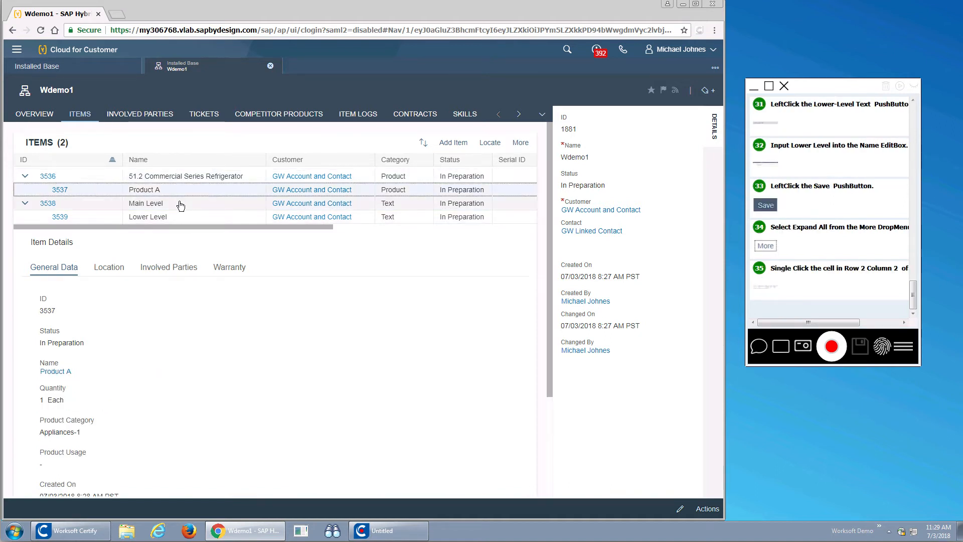
left_click(147, 217)
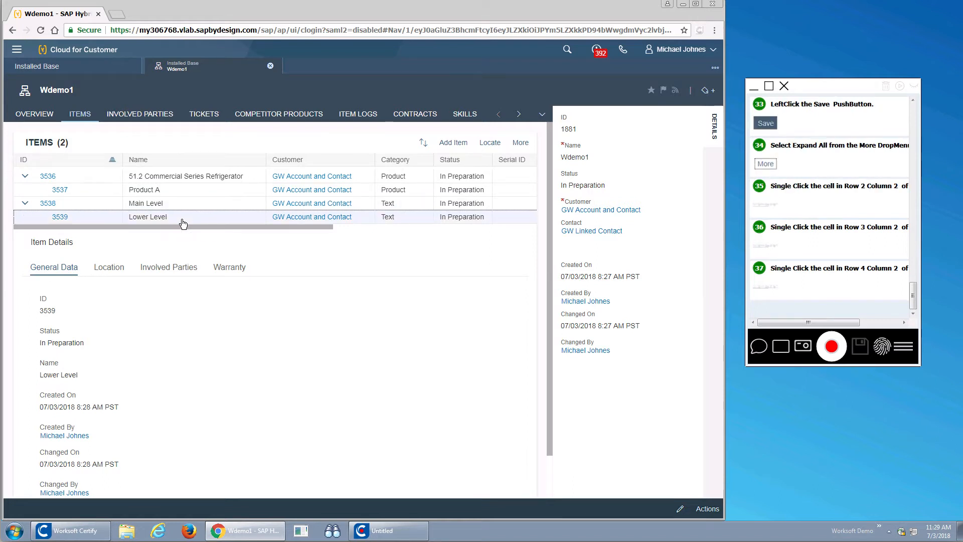
mouse_move(717, 57)
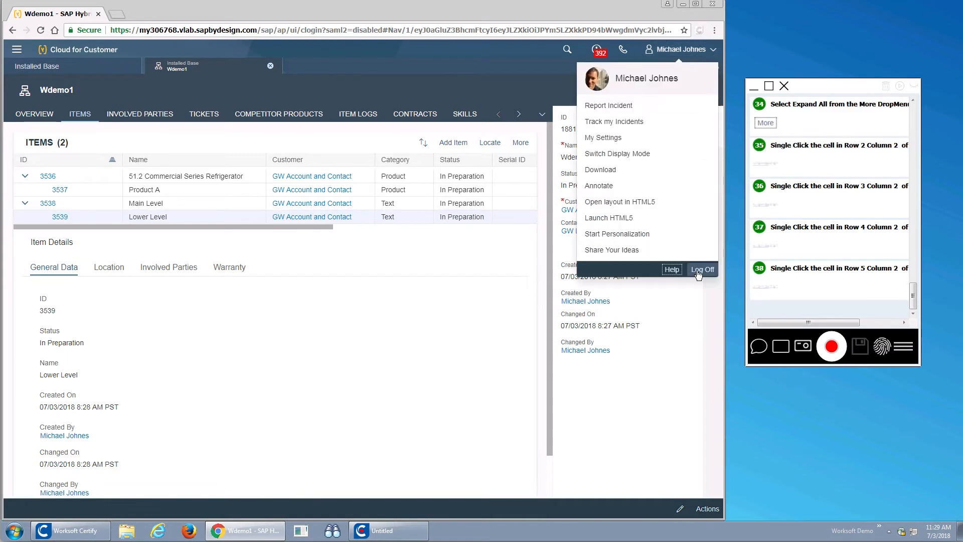
Log off from SAP Hybris Cloud for Customer and confirm with Yes.
left_click(702, 269)
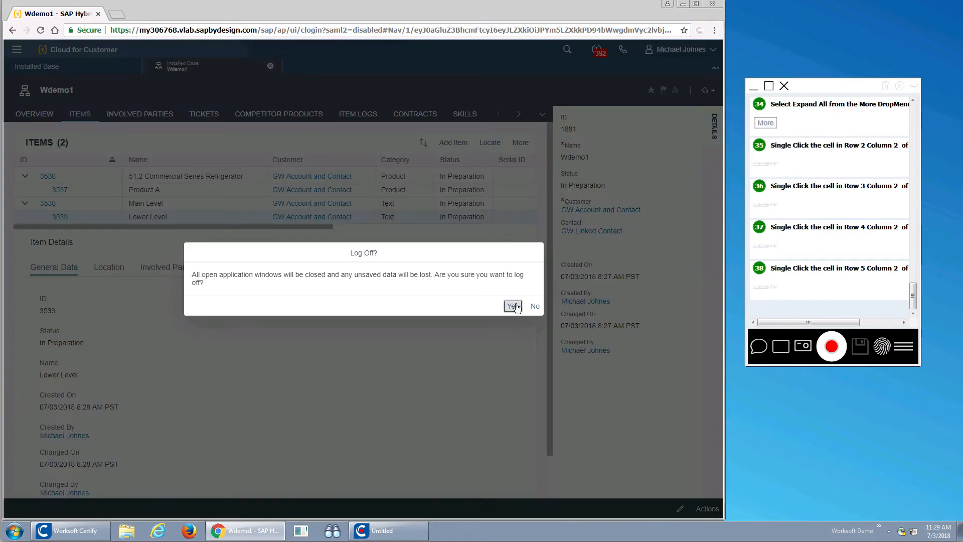
left_click(512, 306)
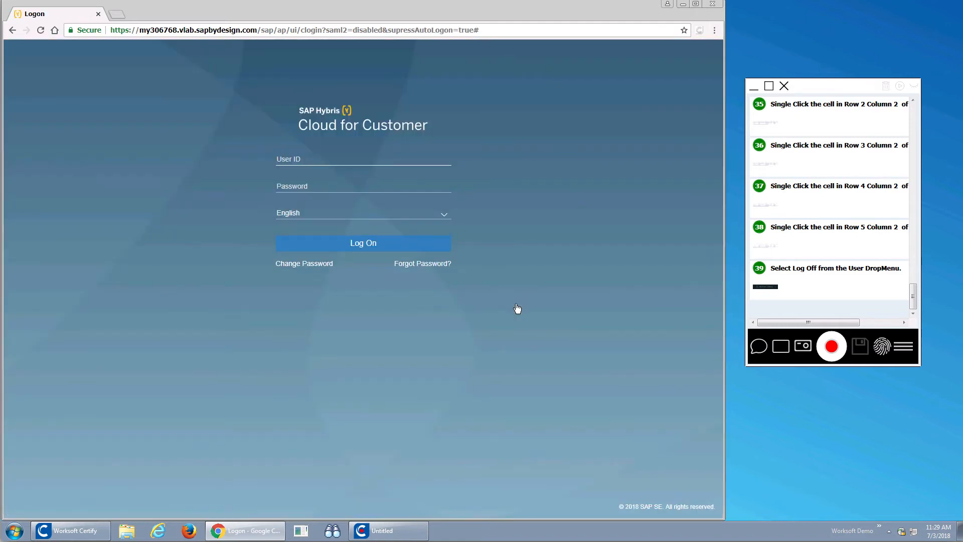
mouse_move(839, 352)
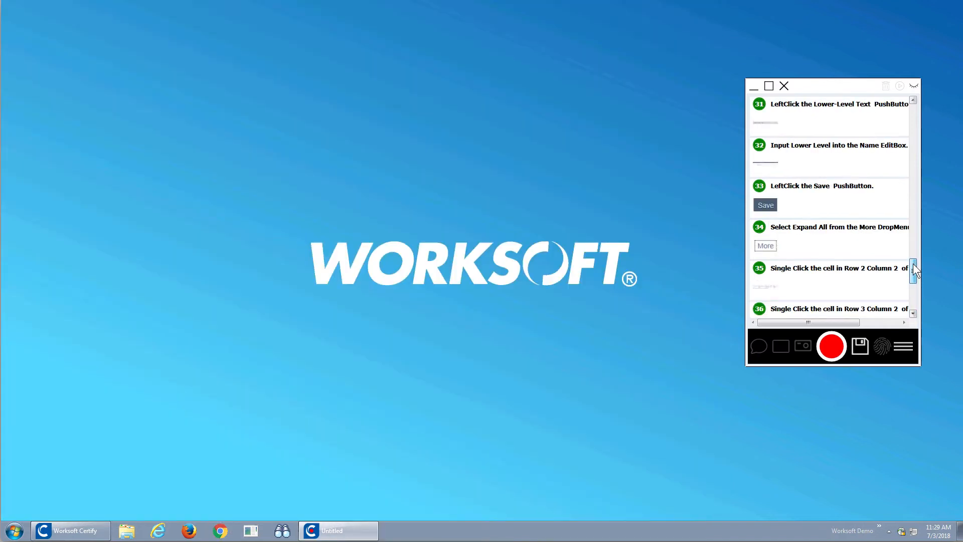
Save the 40-step recording as C4C T1 v31 in Captures and close Capture.
scroll("up", 3)
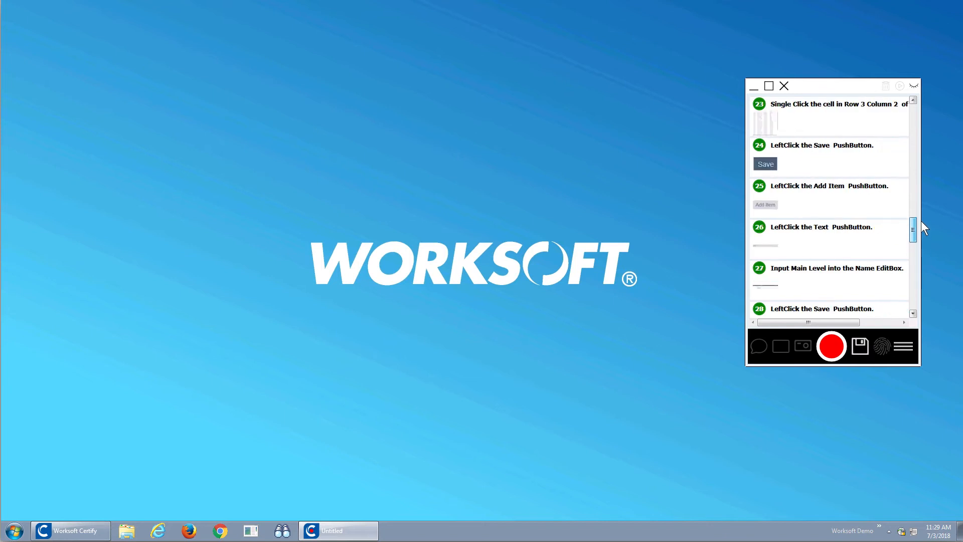
scroll("up", 3)
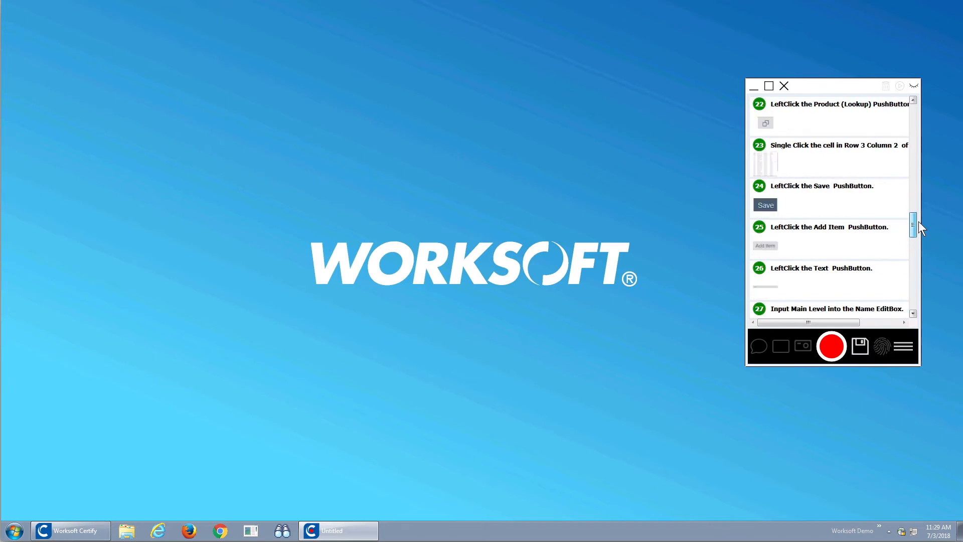
scroll("down", 3)
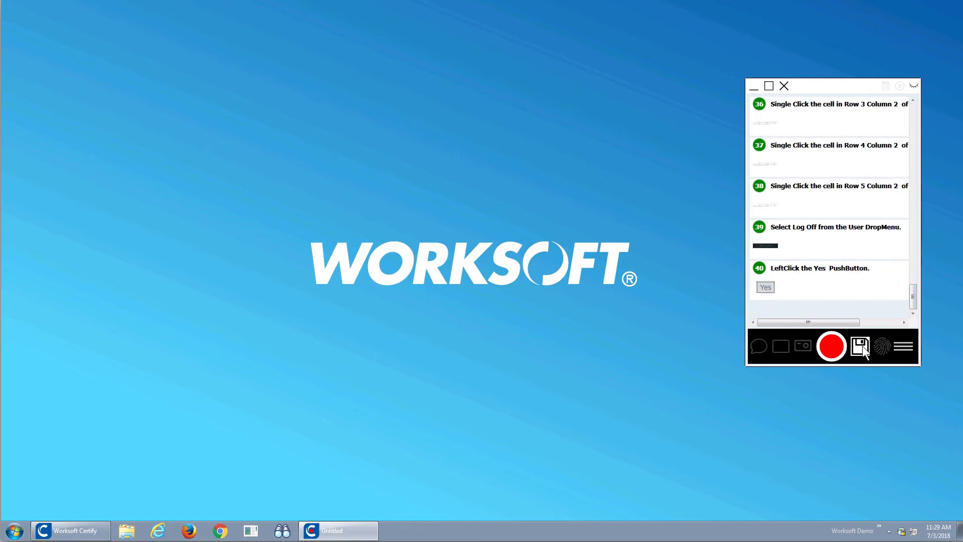
left_click(860, 346)
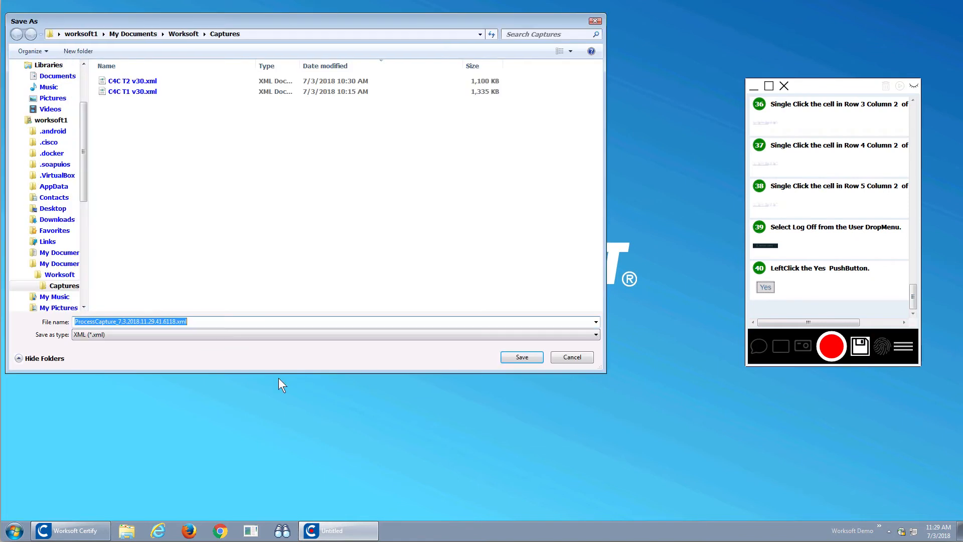
type("C4")
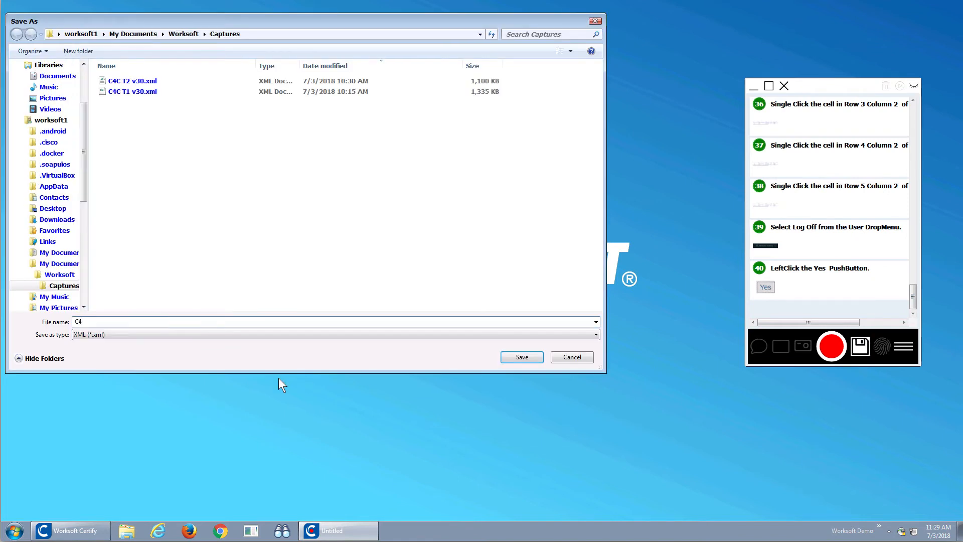
type("C T1 v31")
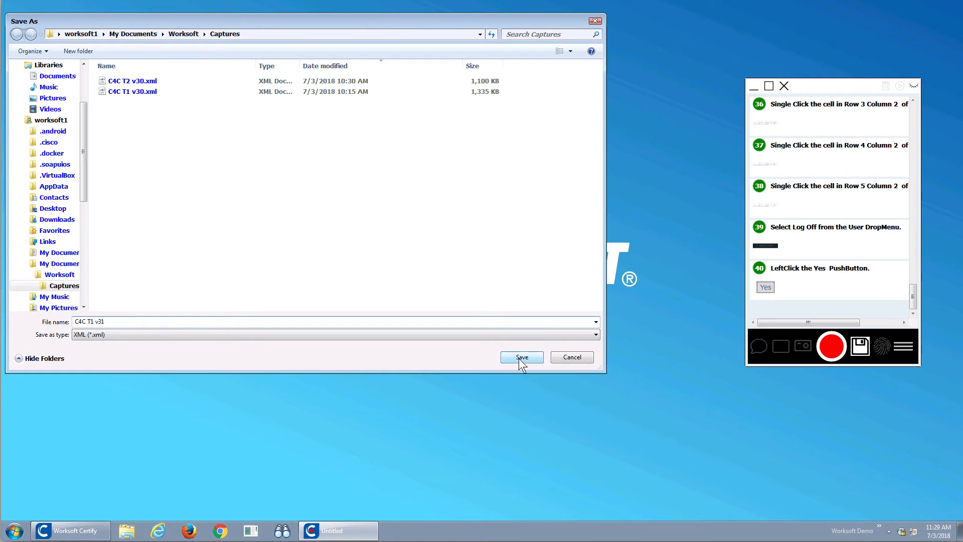
left_click(522, 357)
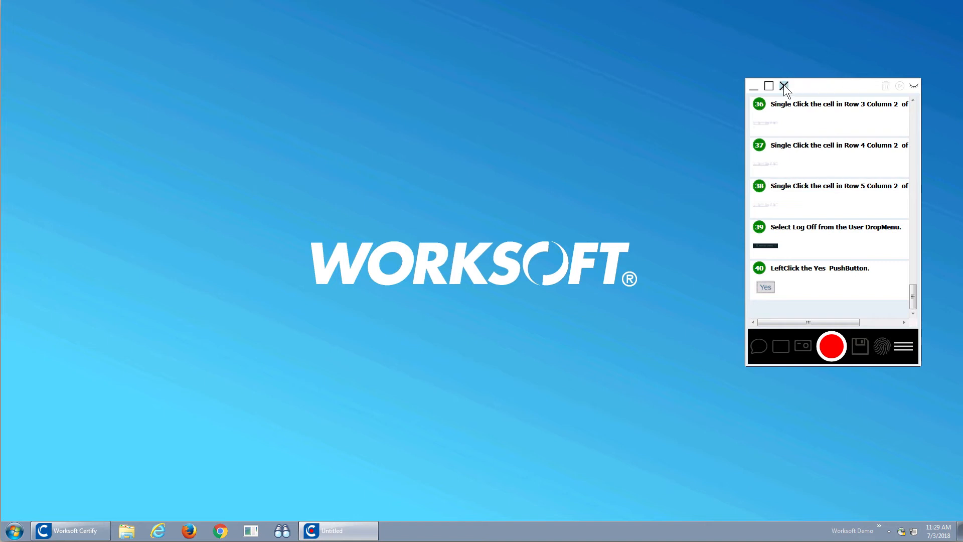
mouse_move(784, 86)
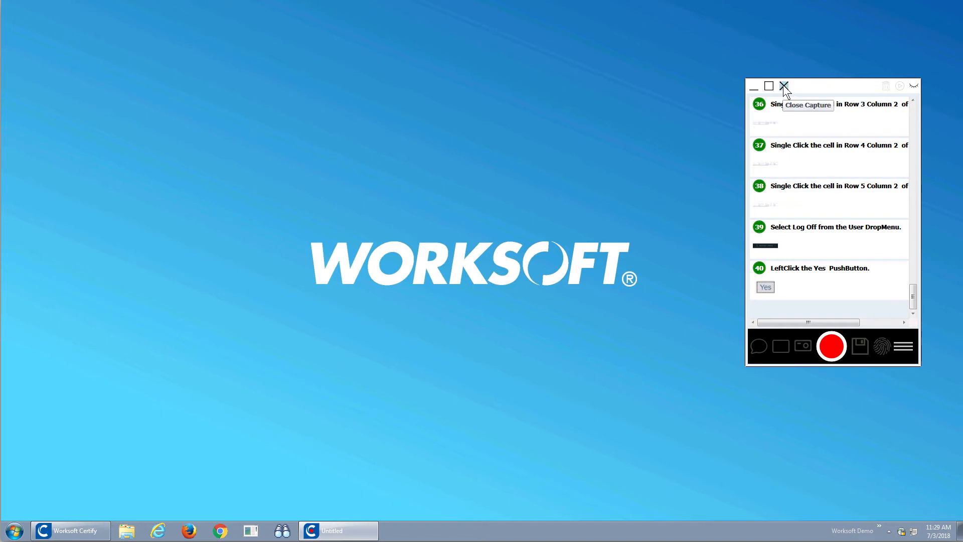
left_click(783, 85)
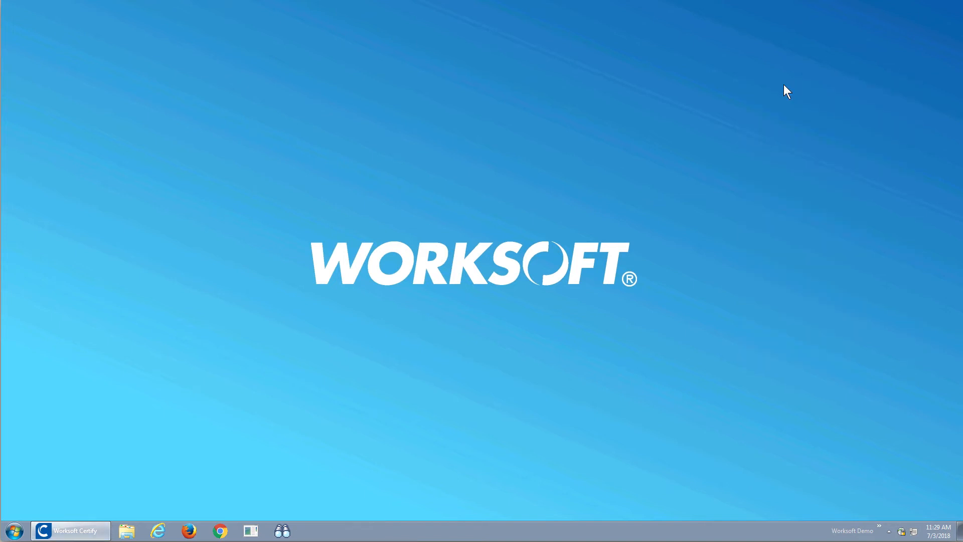
Import C4C T1 v31.xml into the D2 folder as process C4C T1 v31.
left_click(70, 530)
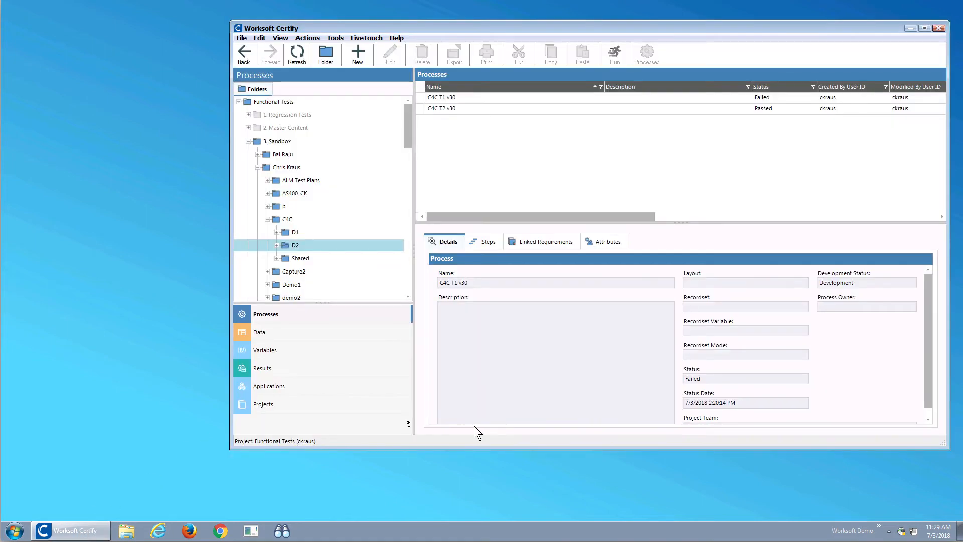
mouse_move(470, 160)
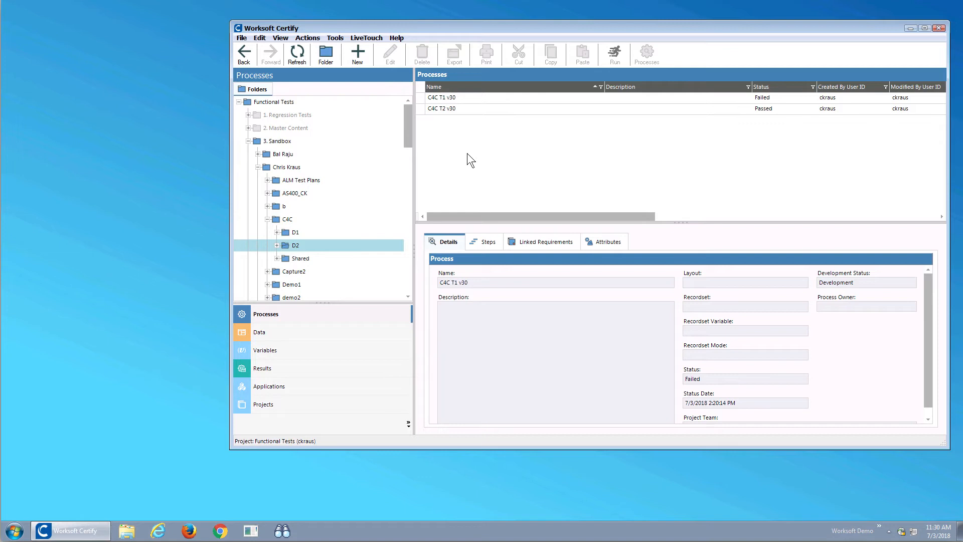
right_click(469, 160)
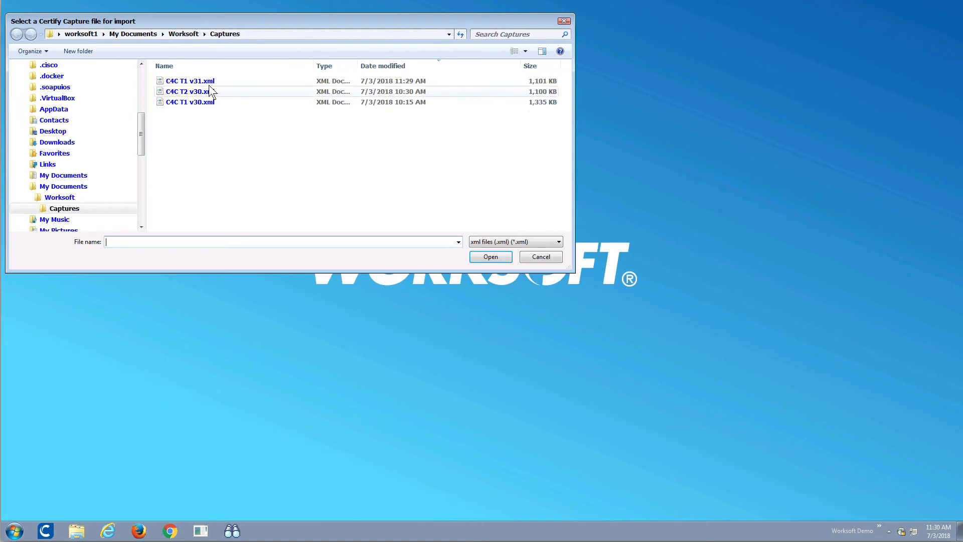
left_click(189, 81)
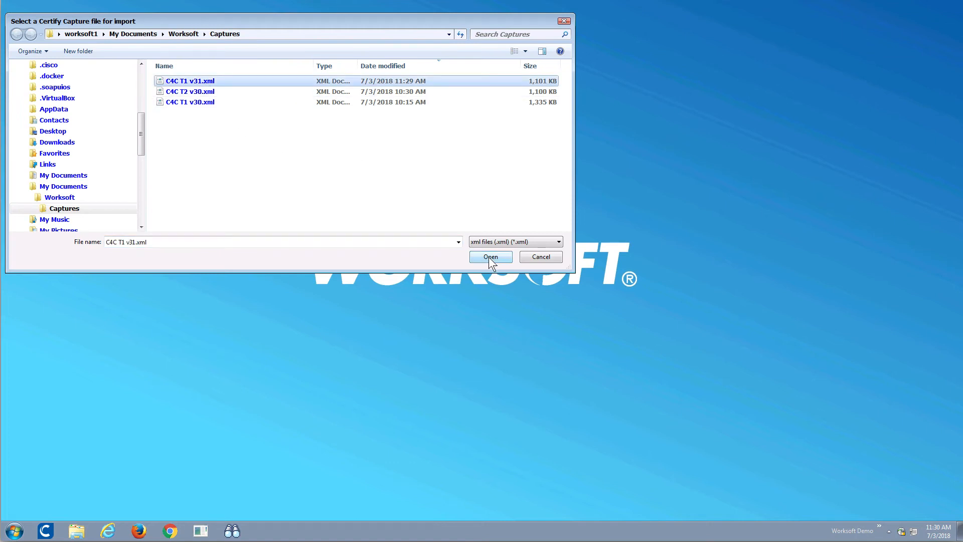
left_click(490, 256)
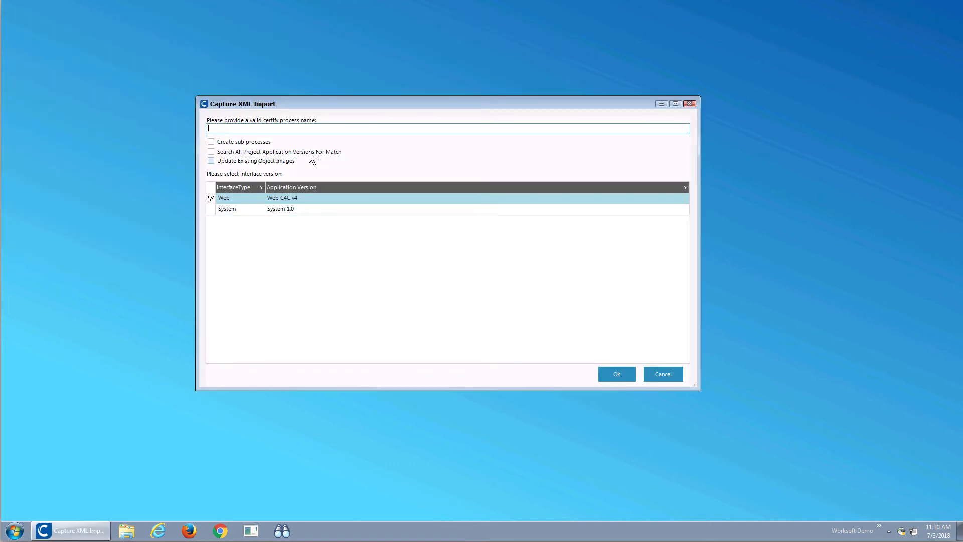
type("C4C")
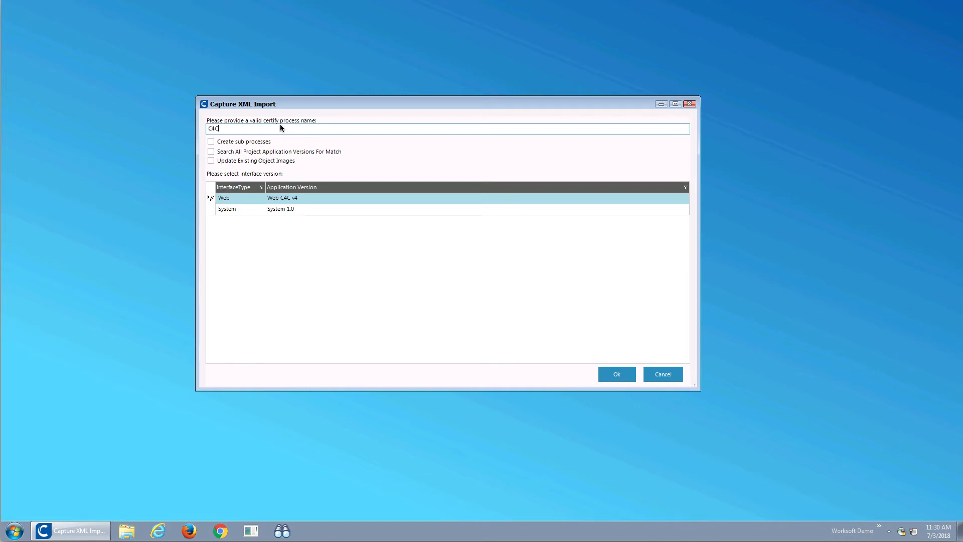
type("T1 v3")
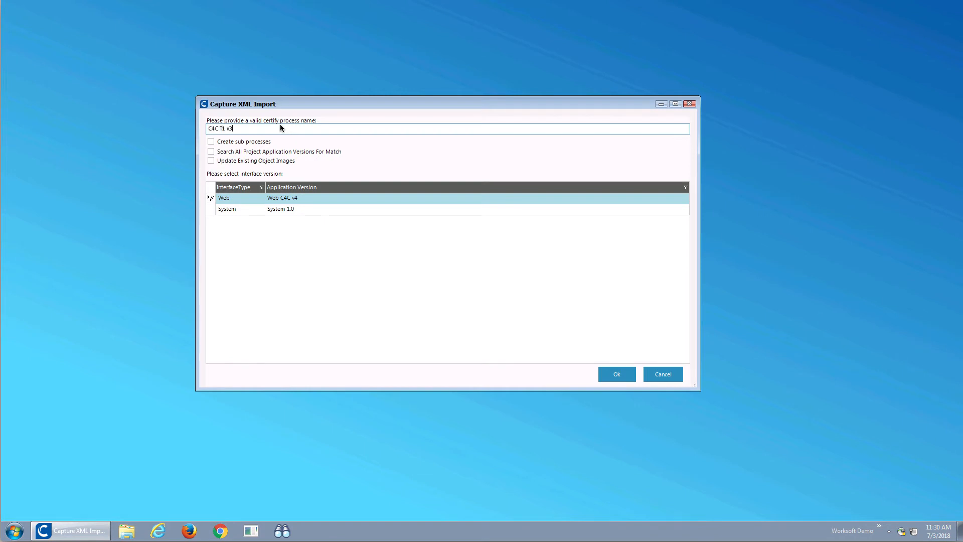
type("1")
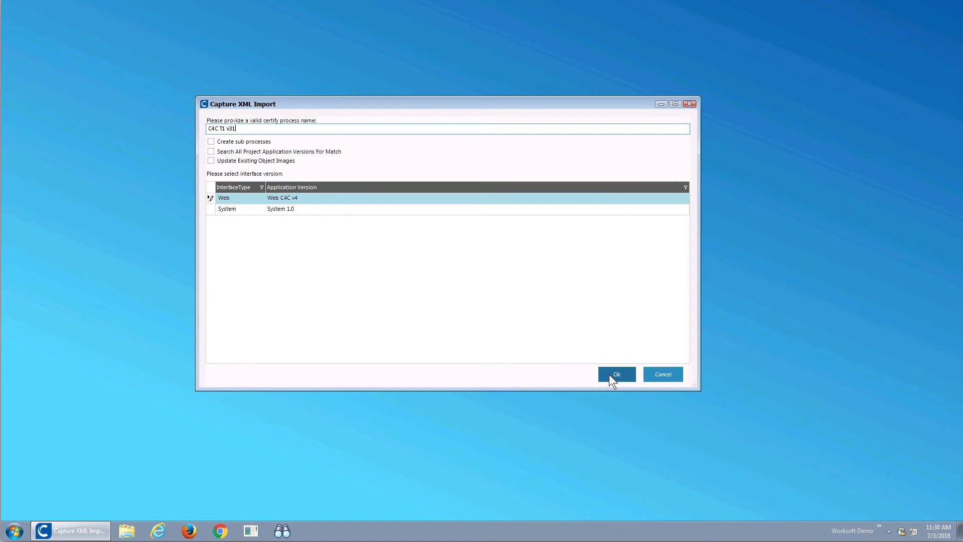
left_click(616, 374)
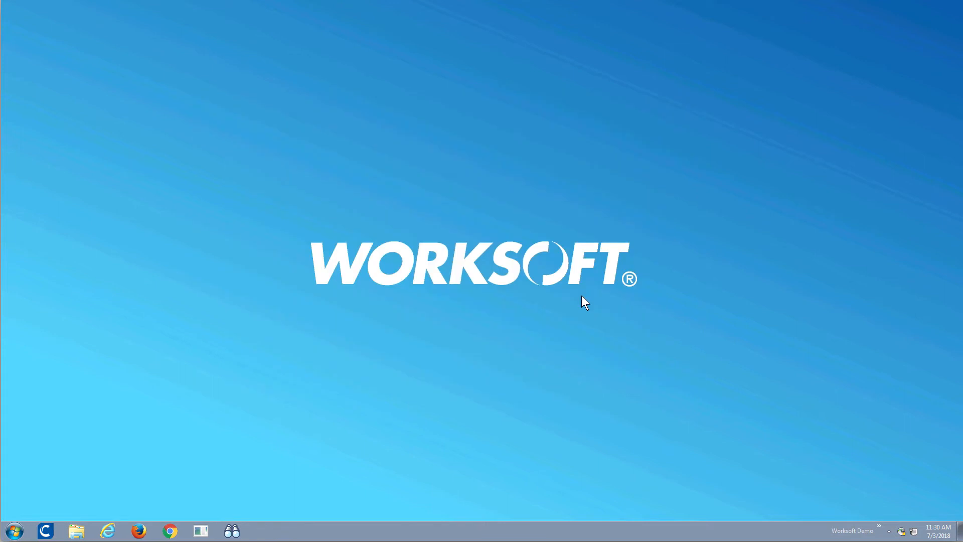
mouse_move(724, 259)
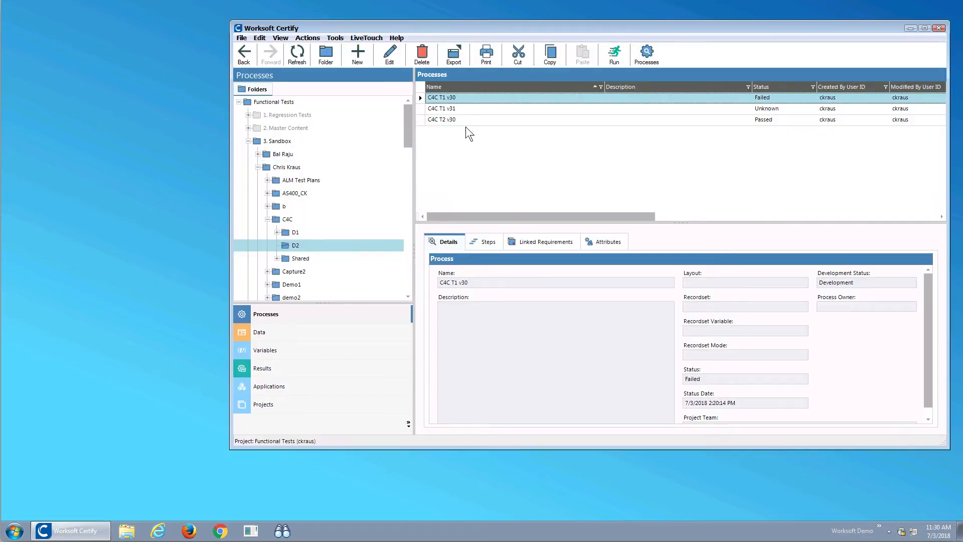
Open C4C T1 v31, bind step 3's password value to the C4Cpassword variable, and save.
left_click(467, 108)
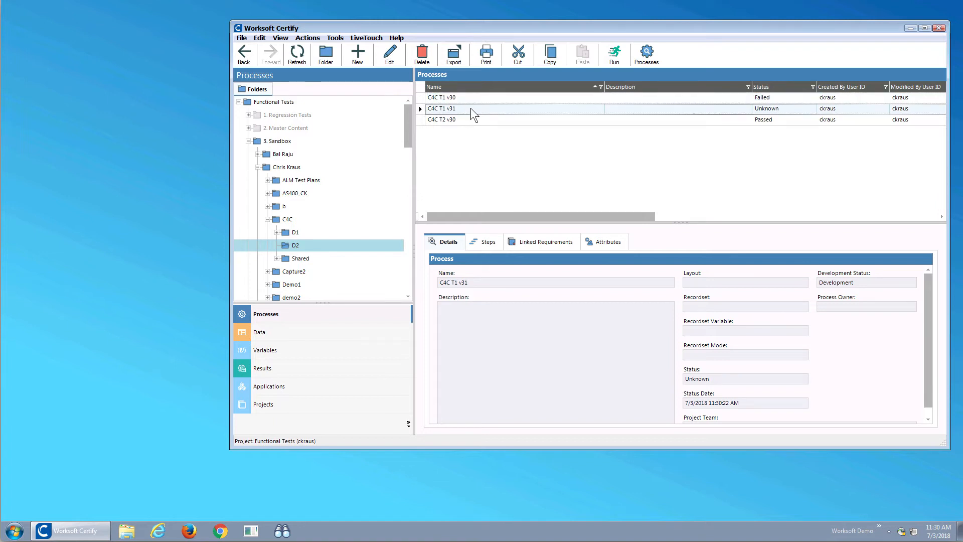
double_click(441, 108)
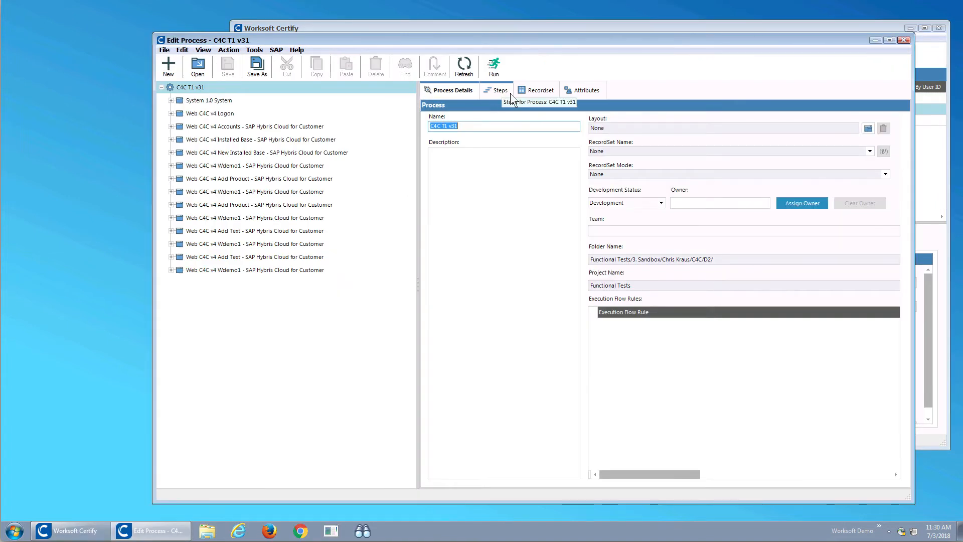
mouse_move(362, 267)
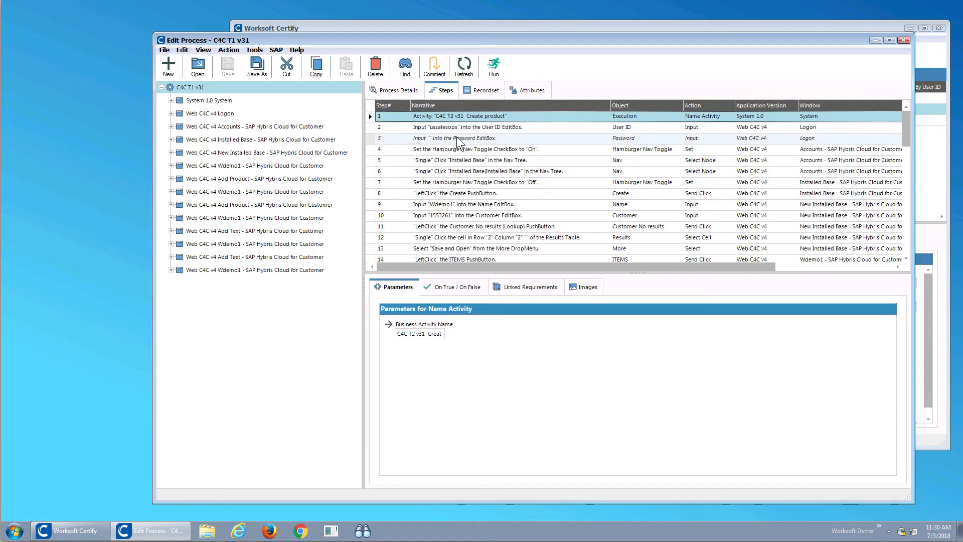
left_click(467, 138)
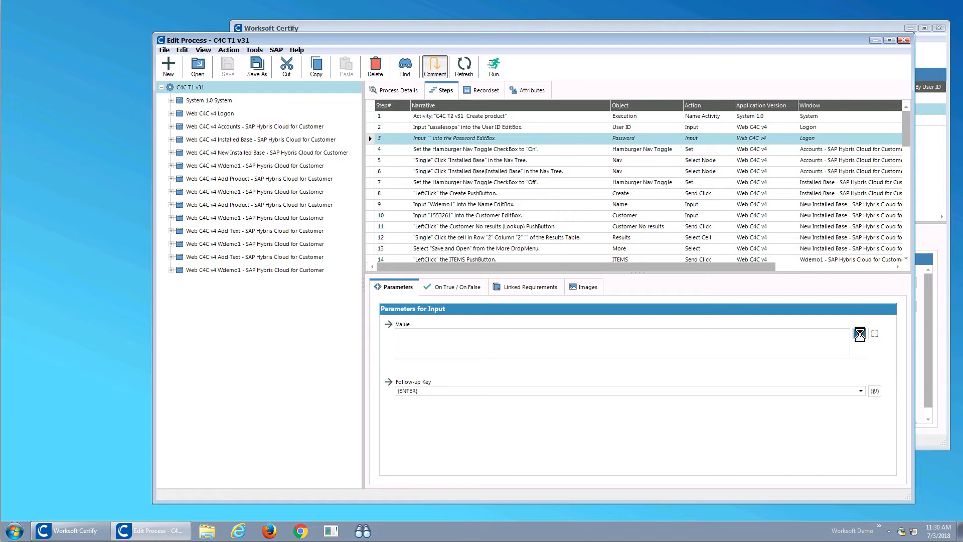
left_click(859, 333)
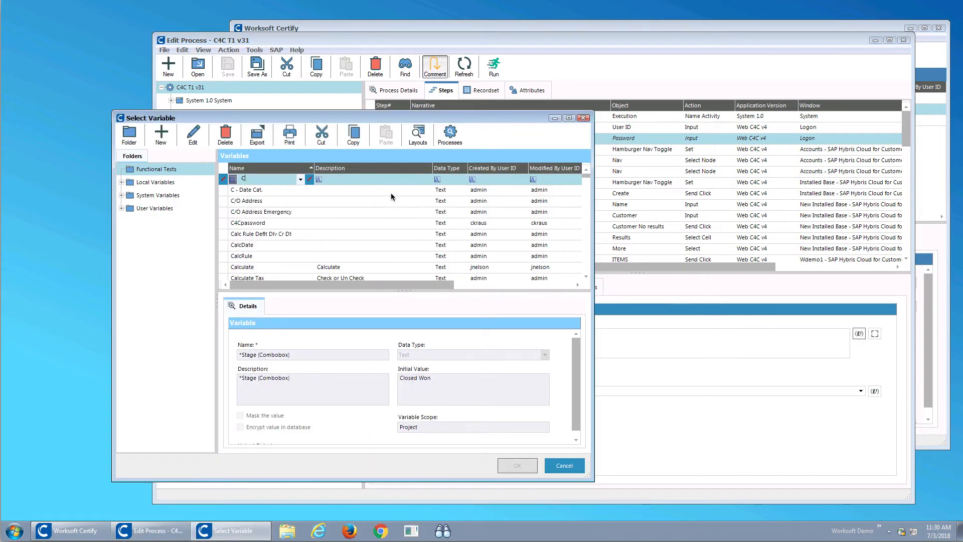
type("C4C")
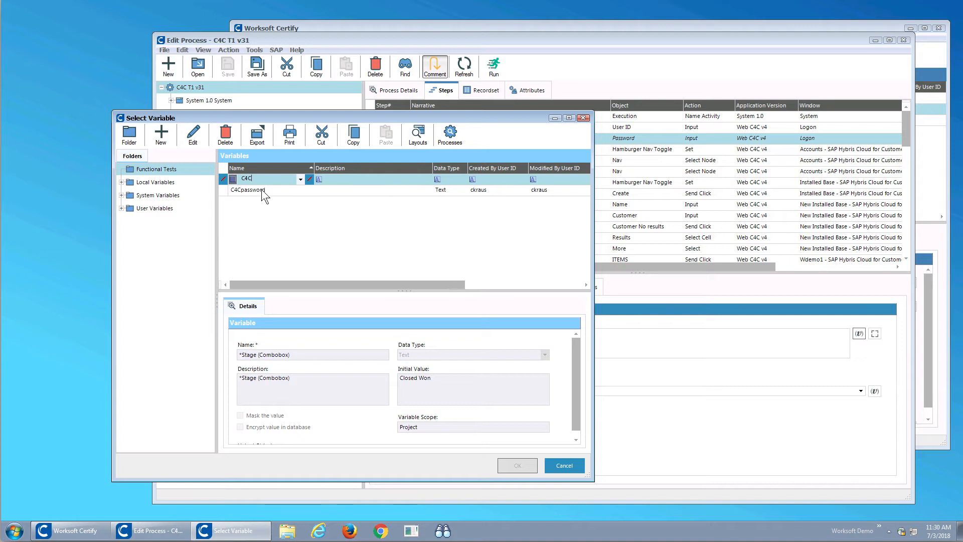
left_click(517, 465)
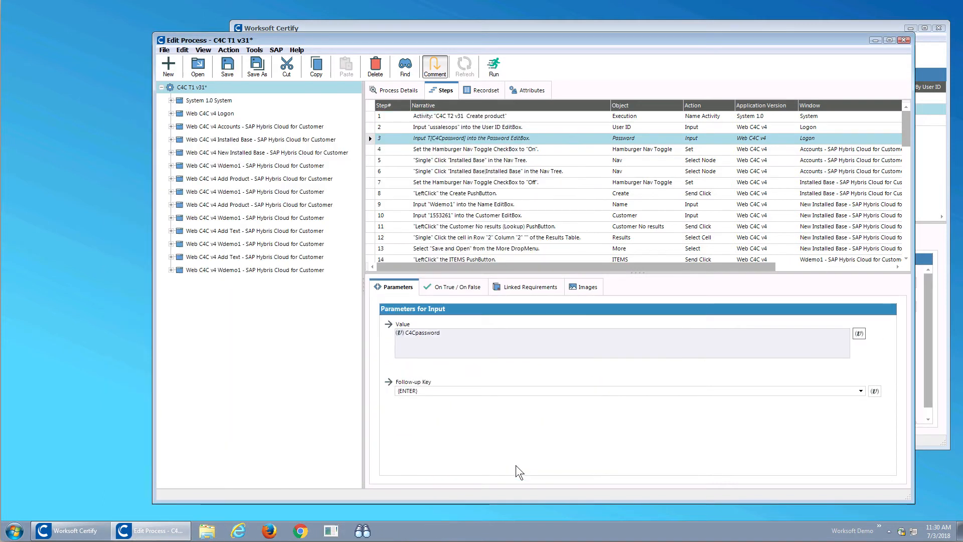
mouse_move(583, 419)
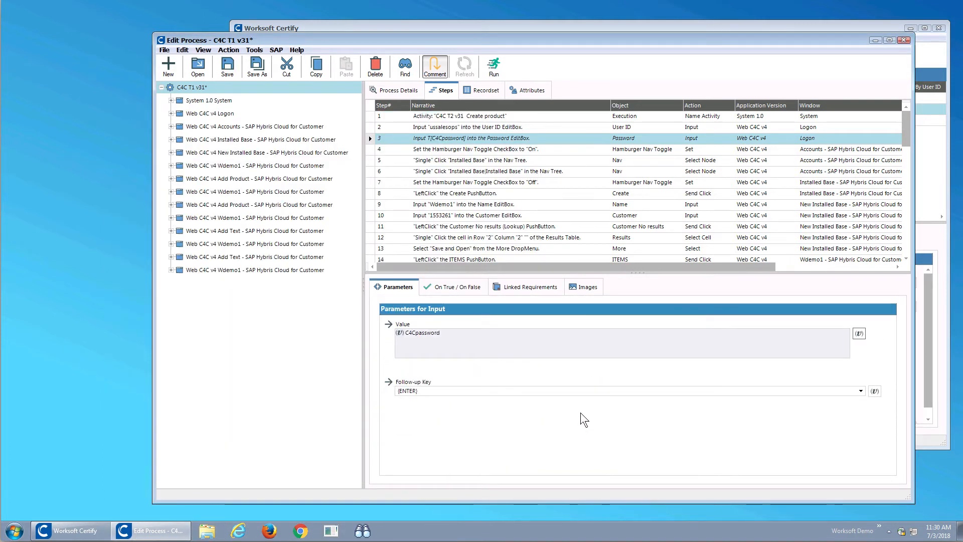
right_click(470, 138)
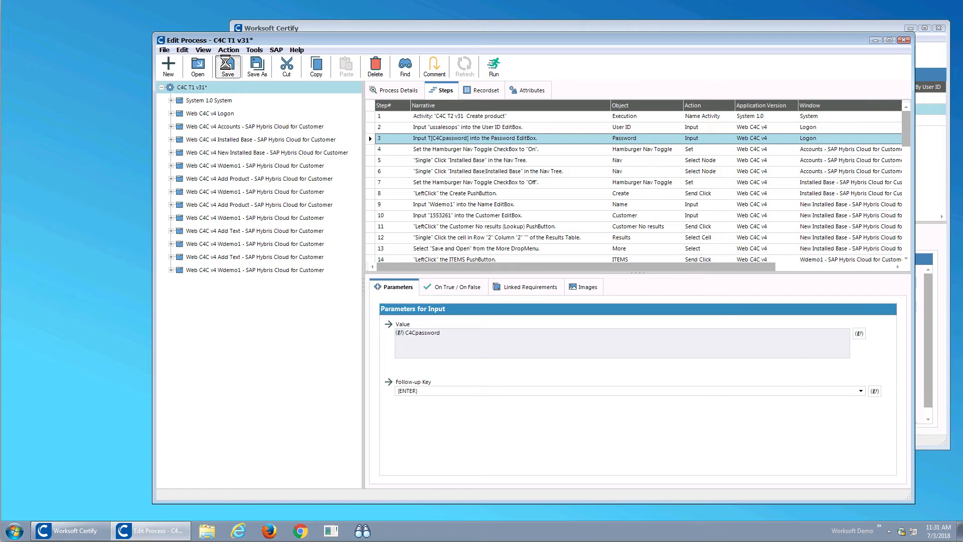
left_click(227, 66)
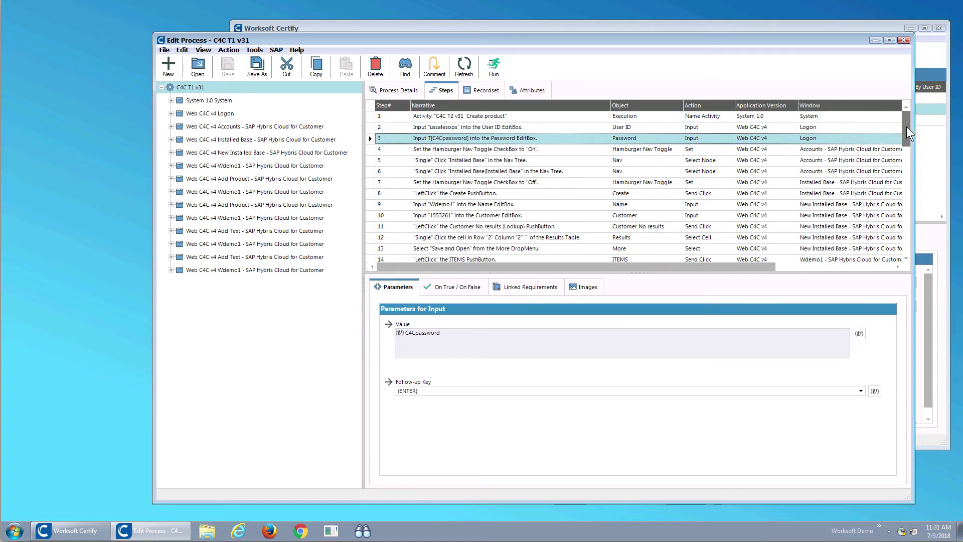
Turn step 35 into a Verify Cell on the Name column with Contains 51.2, and save.
scroll("down", 3)
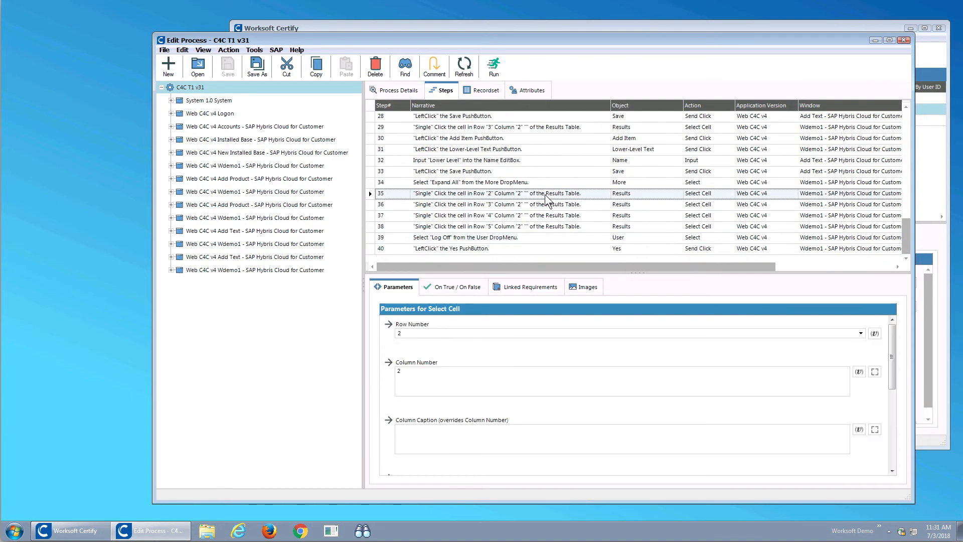
mouse_move(496, 203)
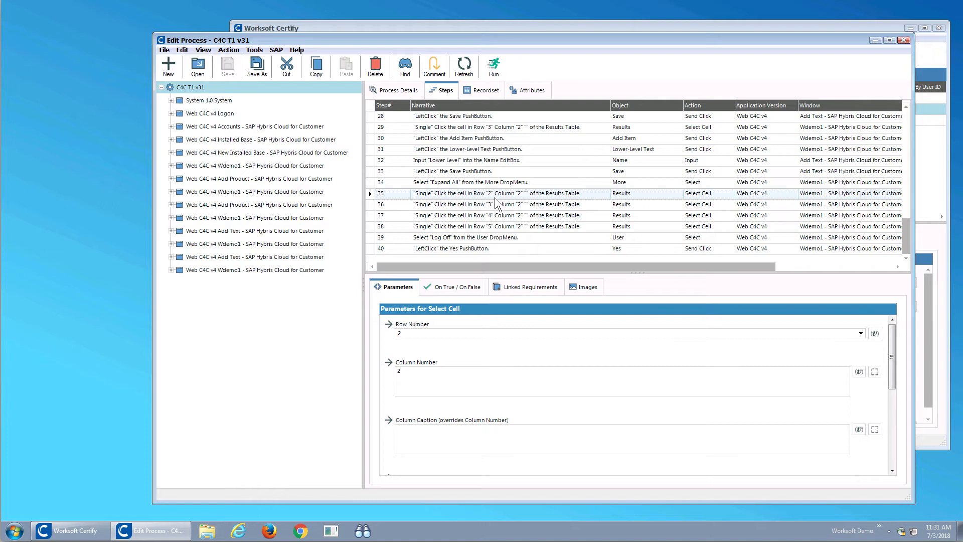
left_click(478, 192)
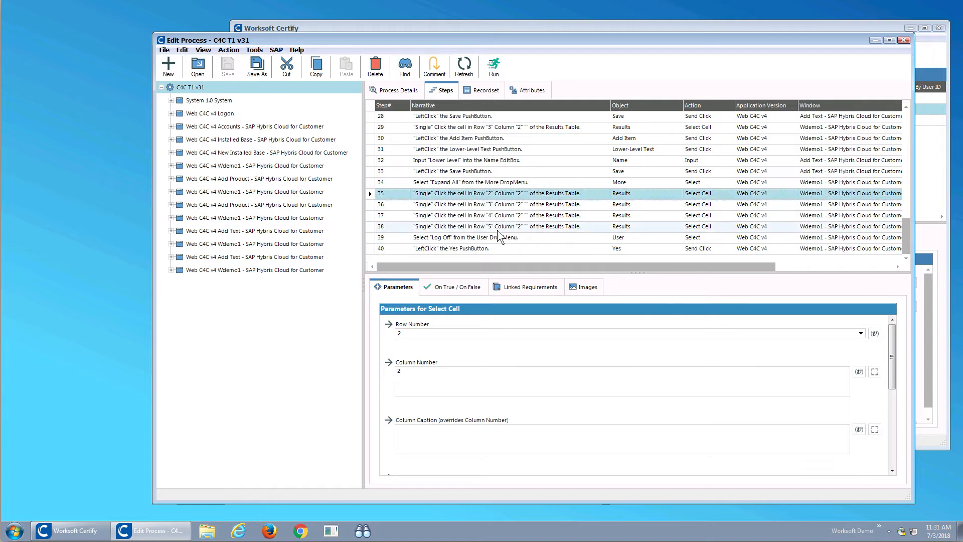
mouse_move(640, 284)
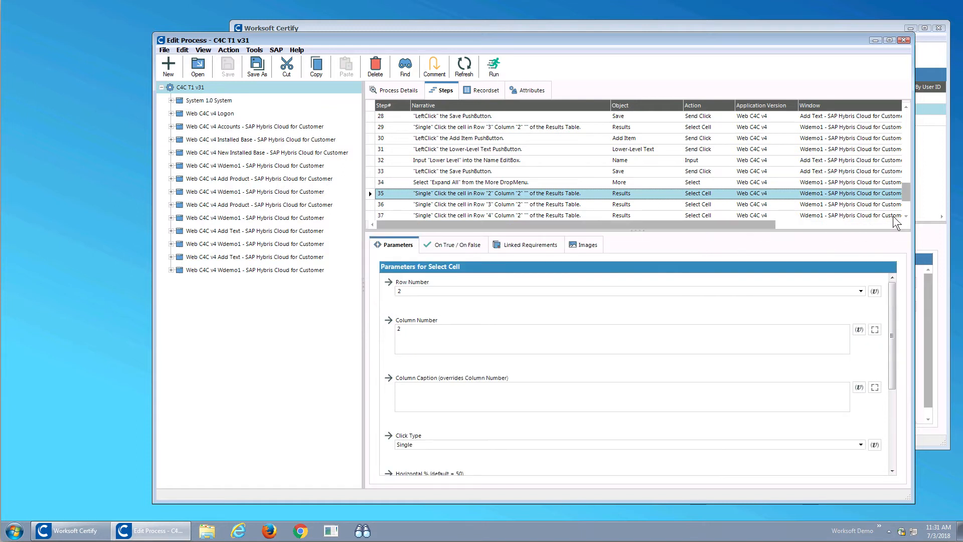
scroll("down", 3)
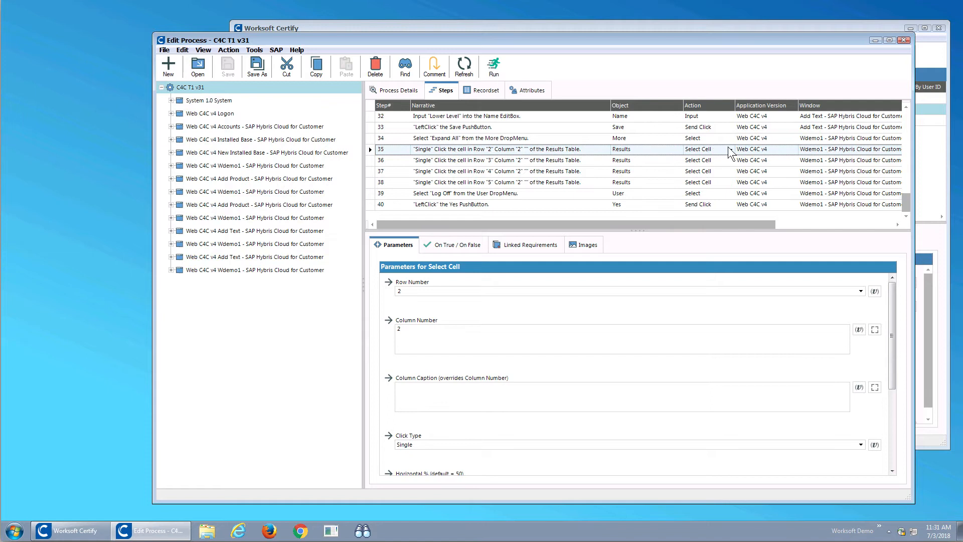
left_click(729, 149)
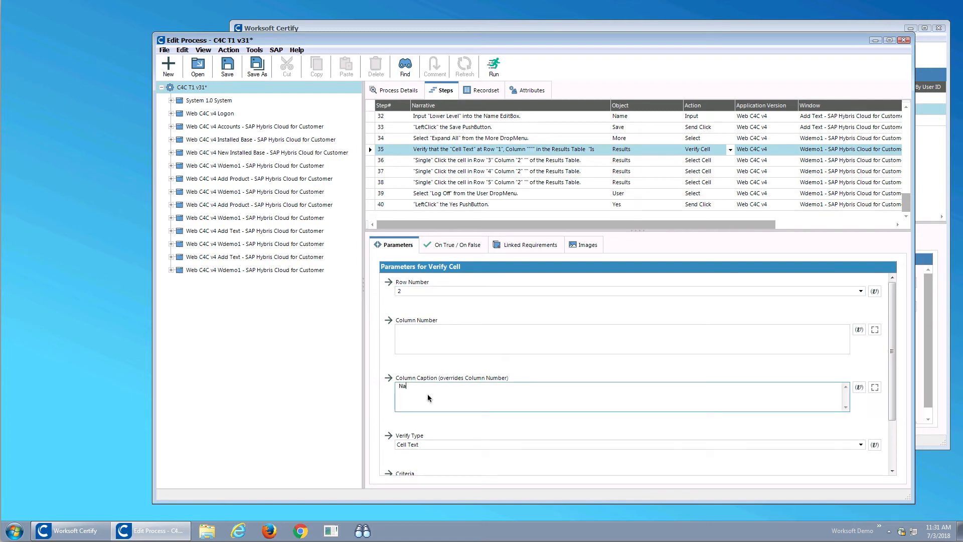
type("me")
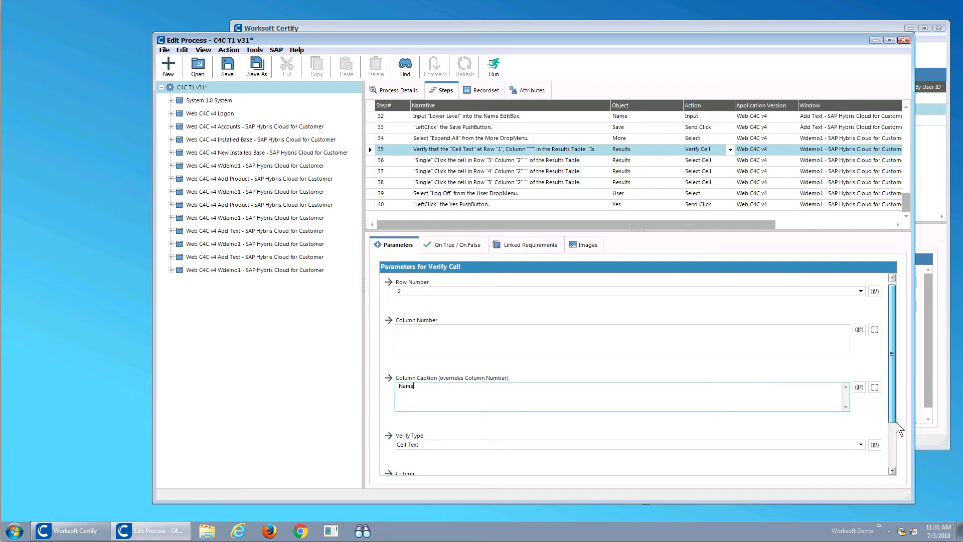
left_click(859, 416)
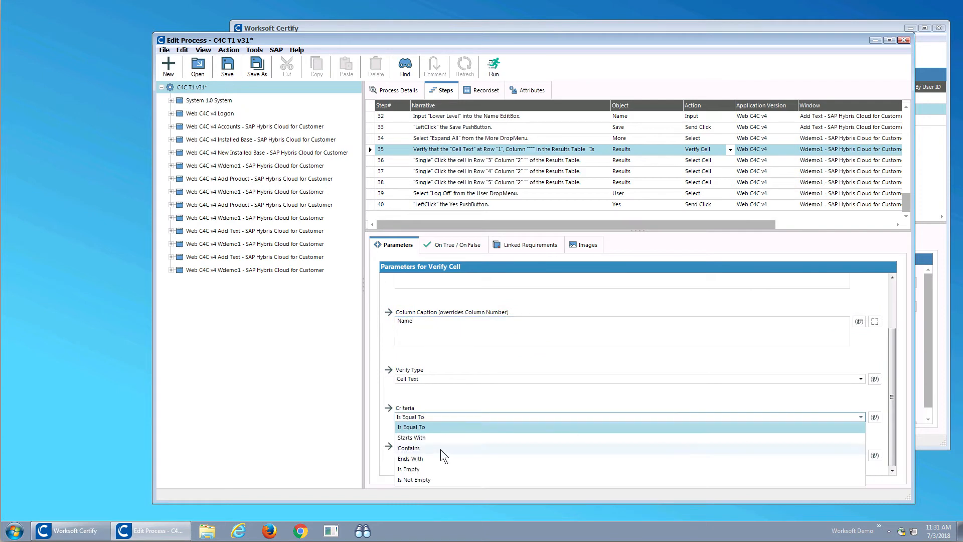
left_click(409, 448)
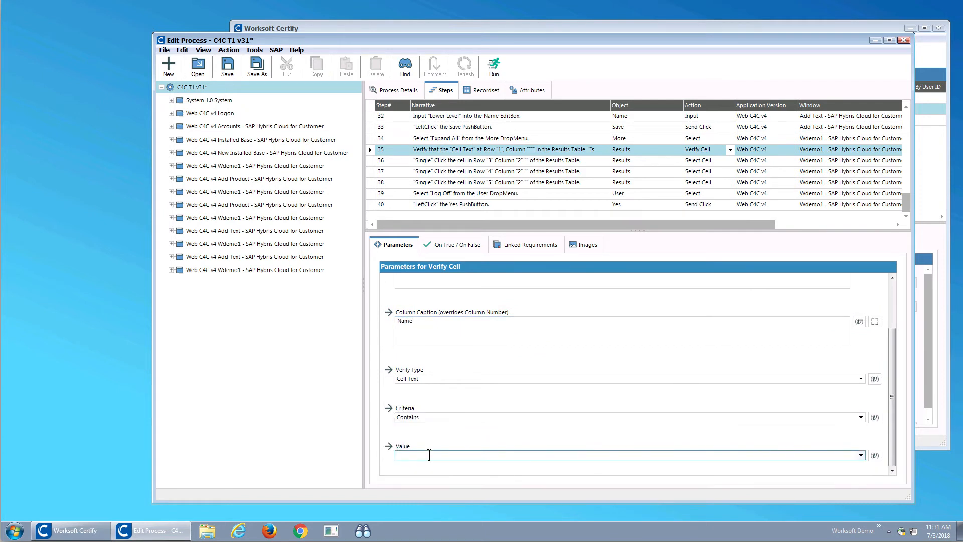
type("51.2")
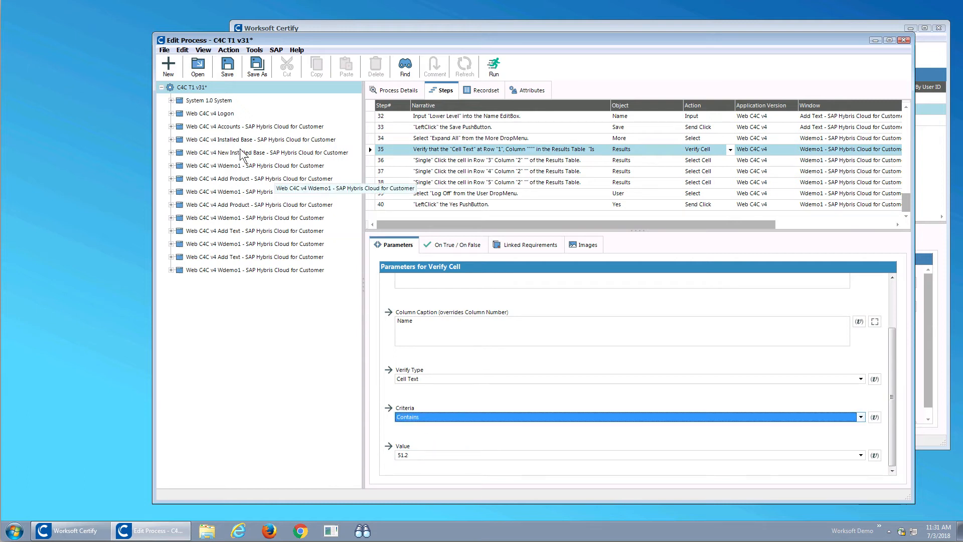
left_click(226, 66)
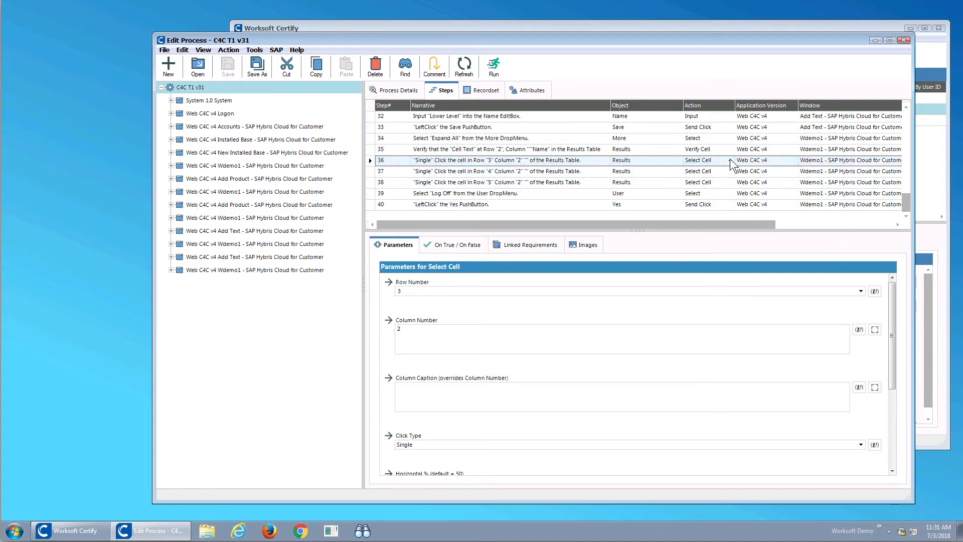
Make step 36 a Verify Cell checking row 3's Name equals Product A.
left_click(729, 160)
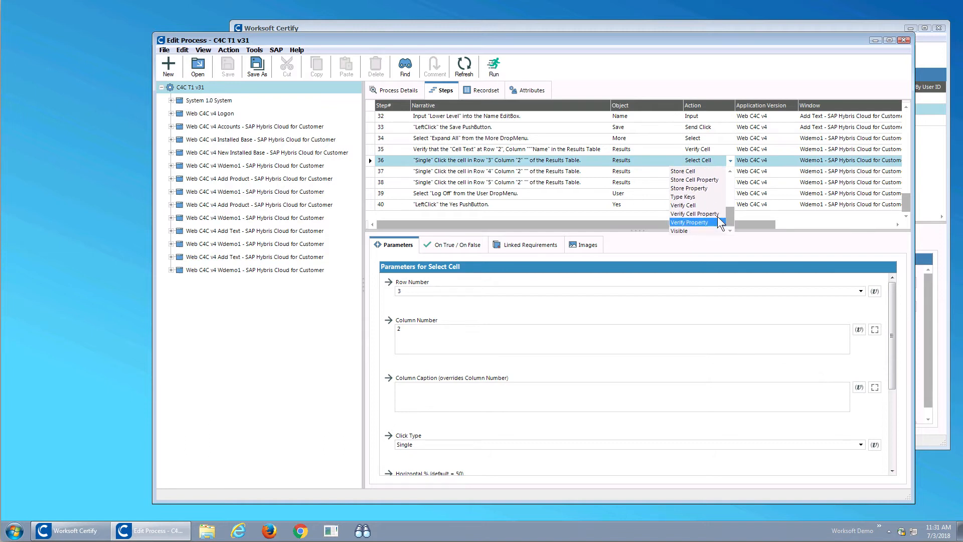
left_click(689, 205)
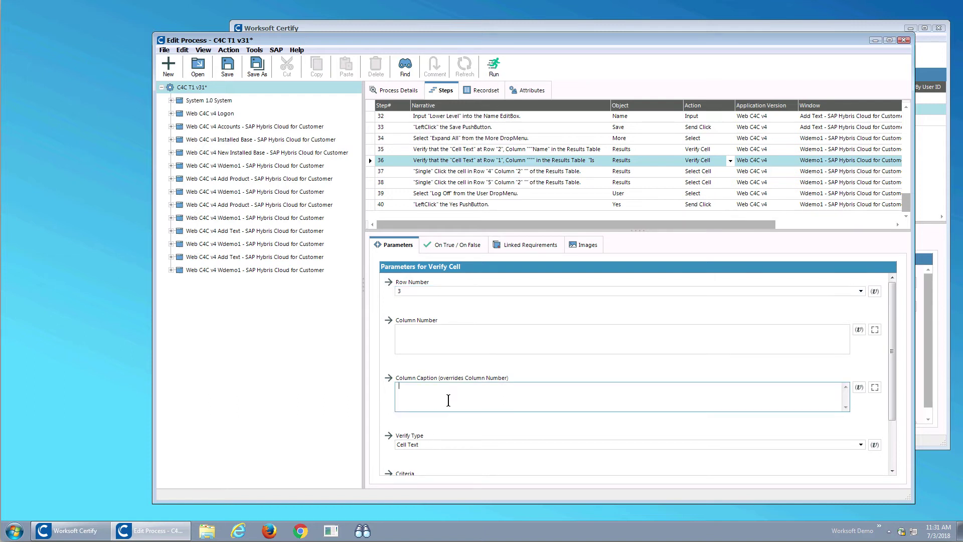
type("Name")
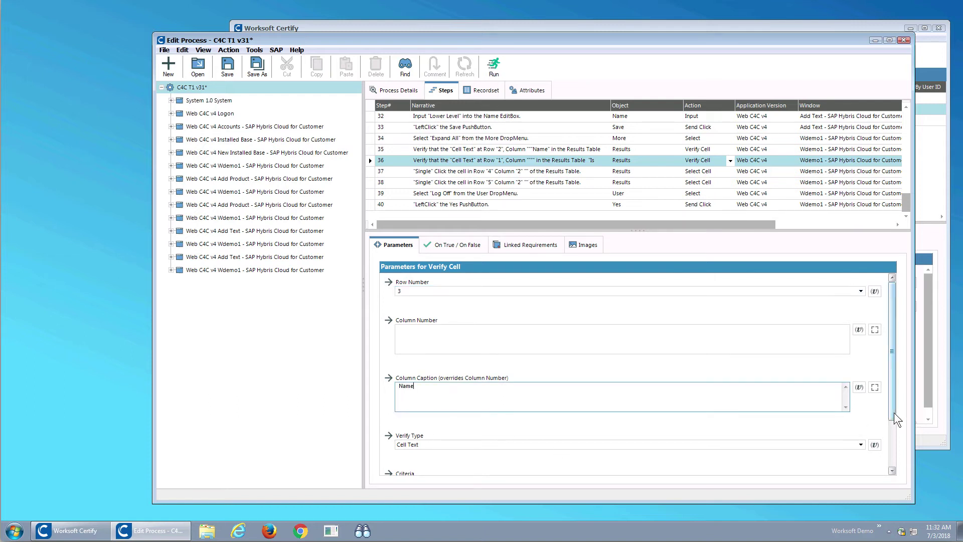
scroll("down", 3)
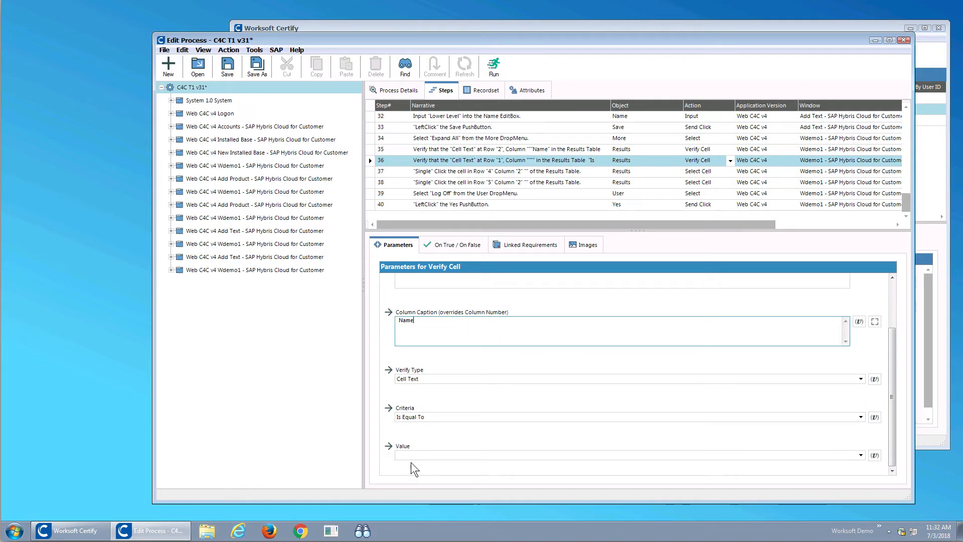
type("Pro")
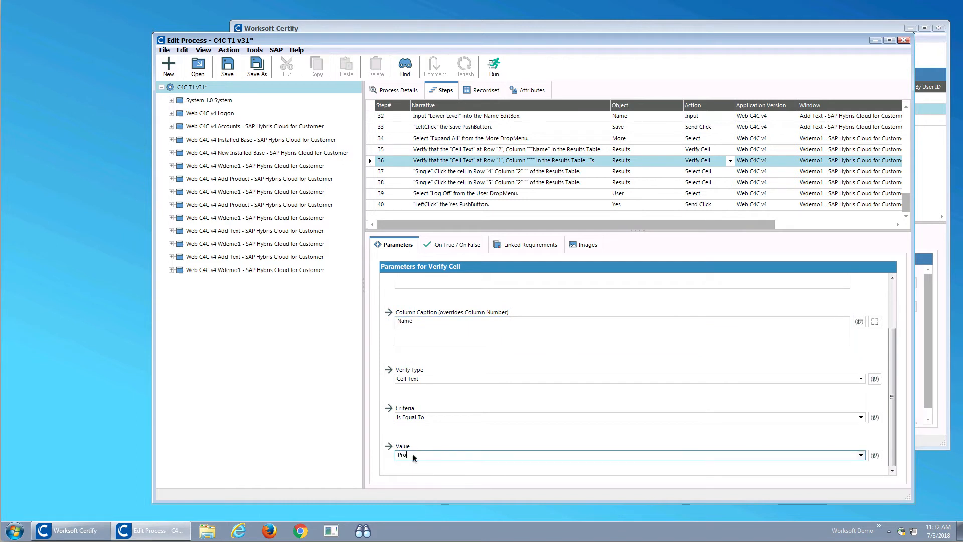
type("duct A")
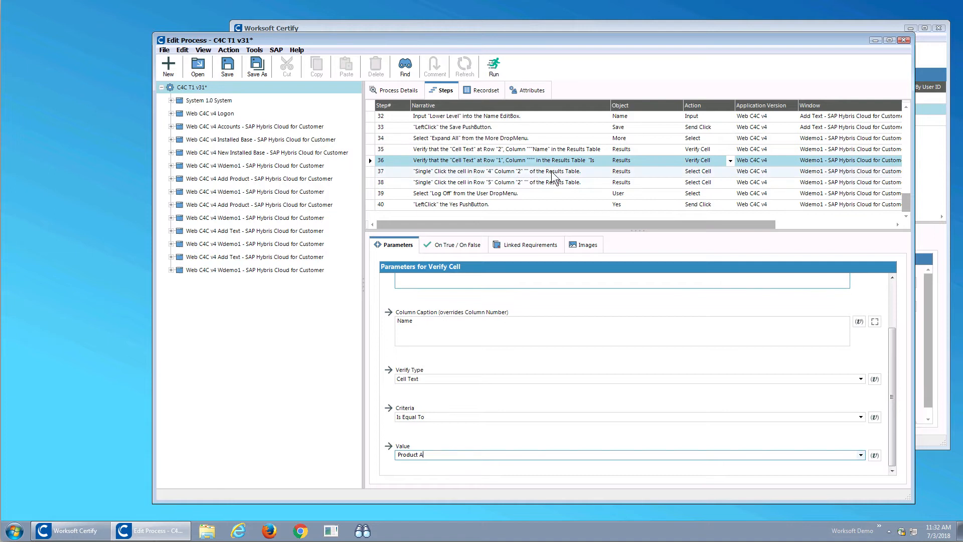
Make step 37 verify row 4's Name cell contains Main, and save the process.
left_click(497, 170)
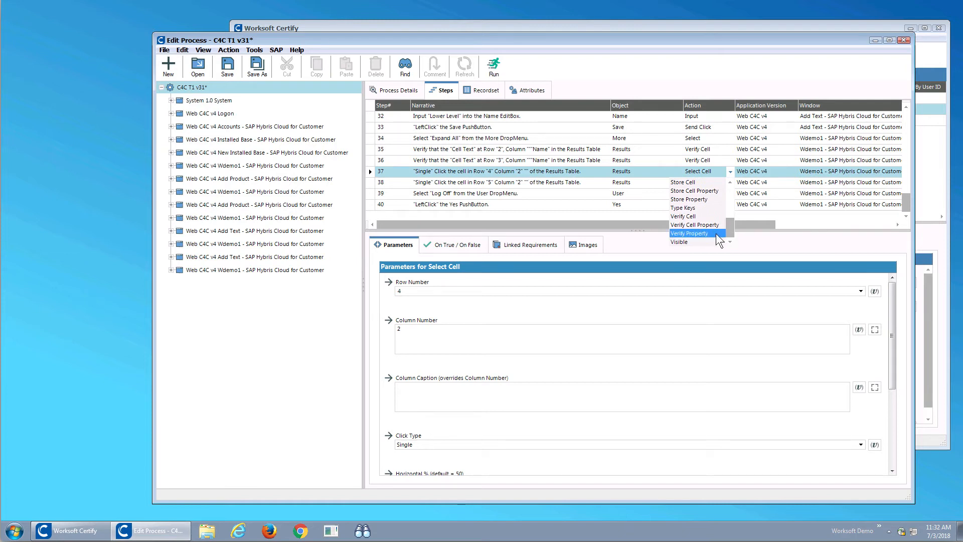
left_click(682, 216)
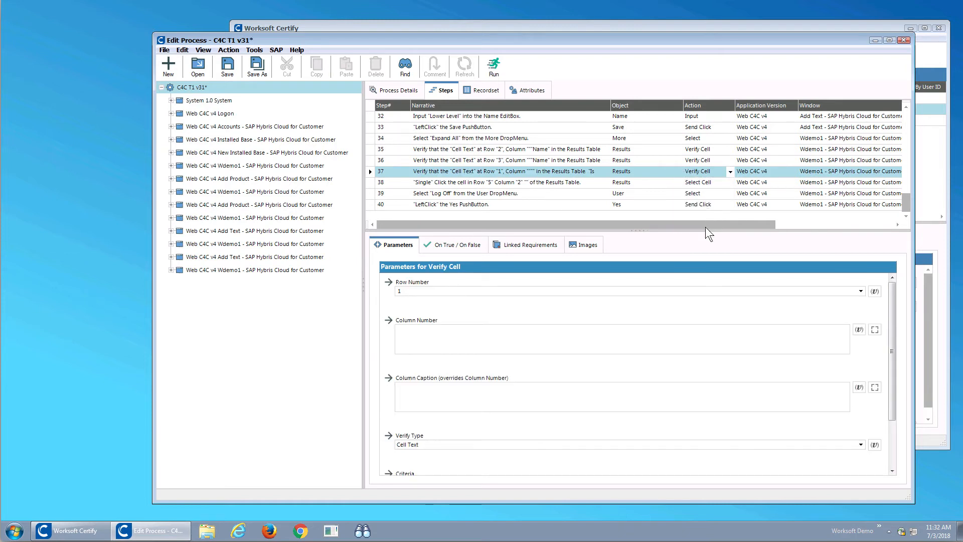
type("4")
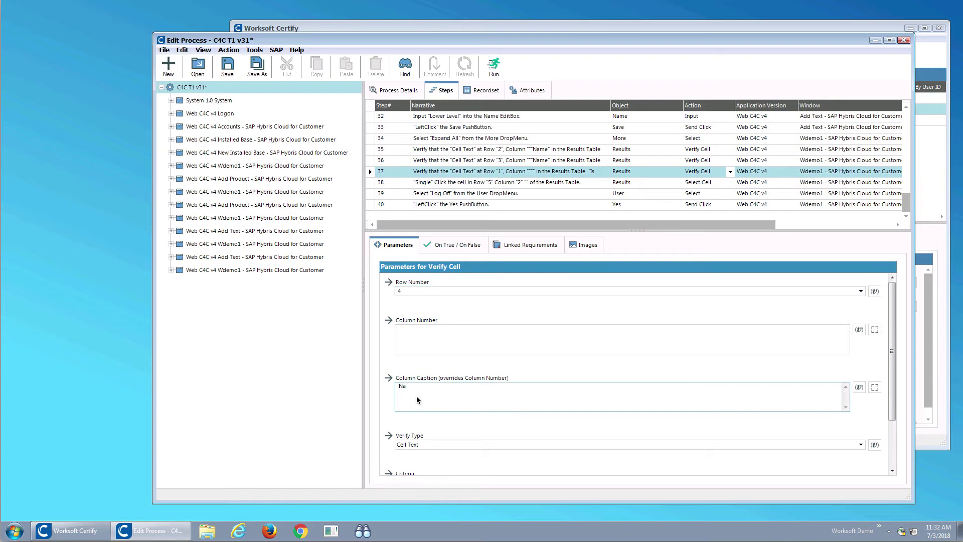
type("me")
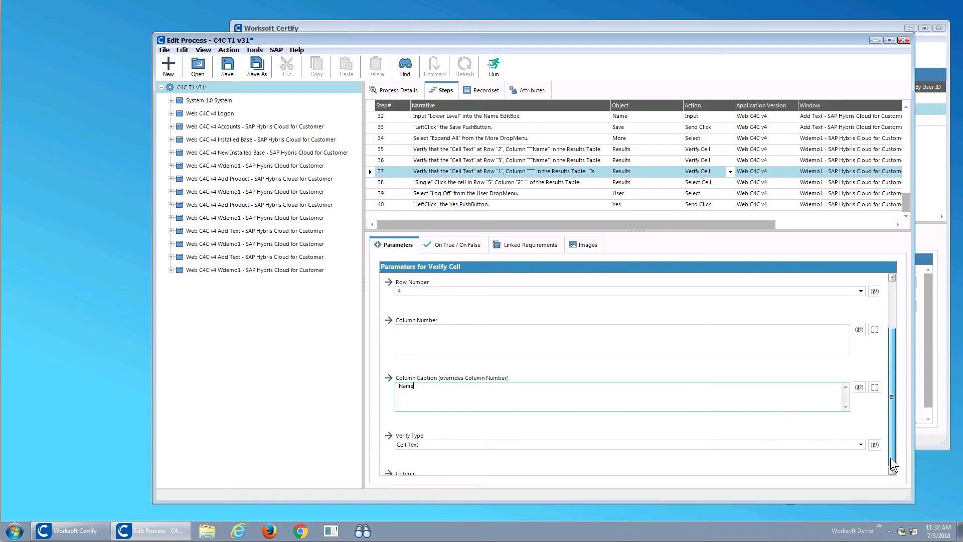
left_click(859, 416)
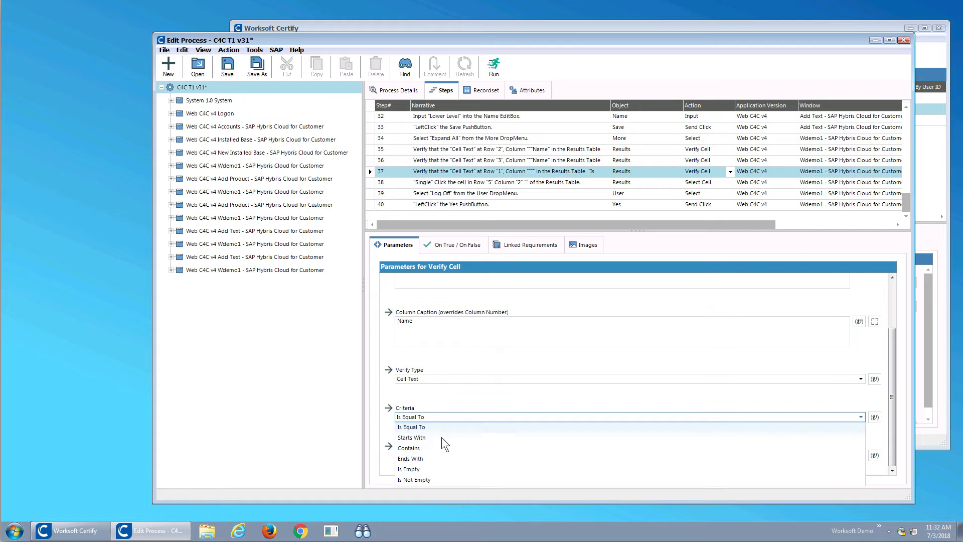
left_click(408, 446)
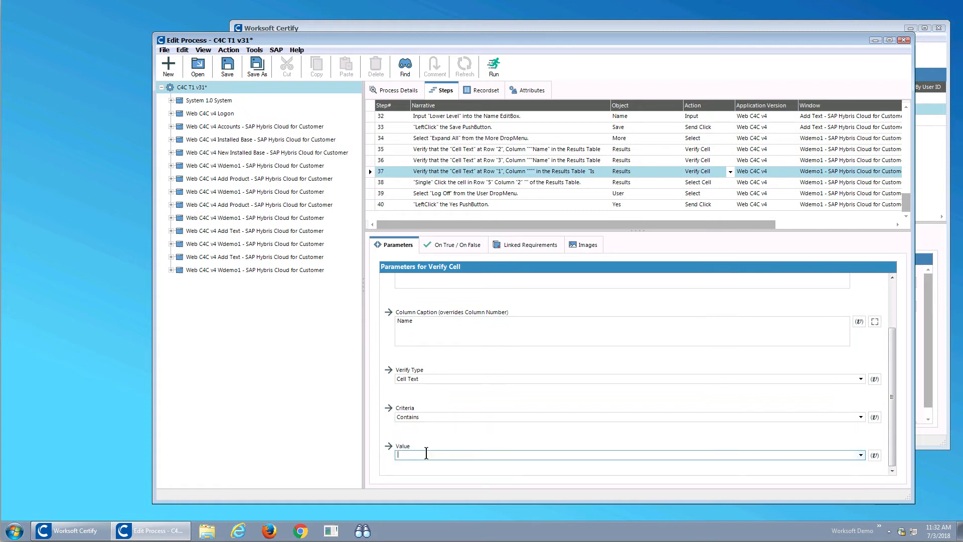
type("Main")
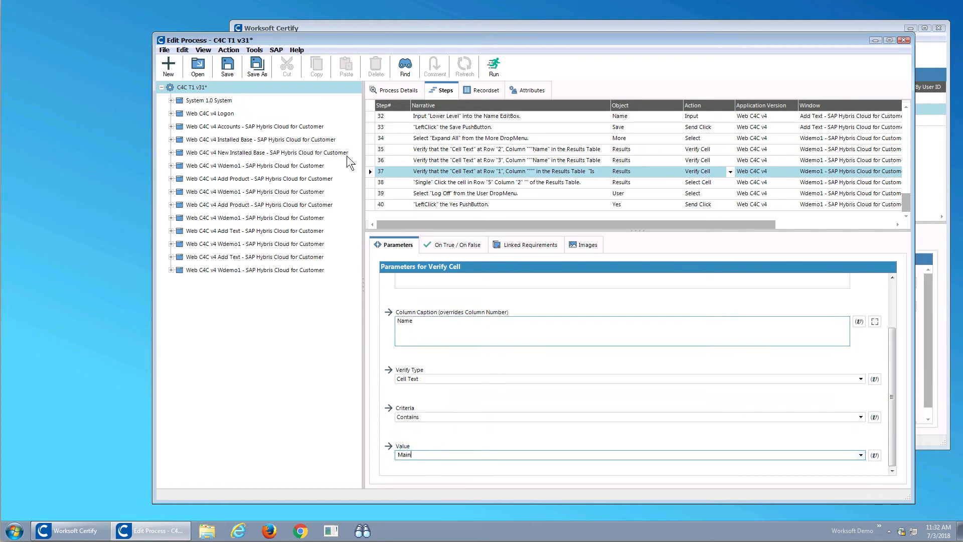
left_click(227, 65)
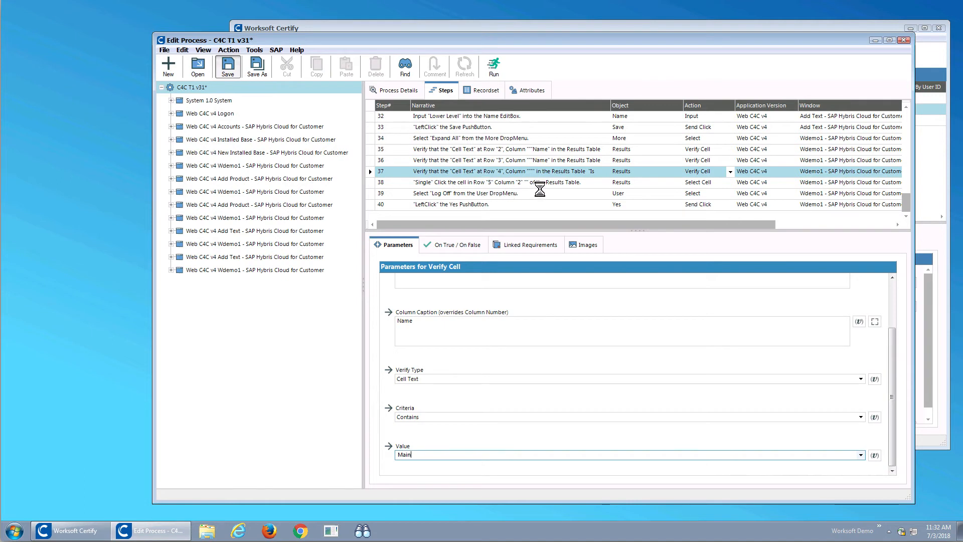
left_click(228, 66)
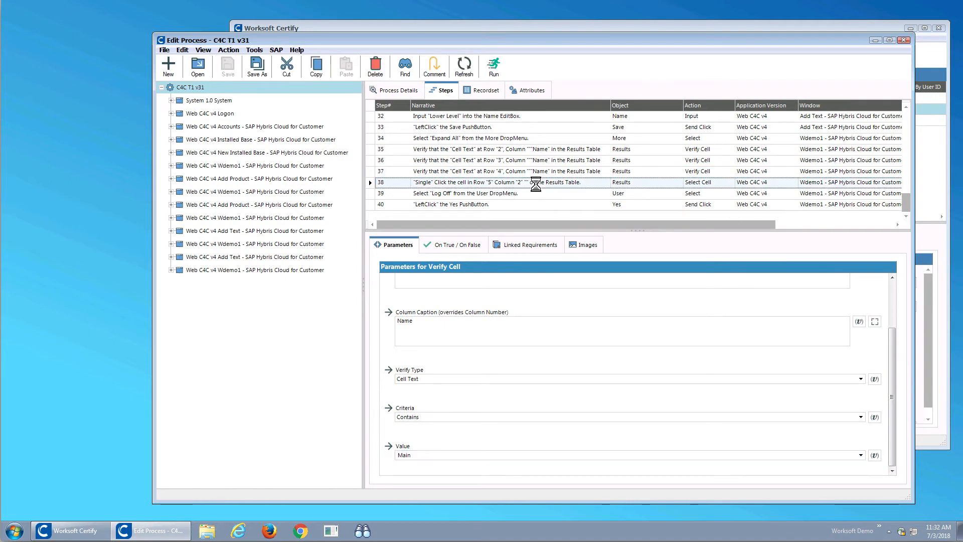
Set step 38 to Verify Cell row 5, column Name, Contains Chris, and save.
left_click(730, 181)
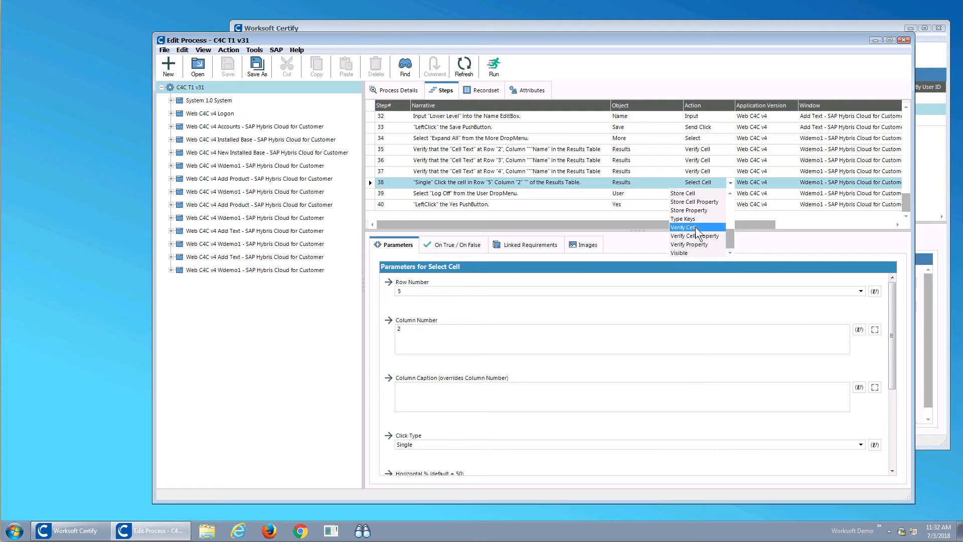
left_click(681, 226)
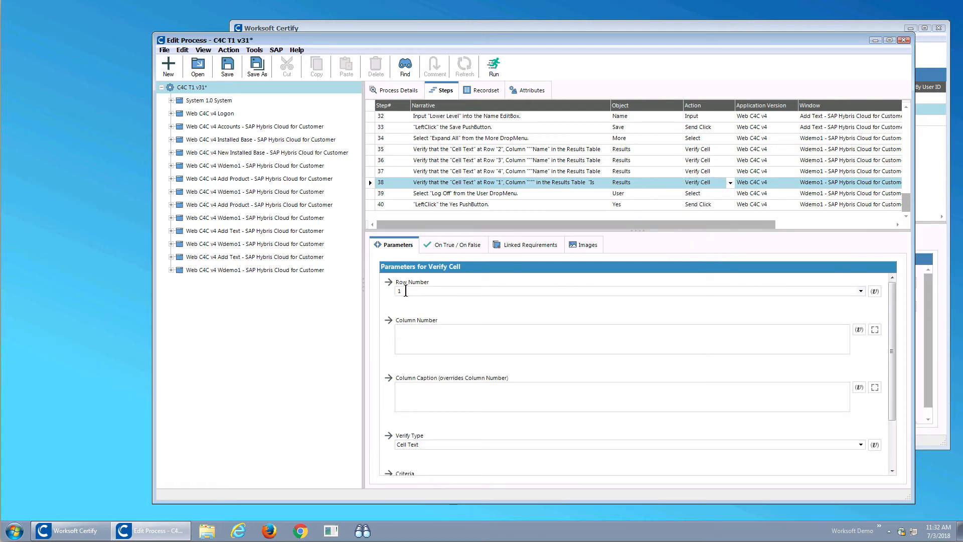
type("5")
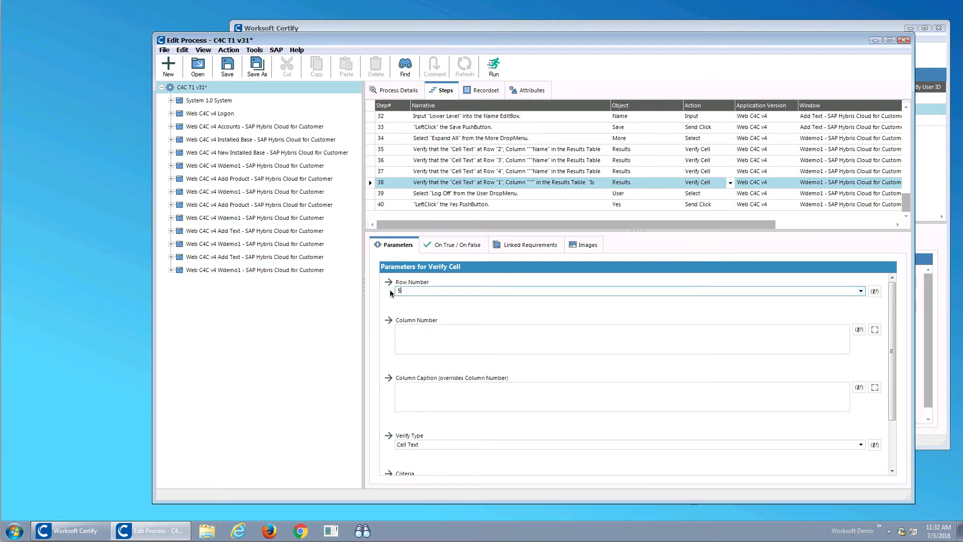
type("Na")
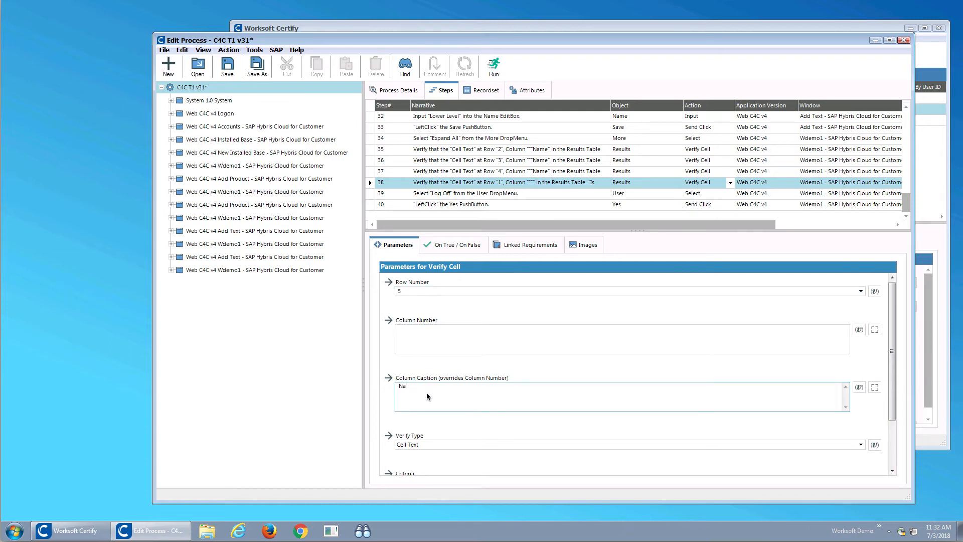
type("me")
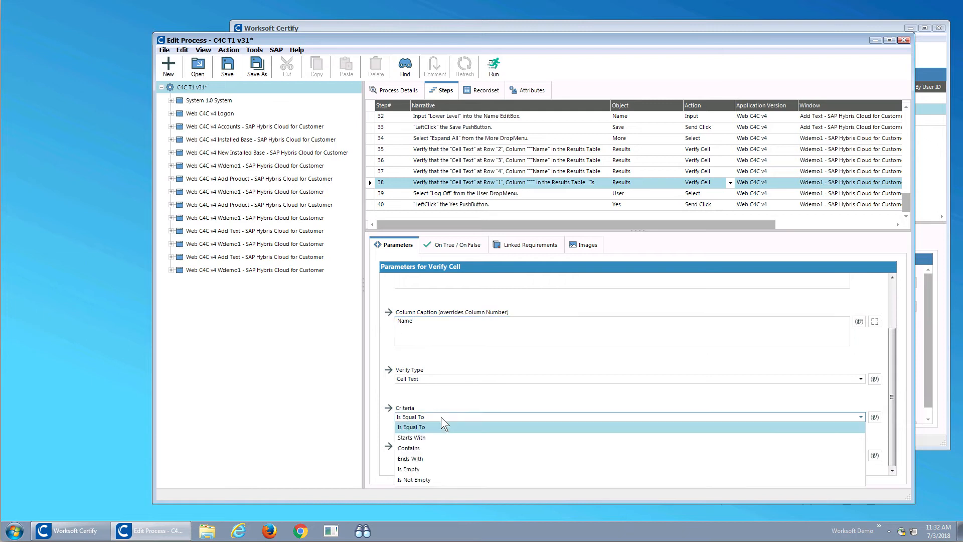
left_click(408, 447)
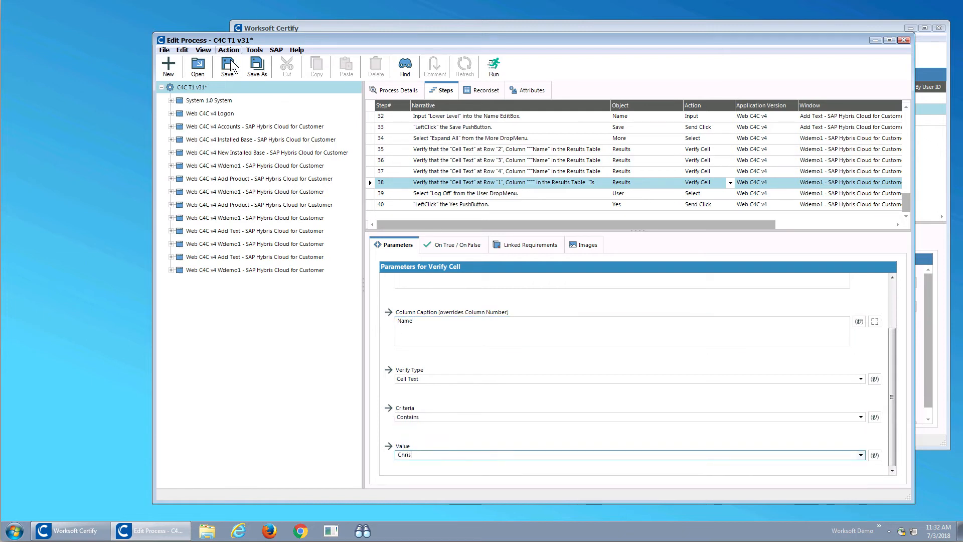
left_click(227, 66)
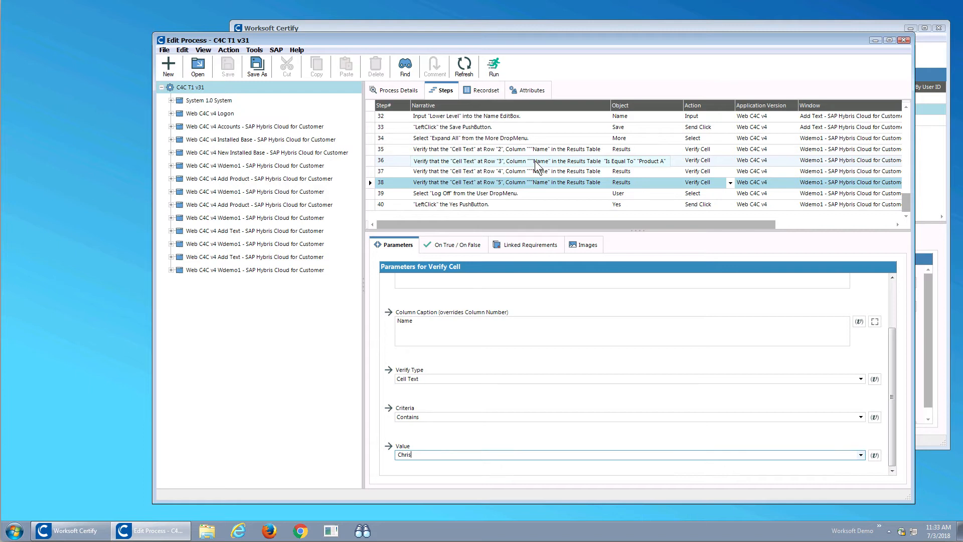
scroll("up", 3)
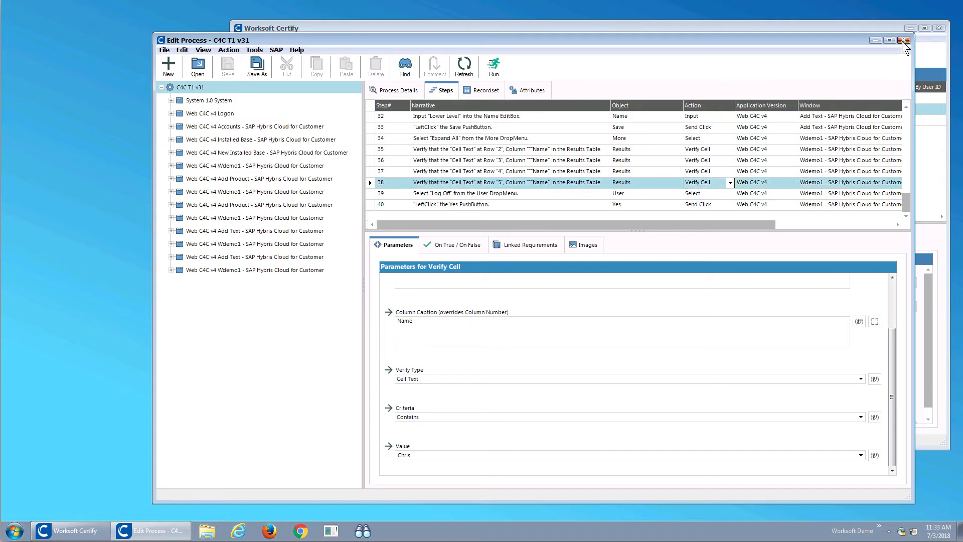
Close the C4C T1 v31 editor and open LoadChromeC4C, selecting C4C T1 v31 from the D2 folder.
left_click(903, 40)
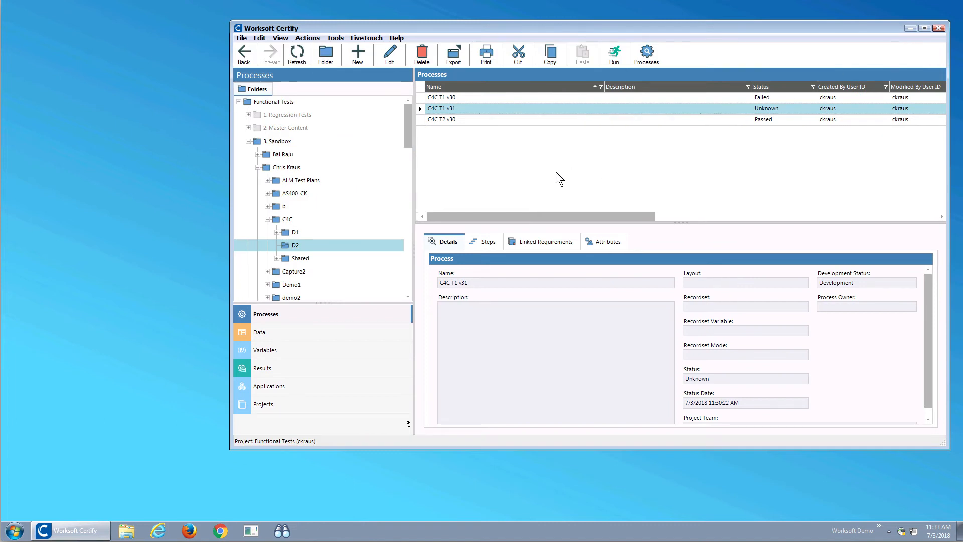
left_click(300, 258)
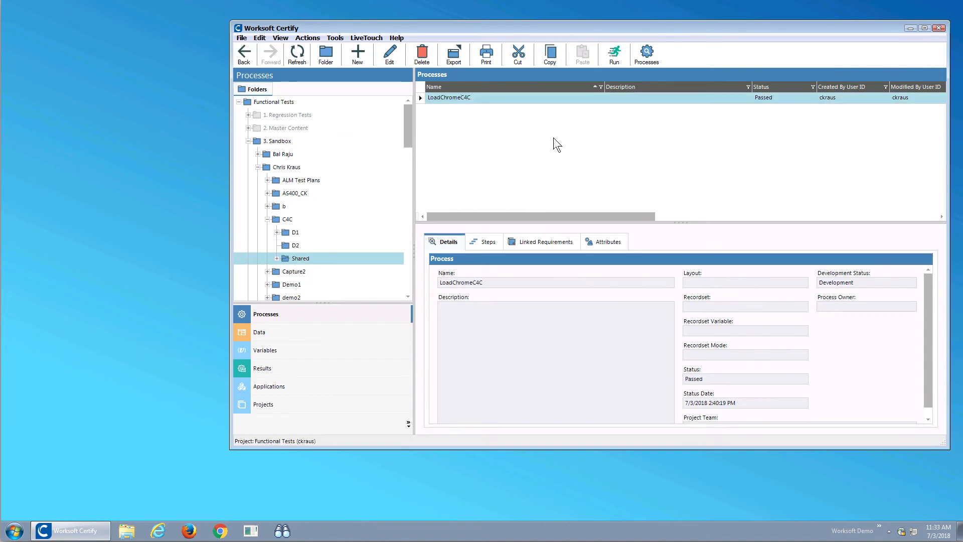
double_click(448, 98)
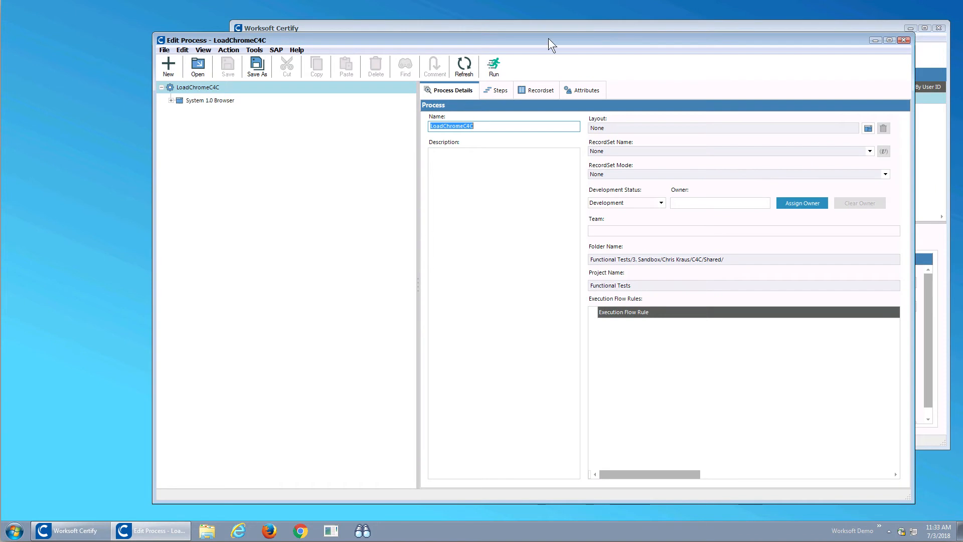
left_click(498, 90)
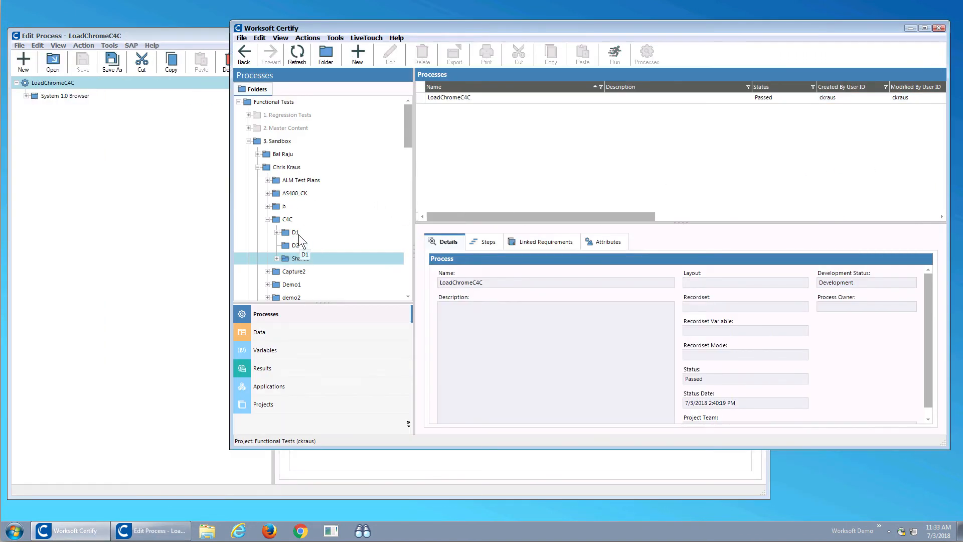
left_click(294, 245)
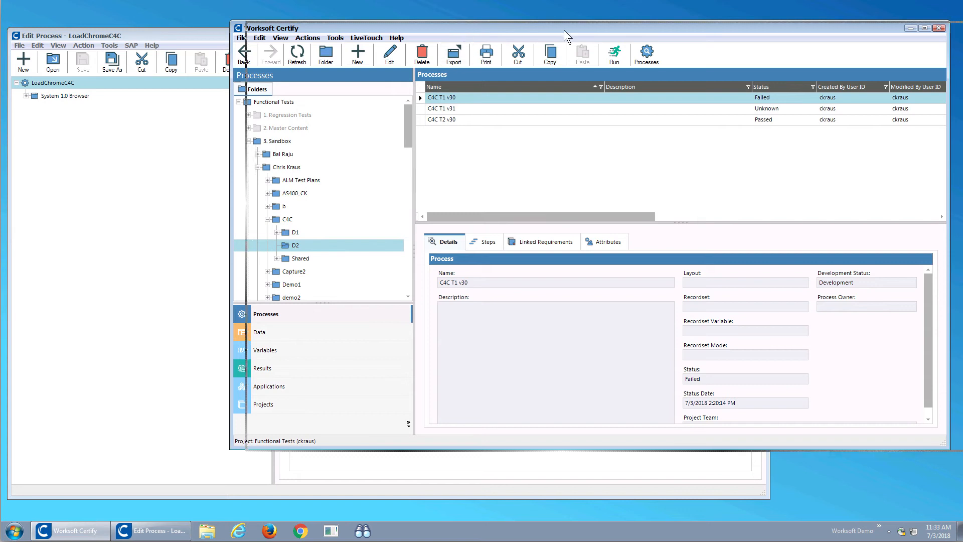
left_click(443, 109)
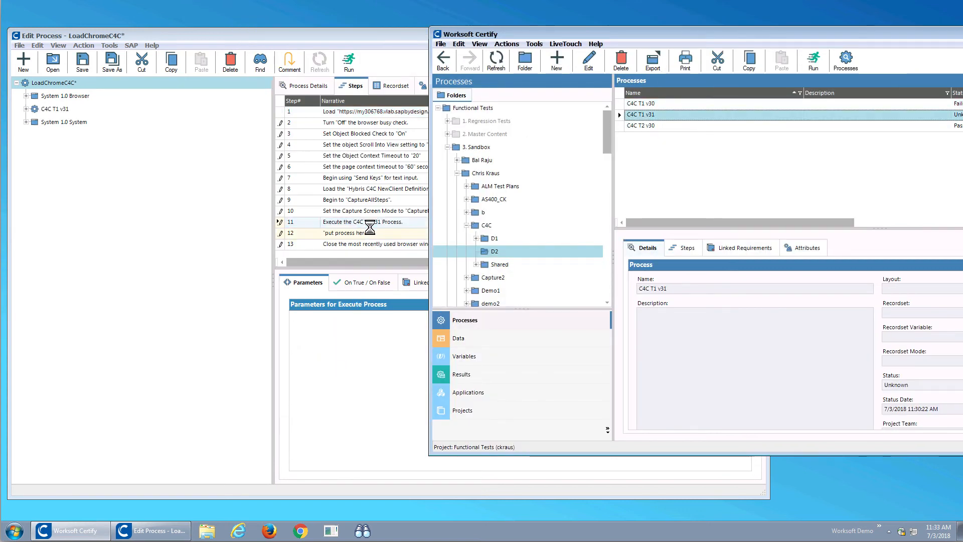
left_click(369, 222)
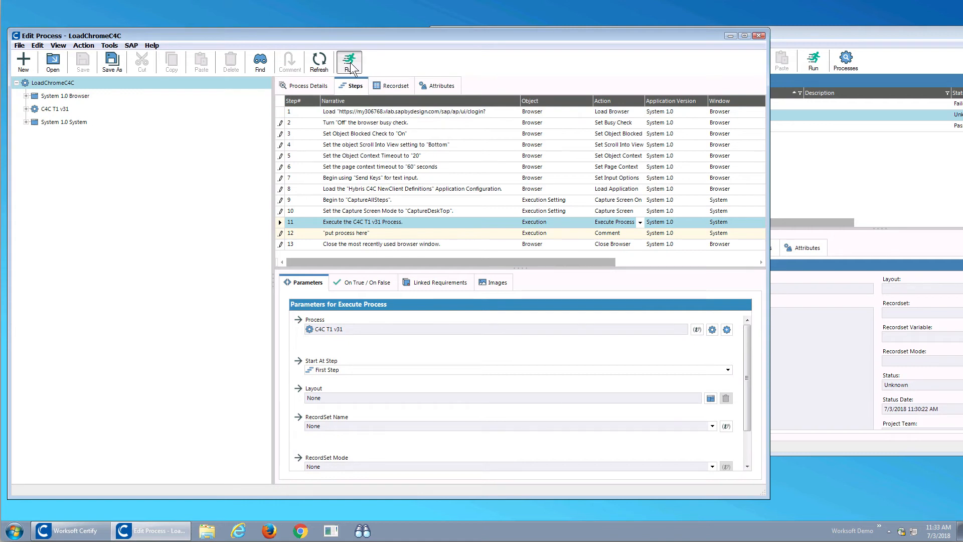
Start a LoadChromeC4C run from the Configuration dialog and begin execution.
left_click(350, 61)
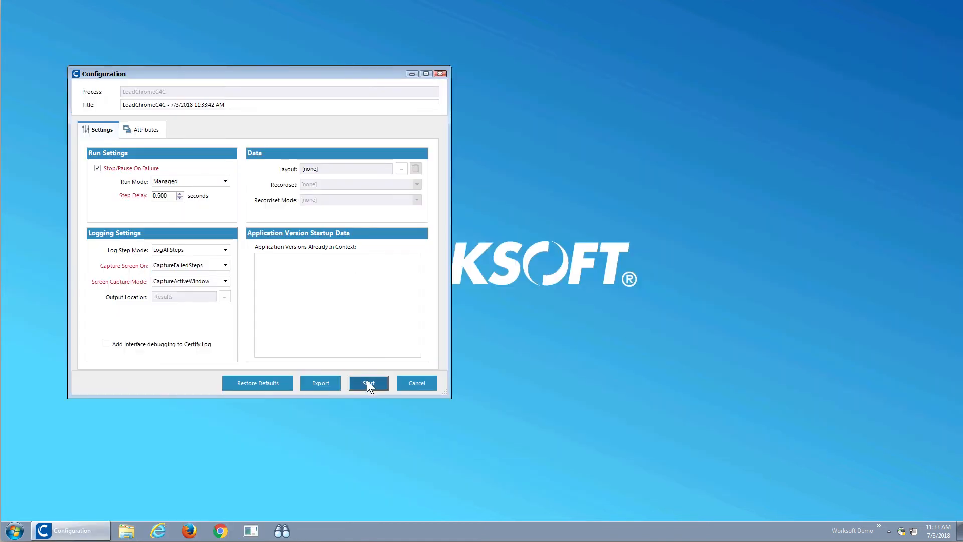
left_click(367, 383)
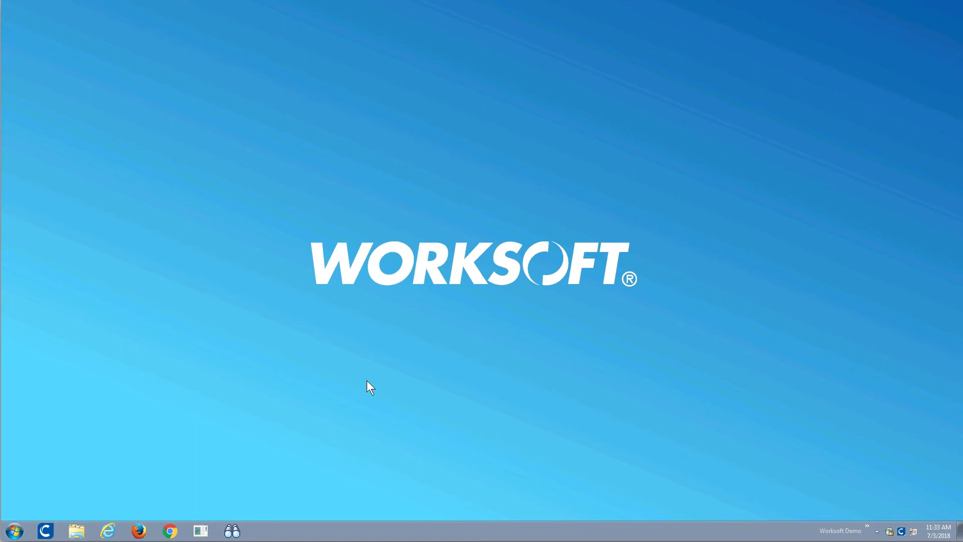
left_click(45, 530)
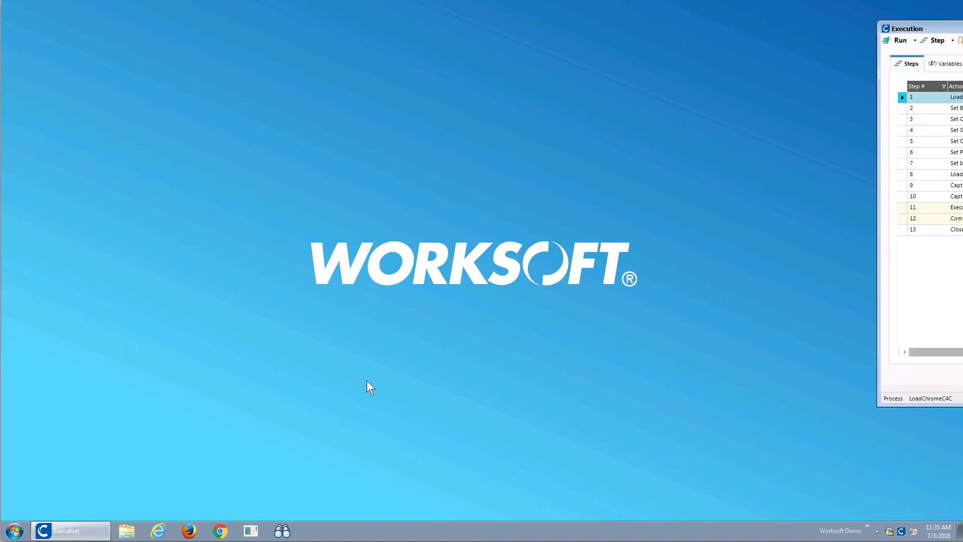
mouse_move(933, 30)
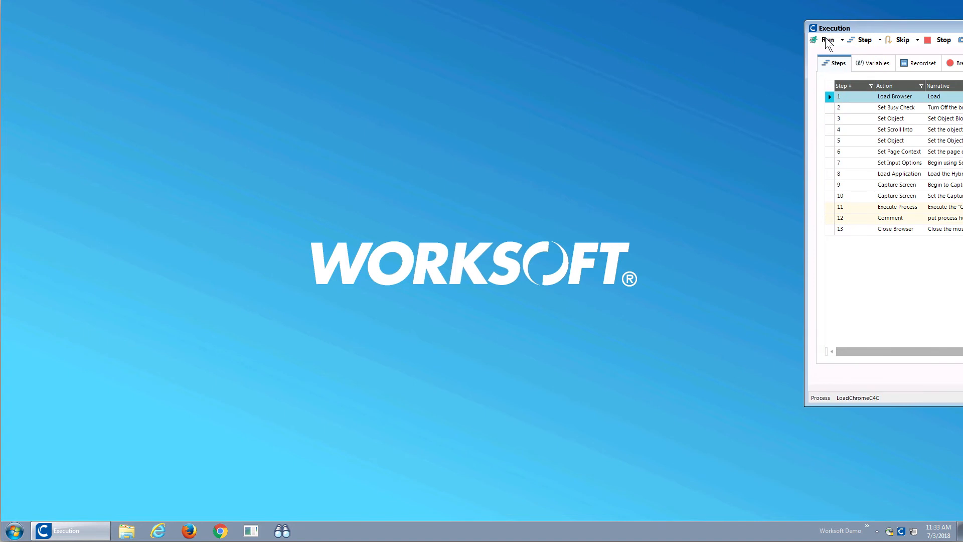
left_click(827, 39)
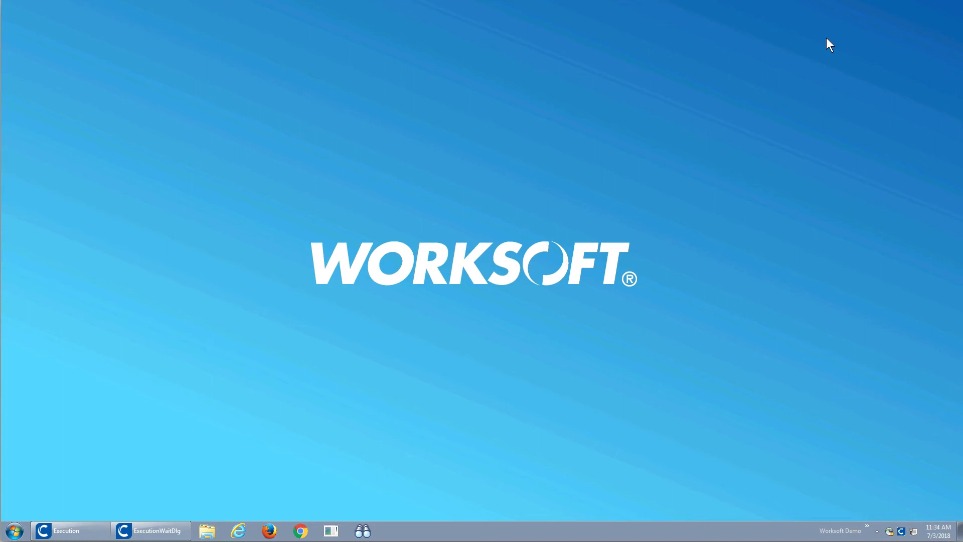
left_click(300, 530)
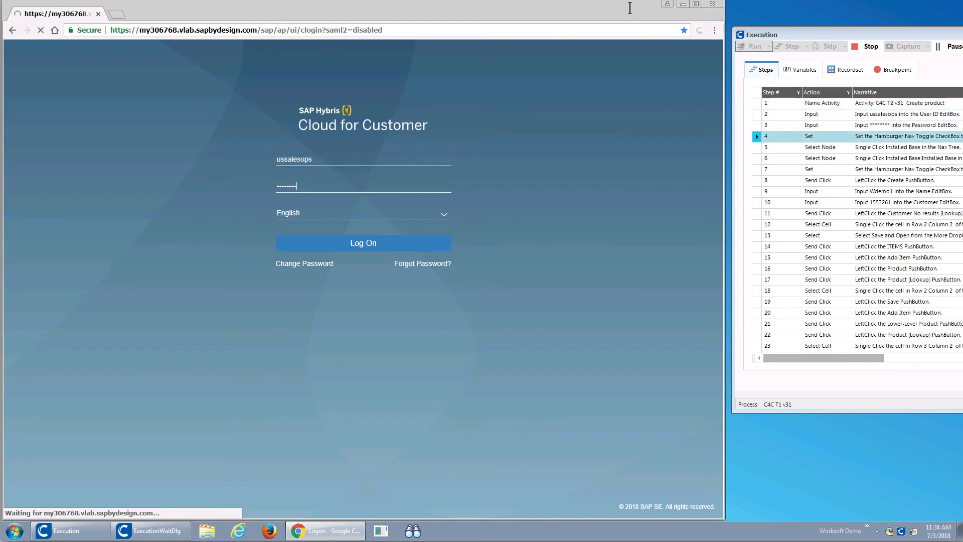
Log on, create installed base Wdemo1 in Installed Base, and save and open it.
left_click(363, 242)
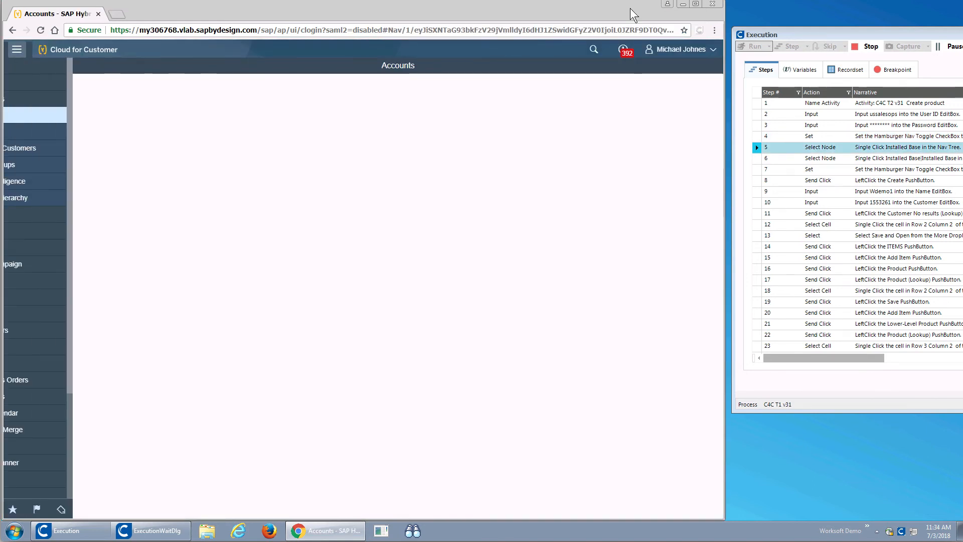
left_click(16, 49)
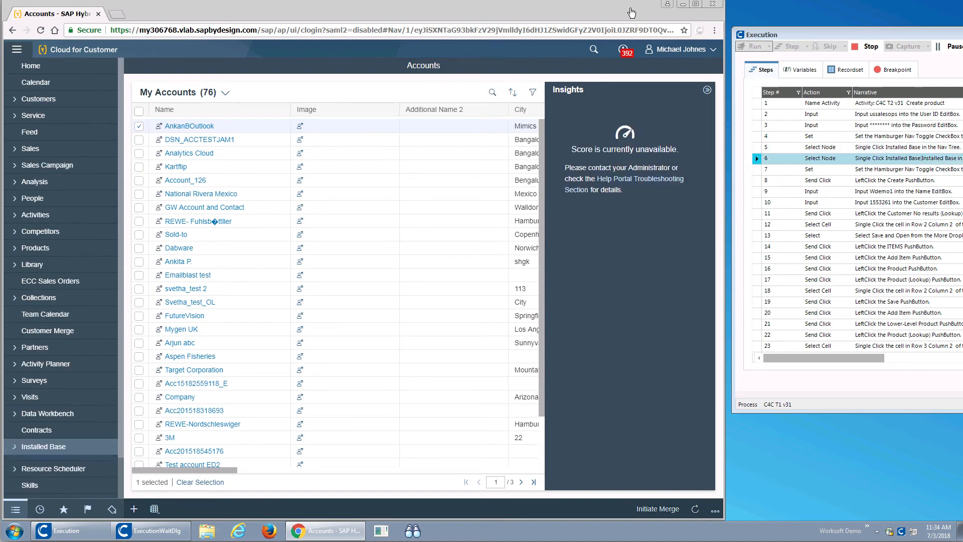
left_click(622, 49)
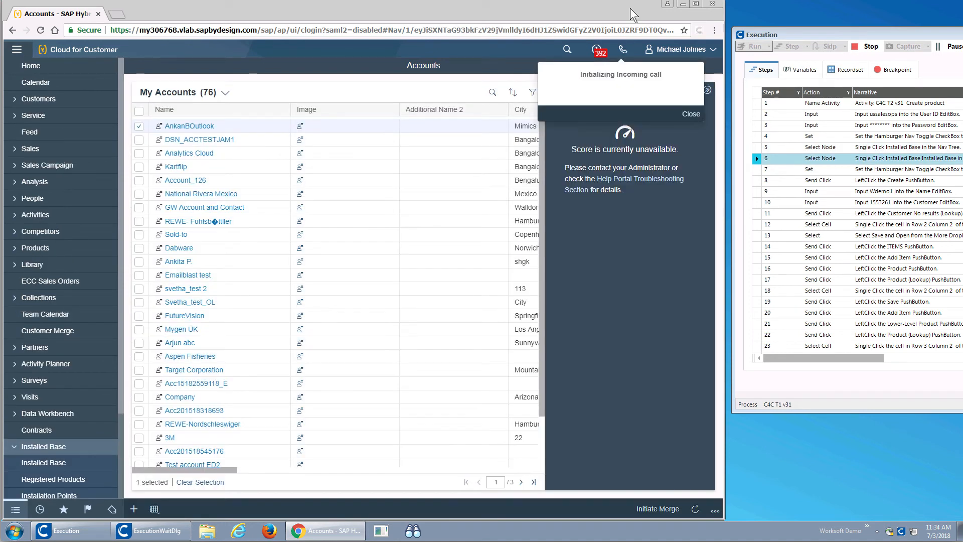
left_click(50, 462)
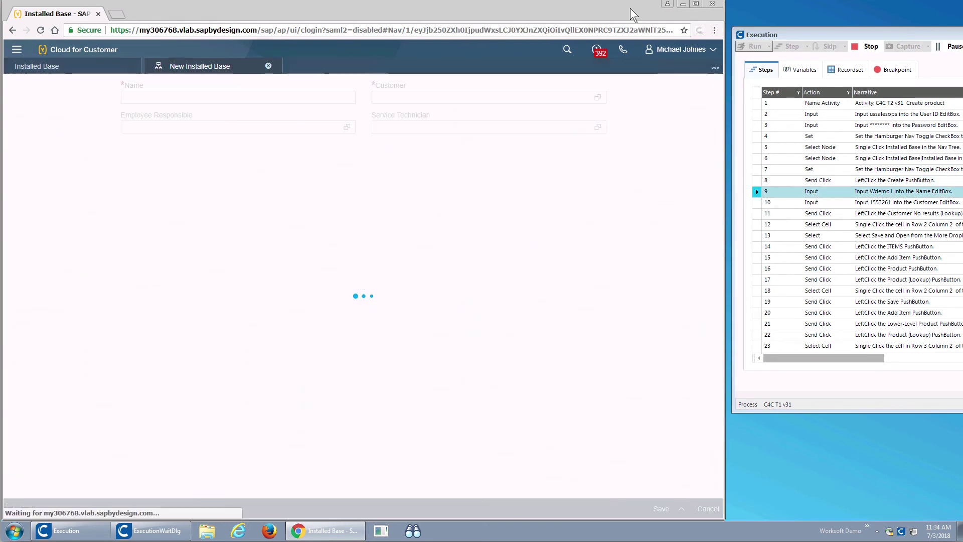
type("Wdemo1")
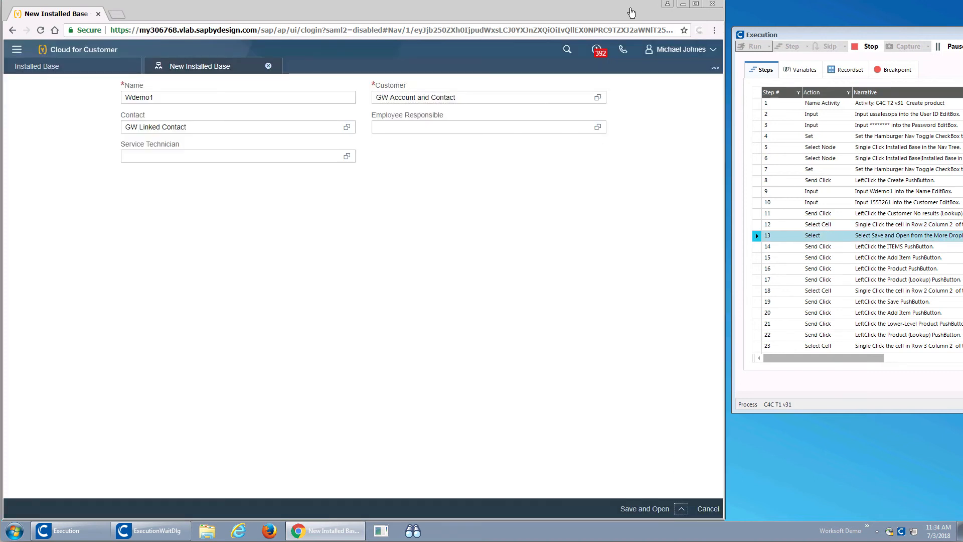
left_click(644, 508)
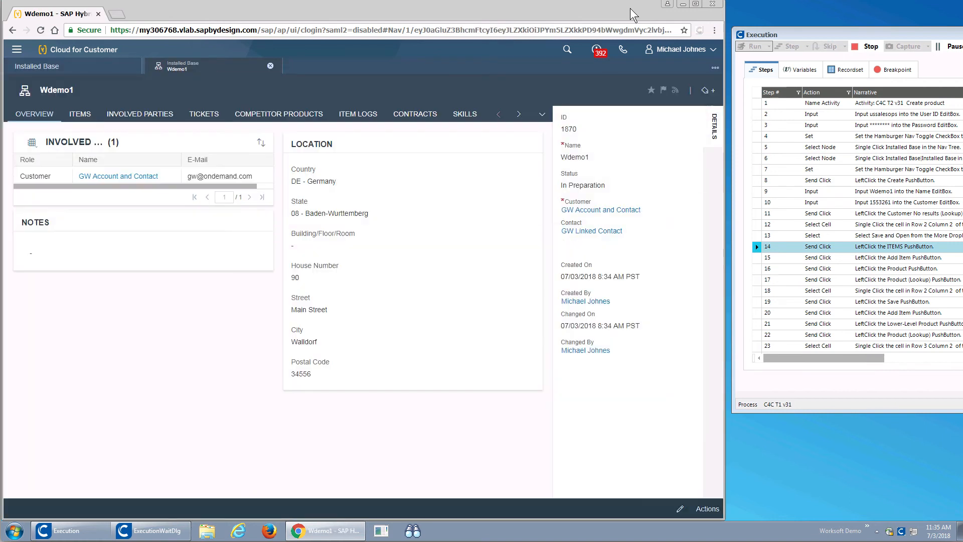
Add a Product A item at installed base level and save it.
left_click(79, 114)
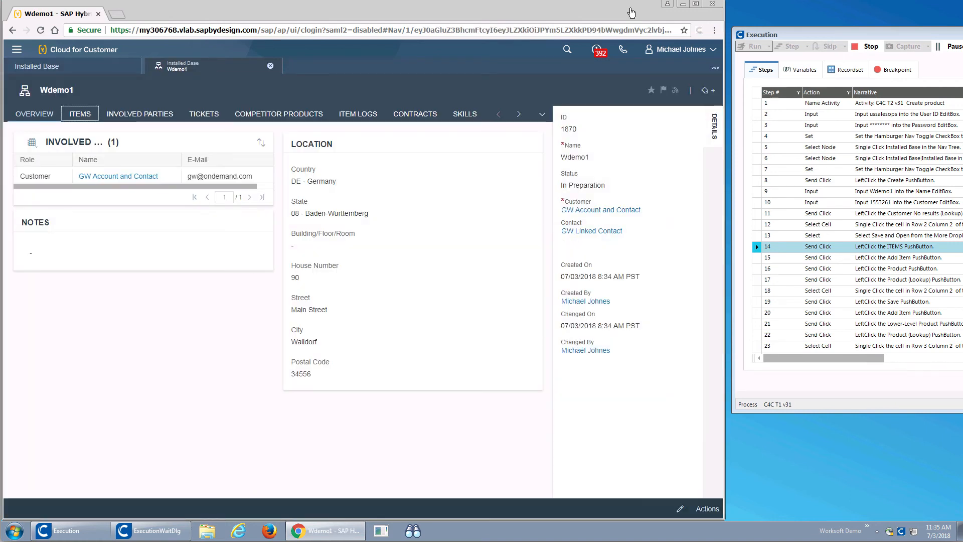
left_click(458, 142)
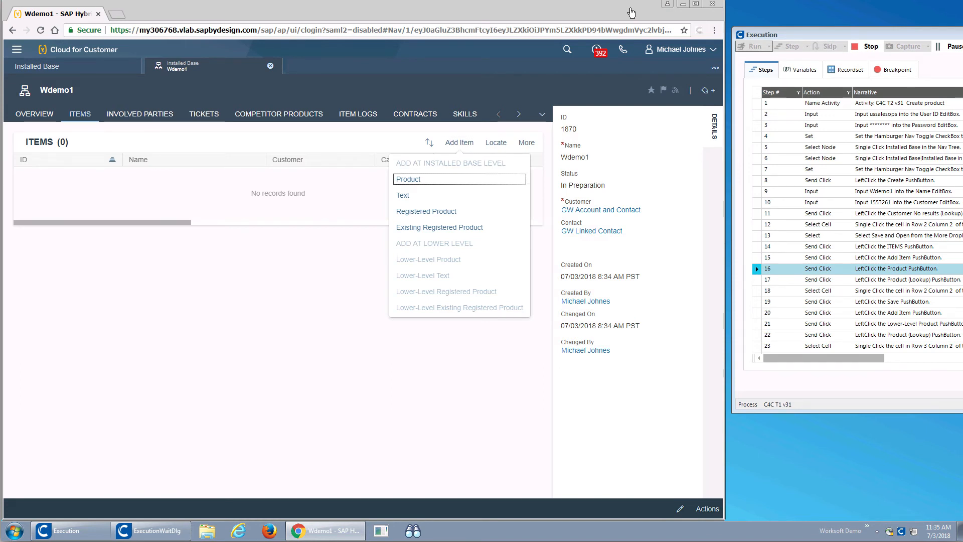
left_click(407, 178)
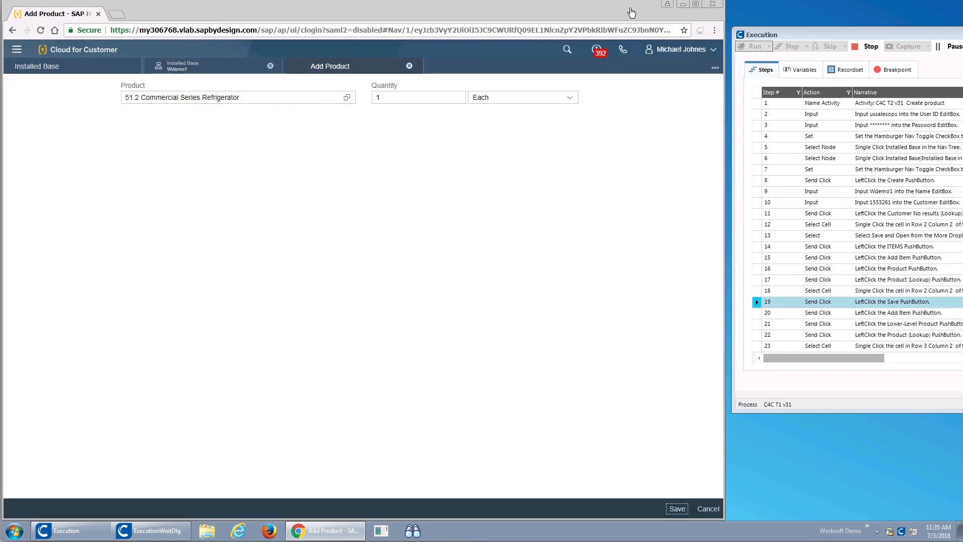
left_click(676, 508)
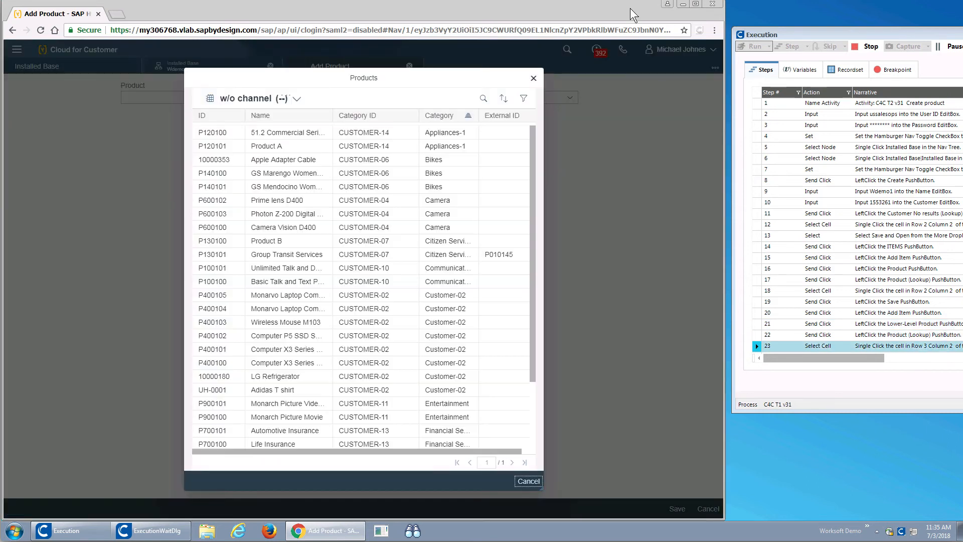
left_click(266, 145)
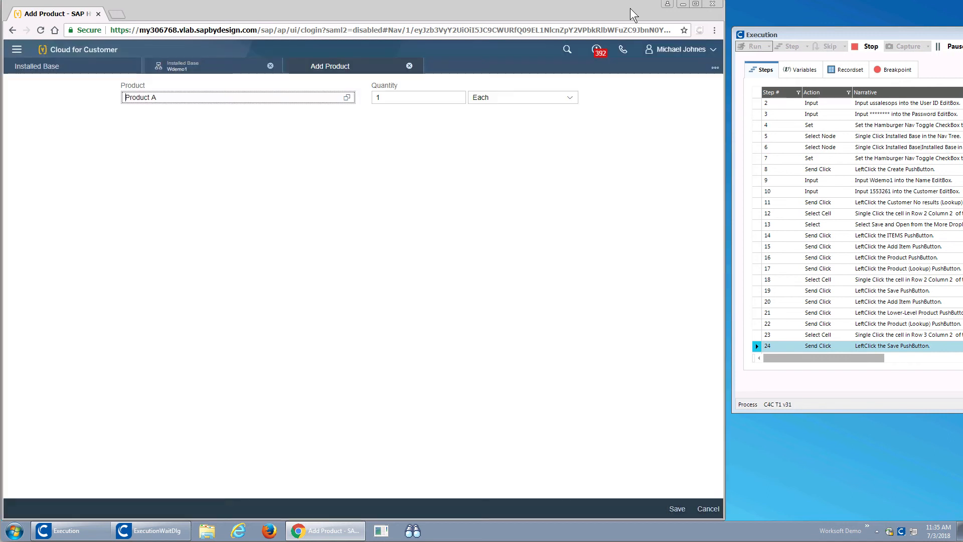
left_click(676, 508)
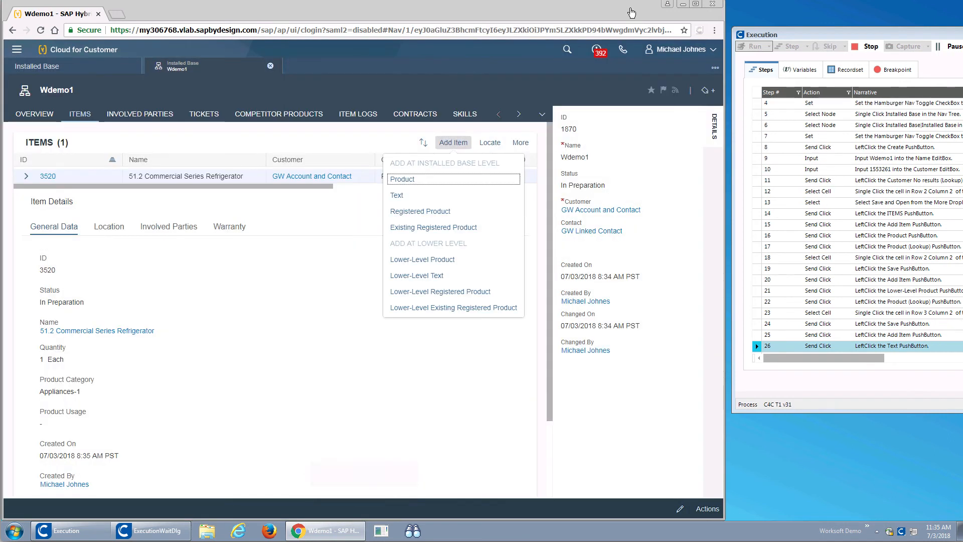
Add and save the Main Level and Lower Level text items.
left_click(396, 195)
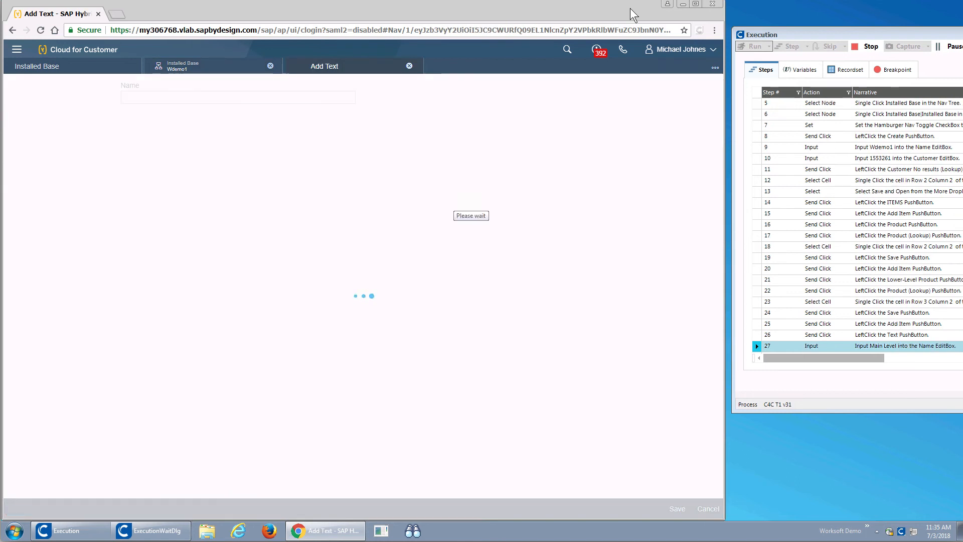
type("Main Level")
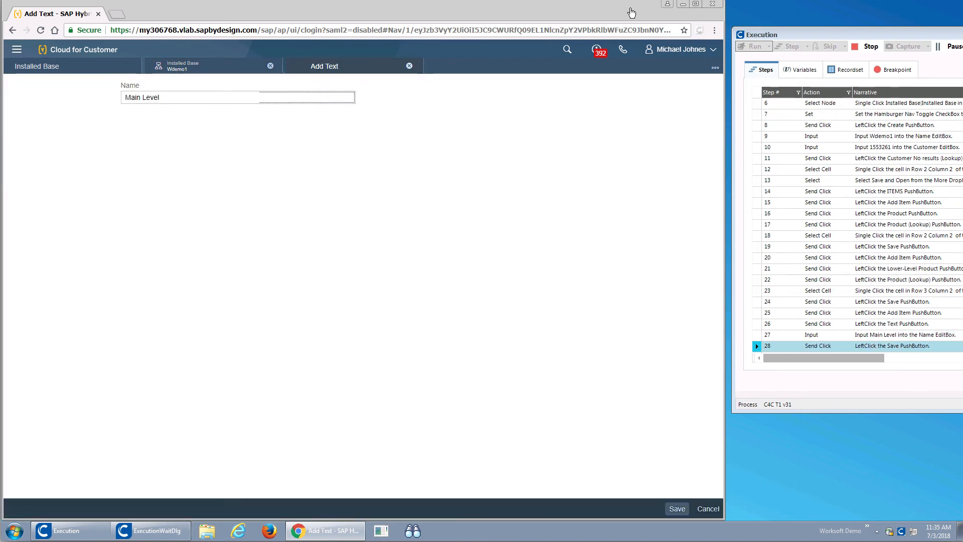
left_click(676, 508)
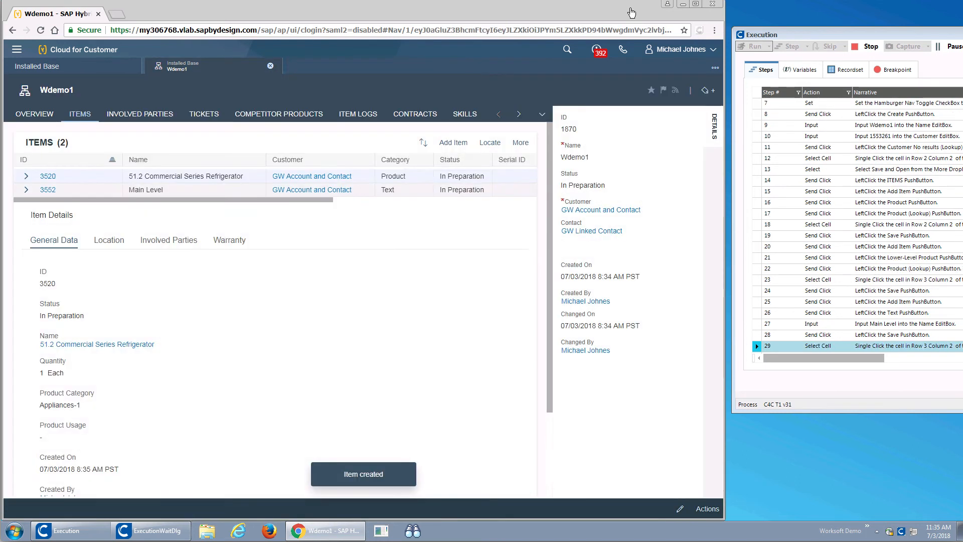
left_click(454, 142)
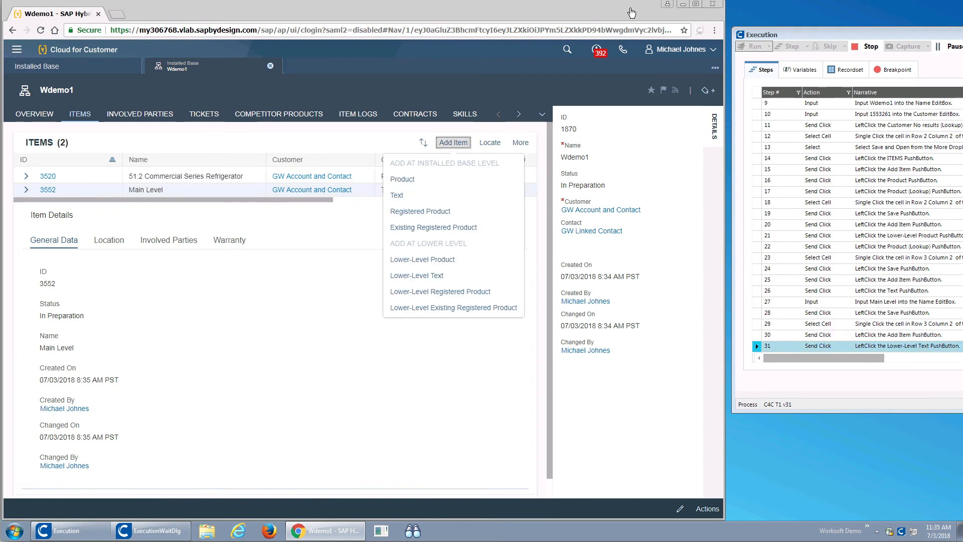
left_click(416, 276)
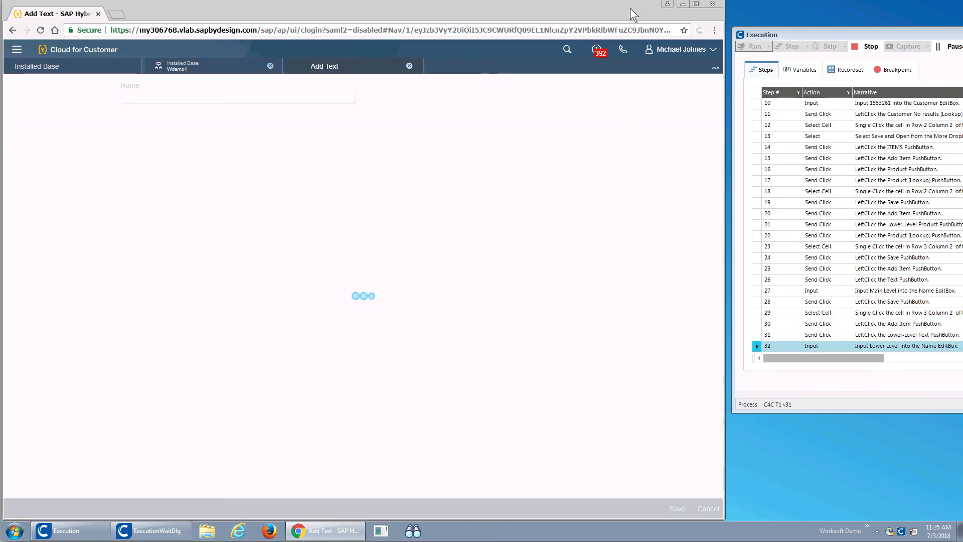
type("Lower Level")
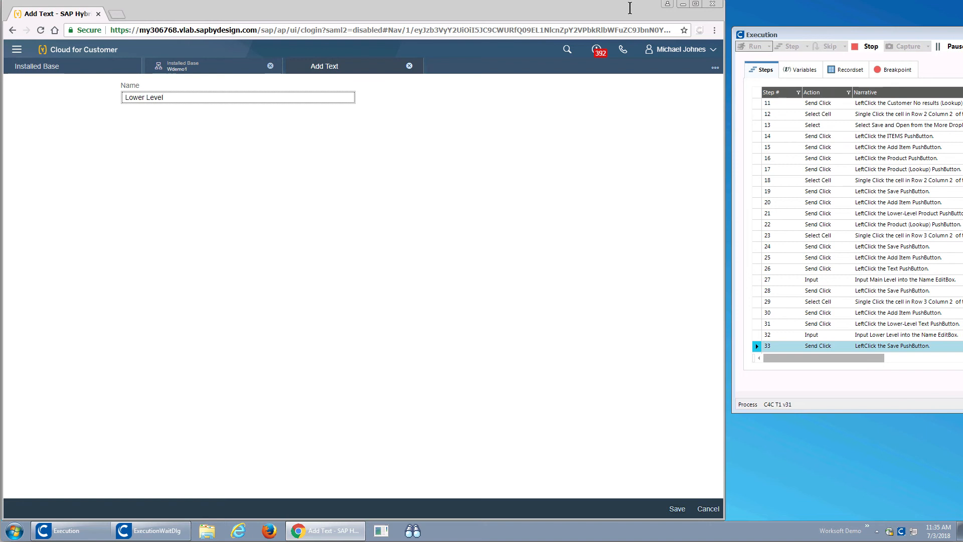
left_click(676, 509)
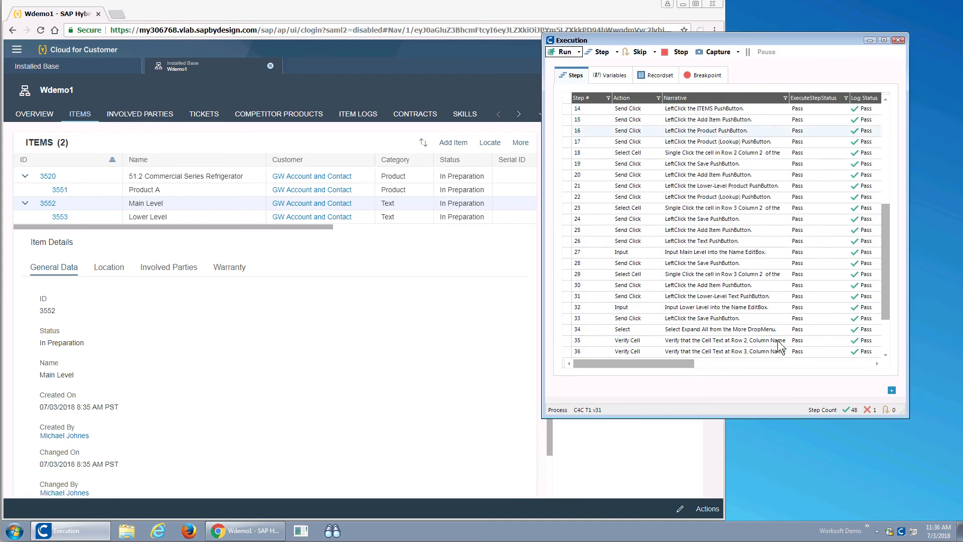
Review the execution steps showing step 38 failed, then close the Execution window.
scroll("down", 3)
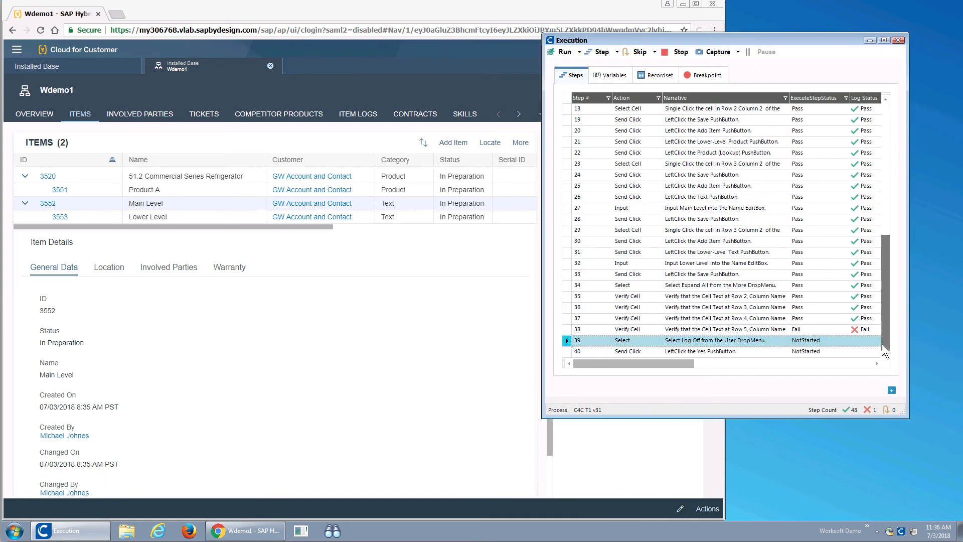
scroll("up", 3)
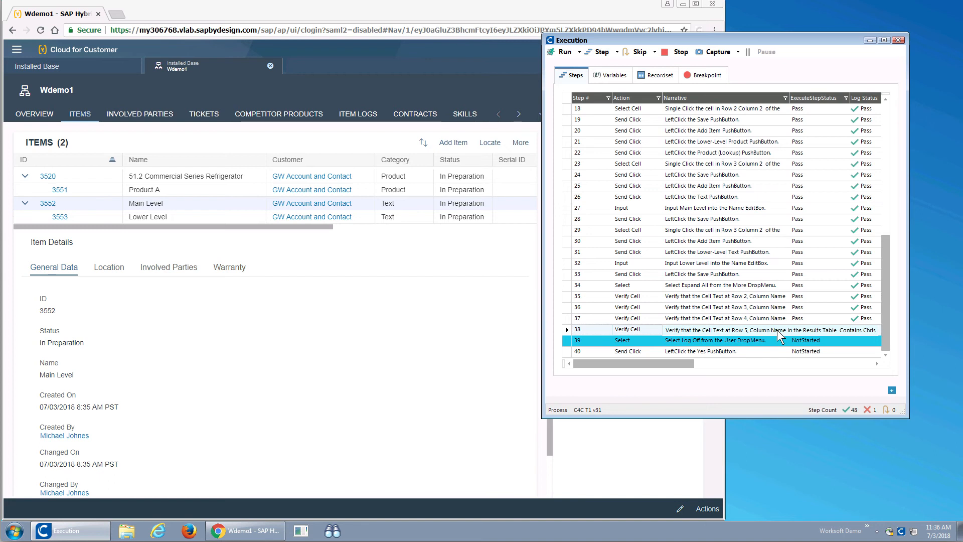
mouse_move(779, 334)
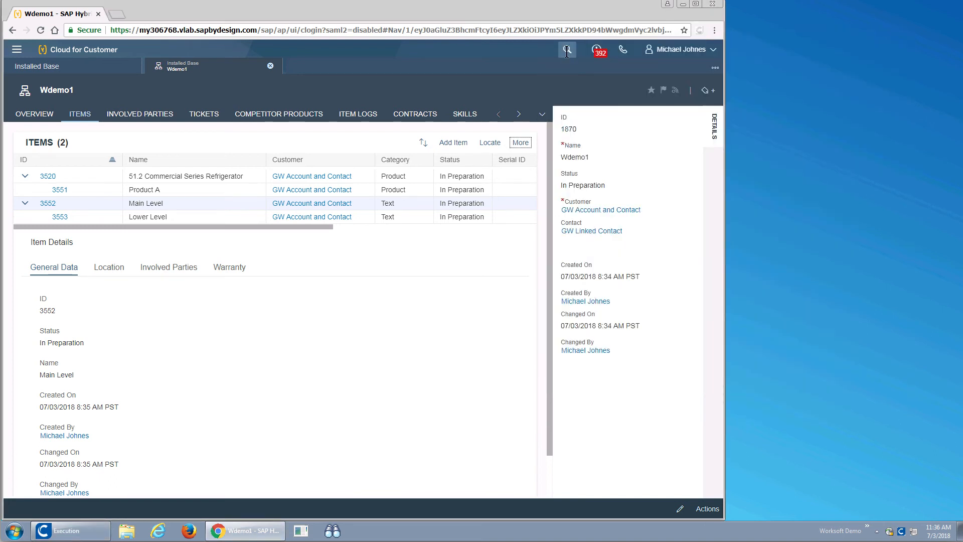
left_click(678, 50)
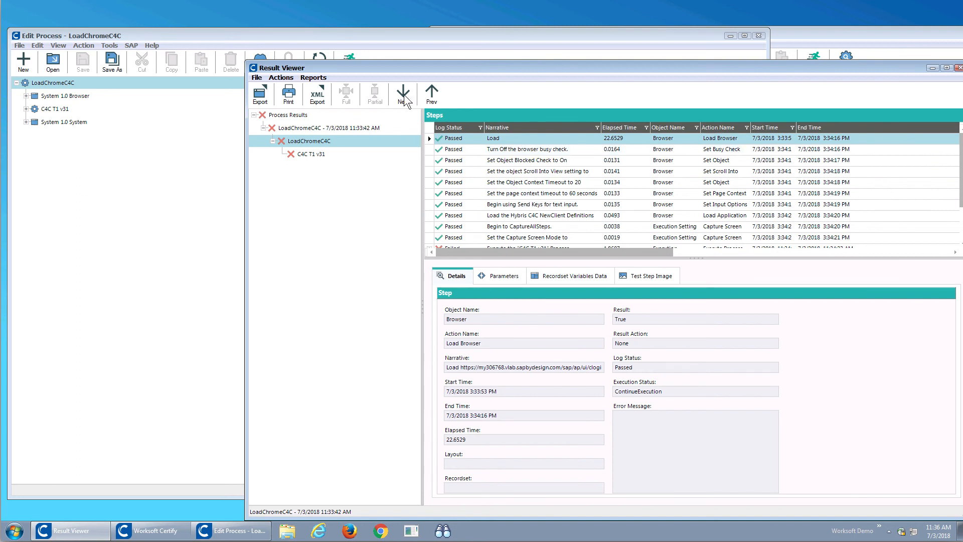
Select the failed 'Verify that the Cell Text at Row 5' step and view its Test Step Image.
left_click(404, 93)
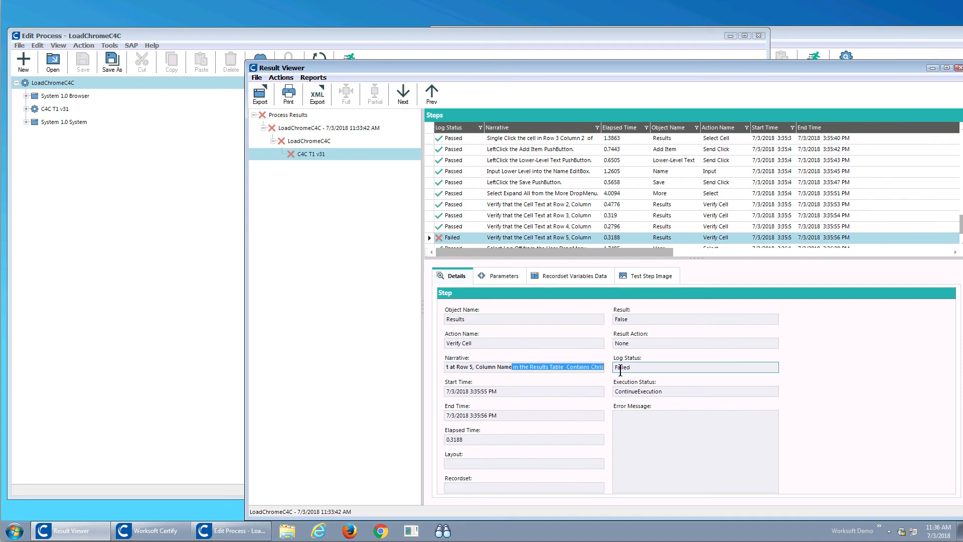
left_click(652, 275)
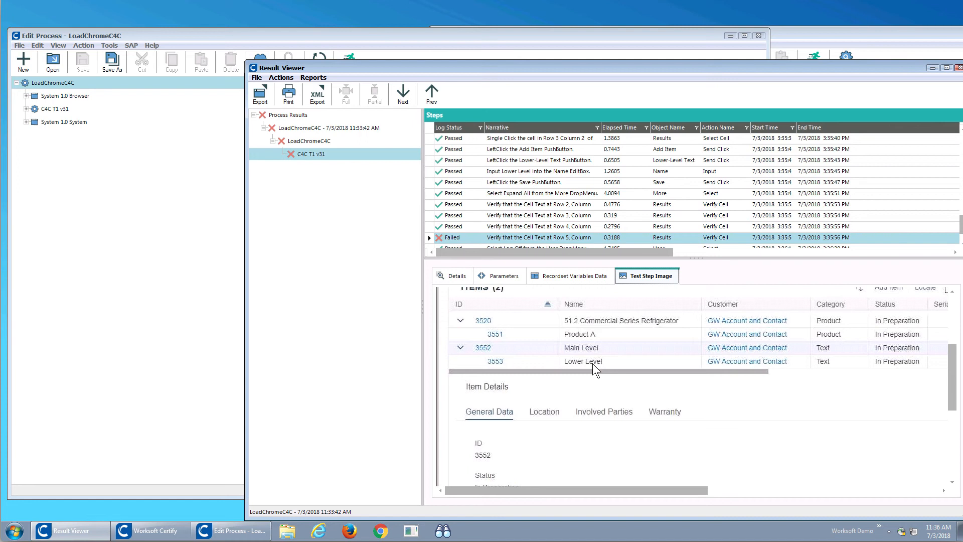
mouse_move(601, 365)
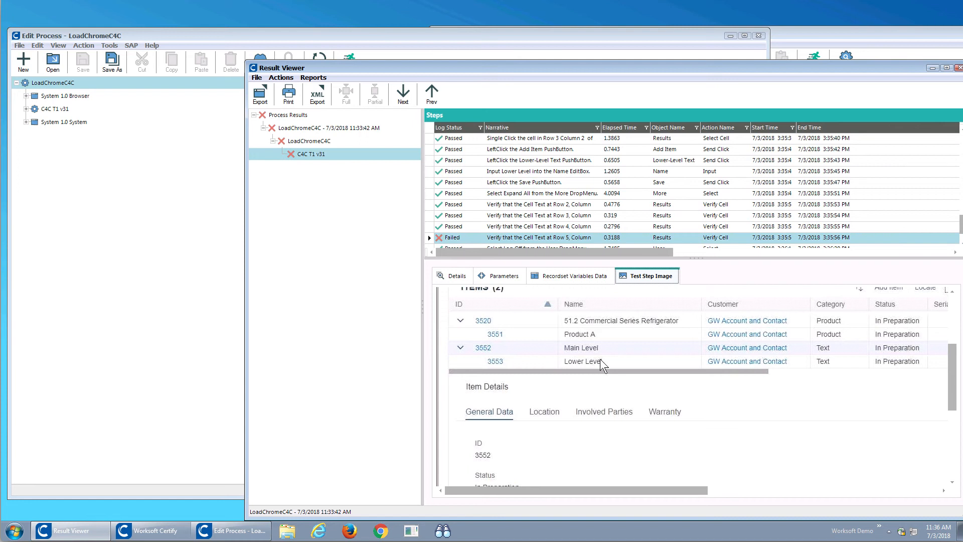
mouse_move(793, 85)
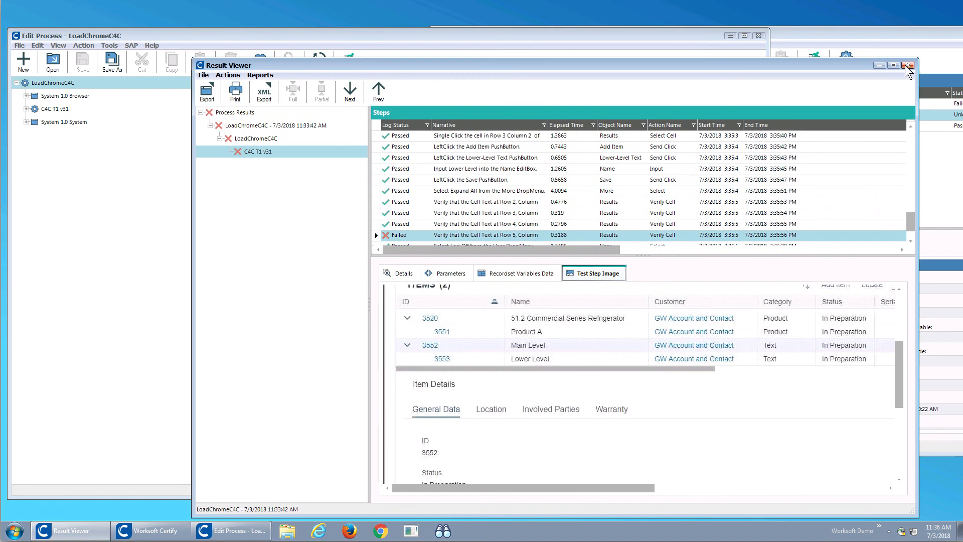
Close Result Viewer, reopen C4C T1 v31, set step 38's Value to Lower, and save.
left_click(907, 65)
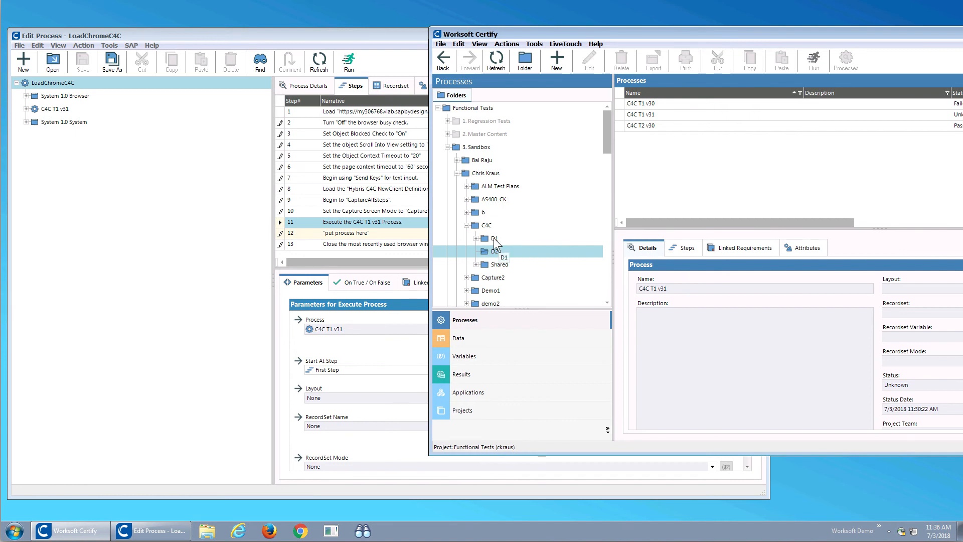
left_click(494, 238)
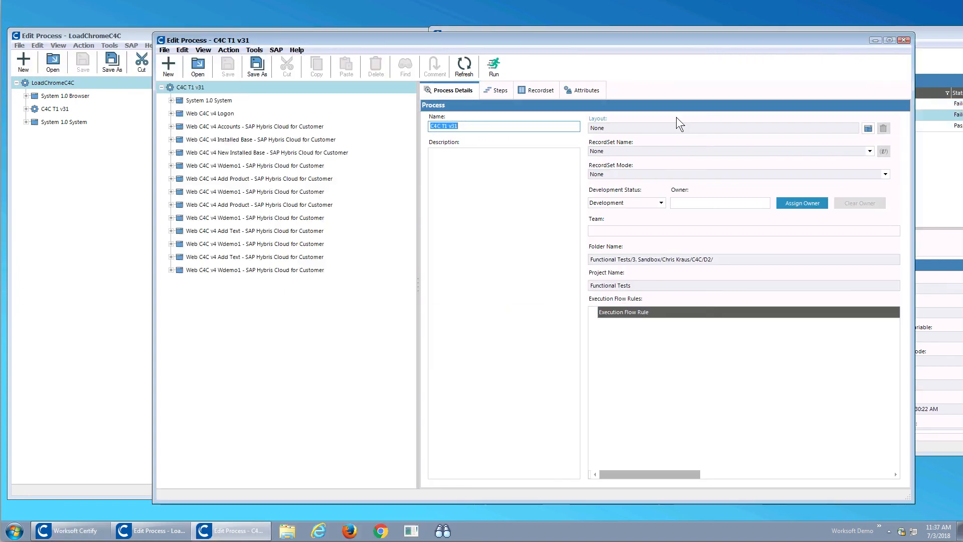
left_click(499, 90)
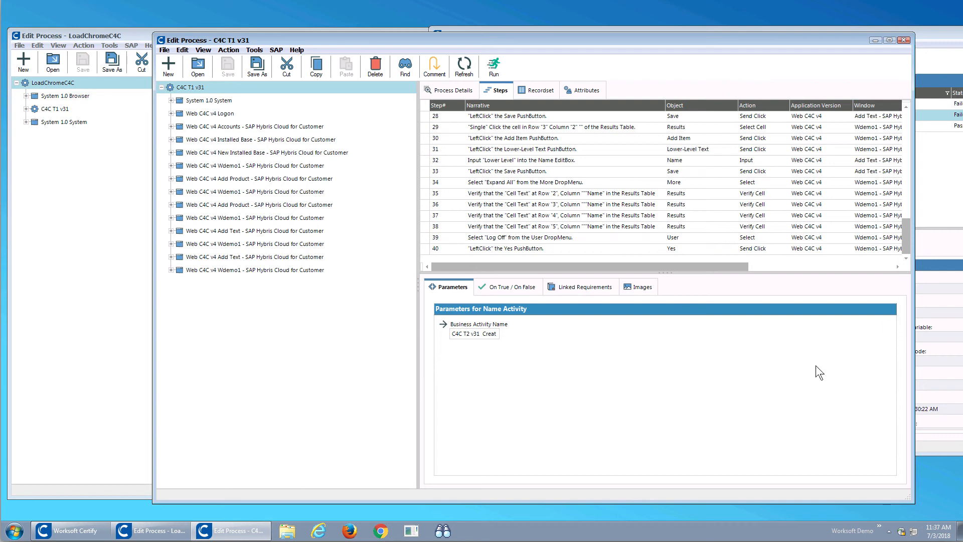
left_click(558, 227)
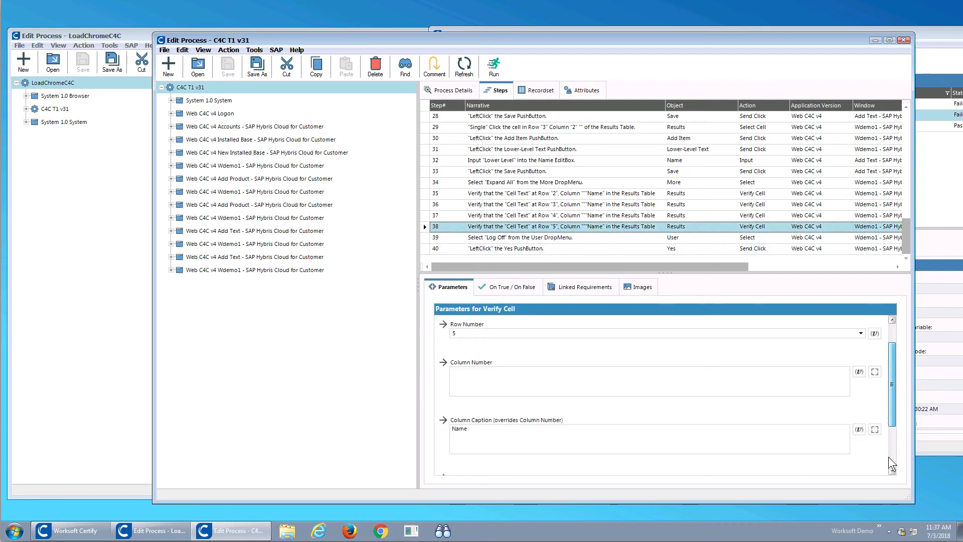
scroll("down", 3)
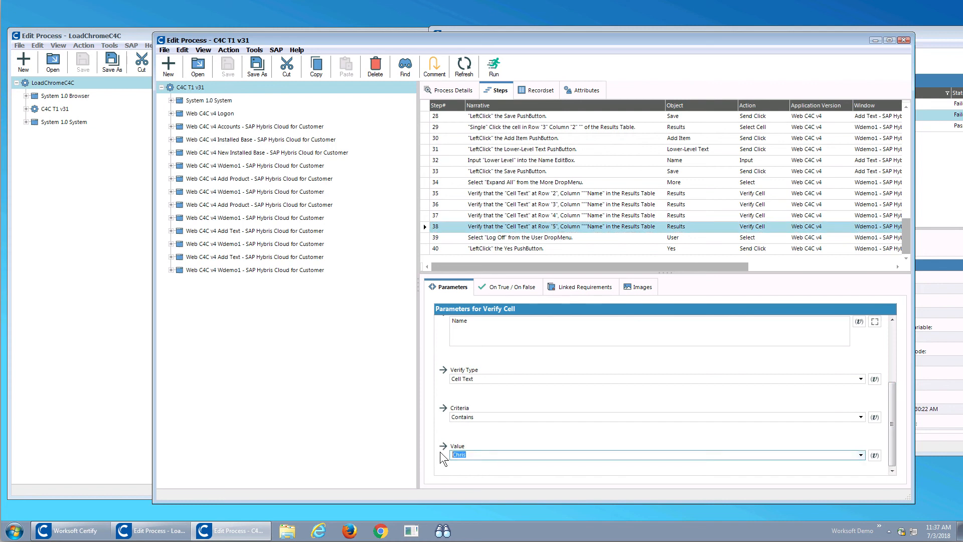
type("Lower")
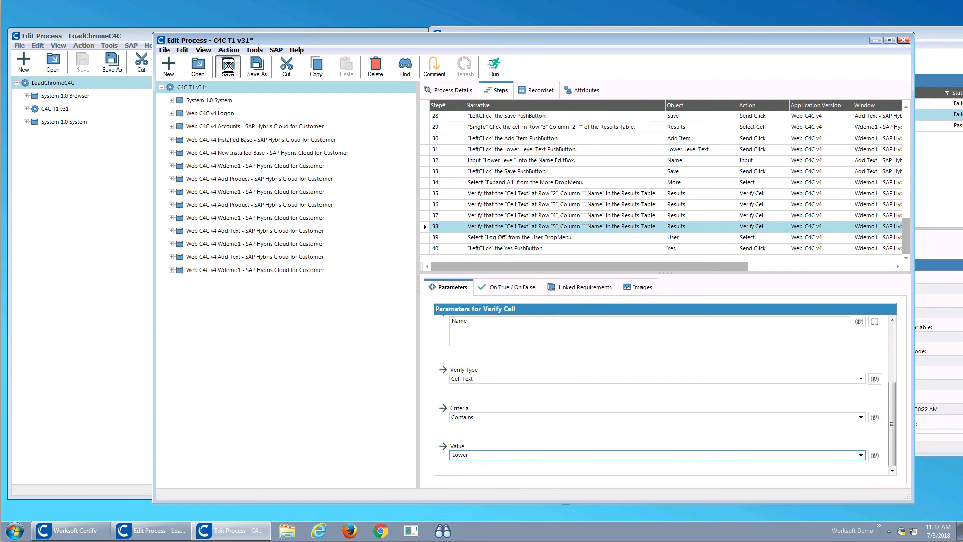
left_click(228, 66)
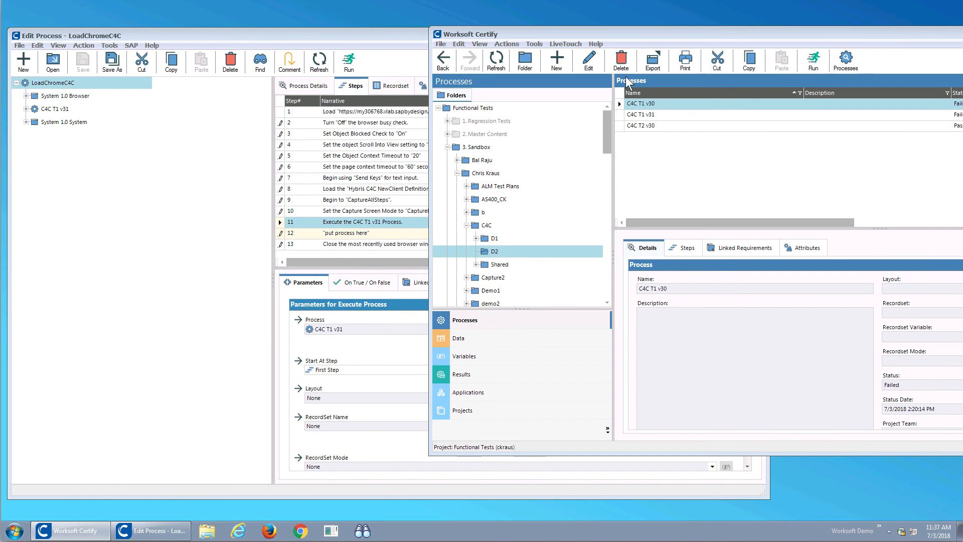
Launch a LoadChromeC4C run and start it with the default configuration.
left_click(348, 61)
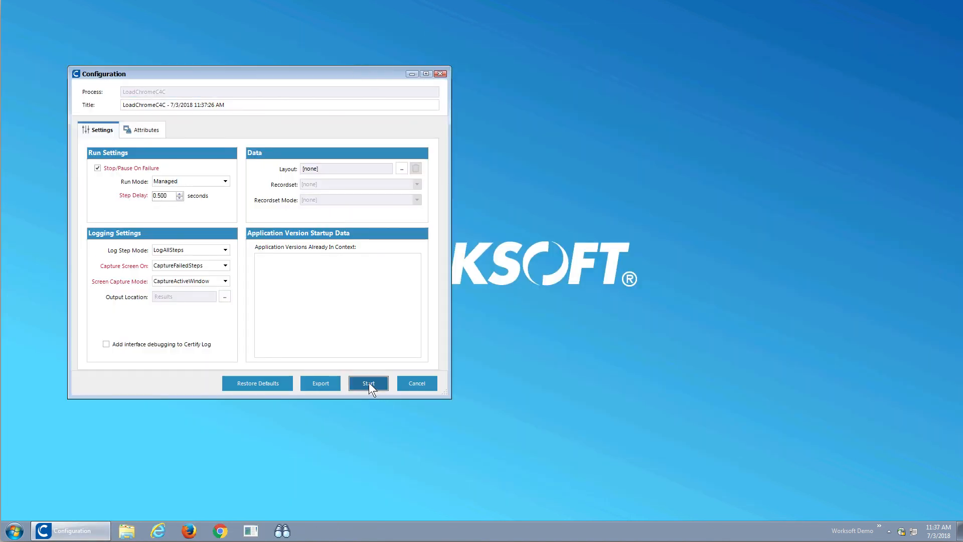
left_click(368, 383)
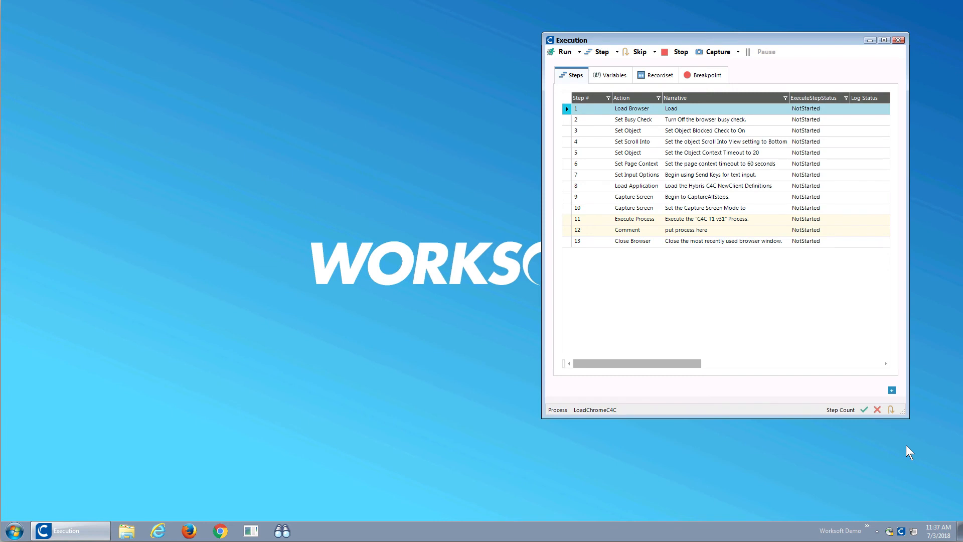
mouse_move(563, 55)
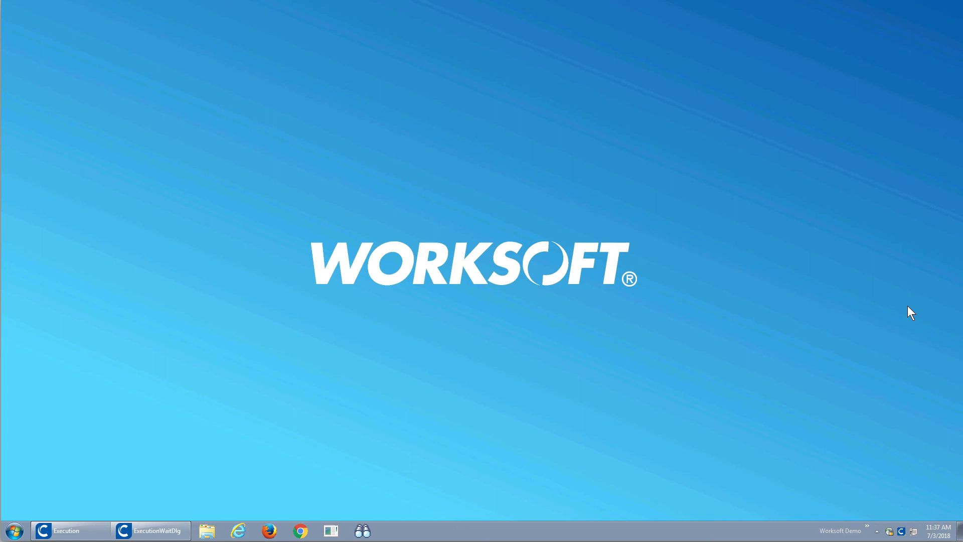
left_click(299, 530)
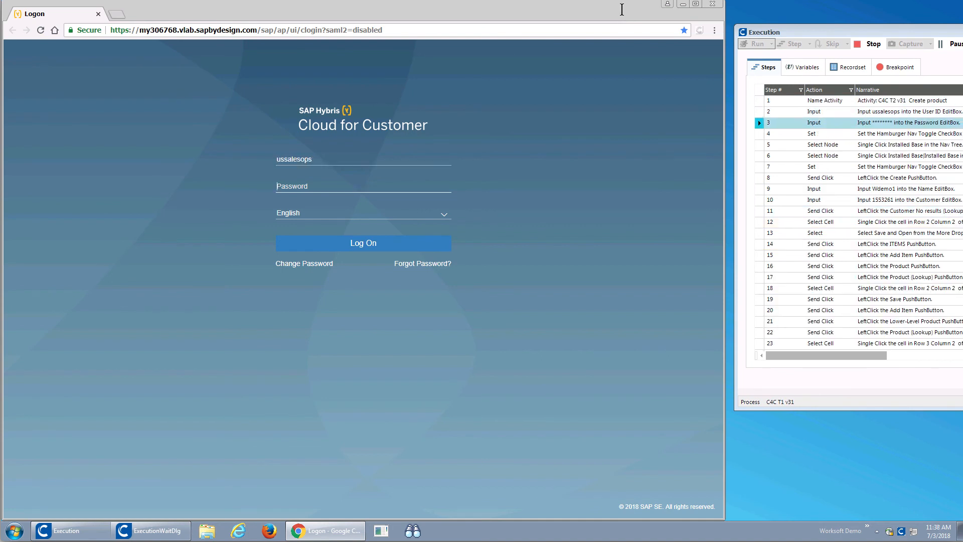
Let playback log on, create installed base Wdemo1 and open Add Item > Product.
left_click(363, 243)
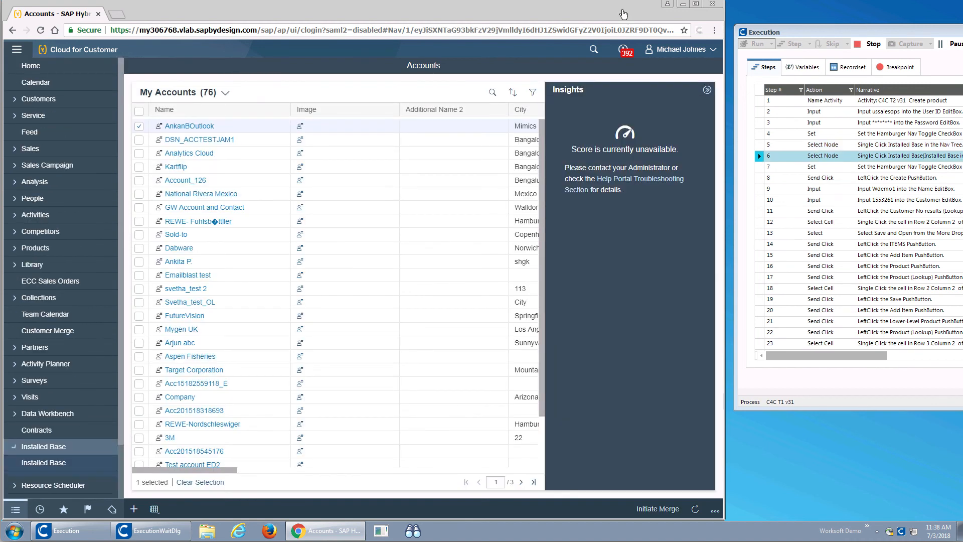
left_click(44, 445)
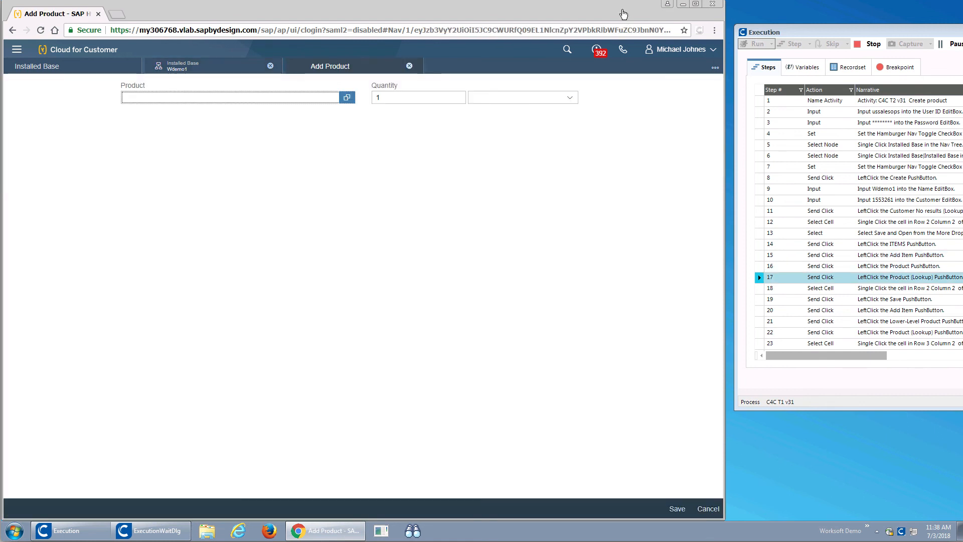
left_click(347, 97)
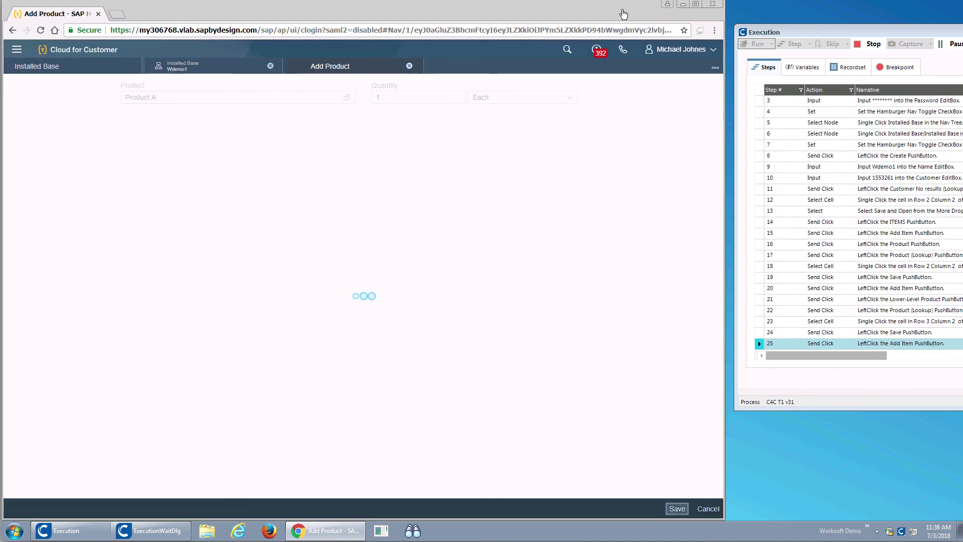
Save Product A, then add Text 'Main Level' with Lower-Level Text 'Lower Level'.
left_click(452, 142)
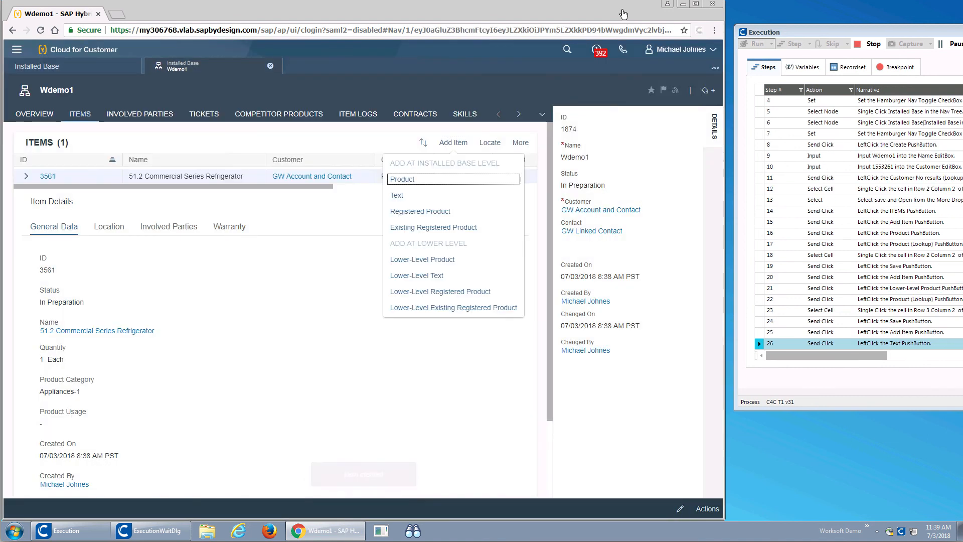
left_click(397, 194)
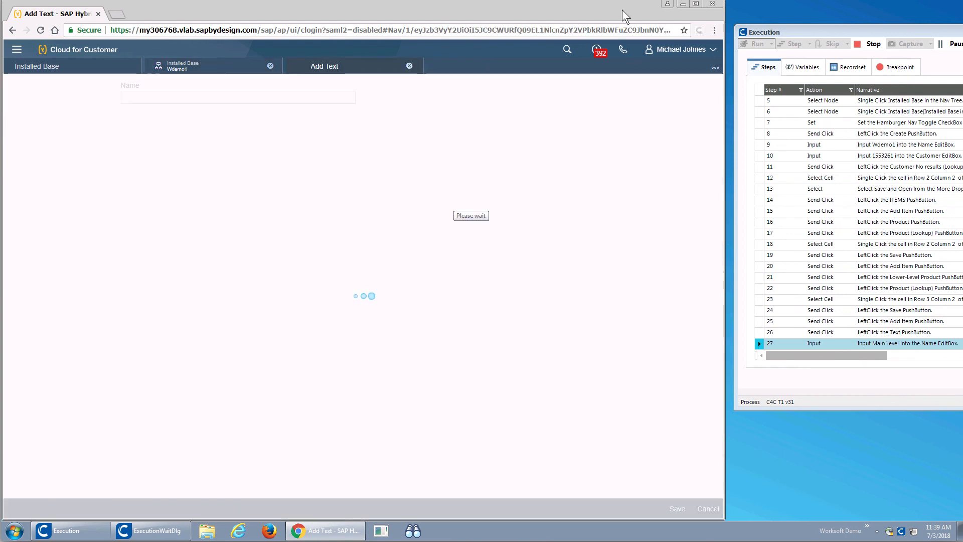
type("Main Level")
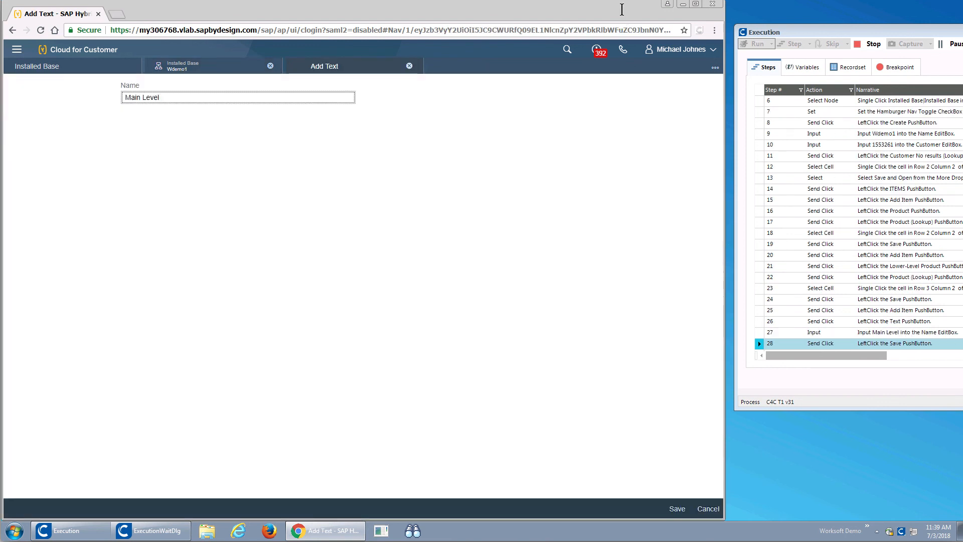
left_click(676, 508)
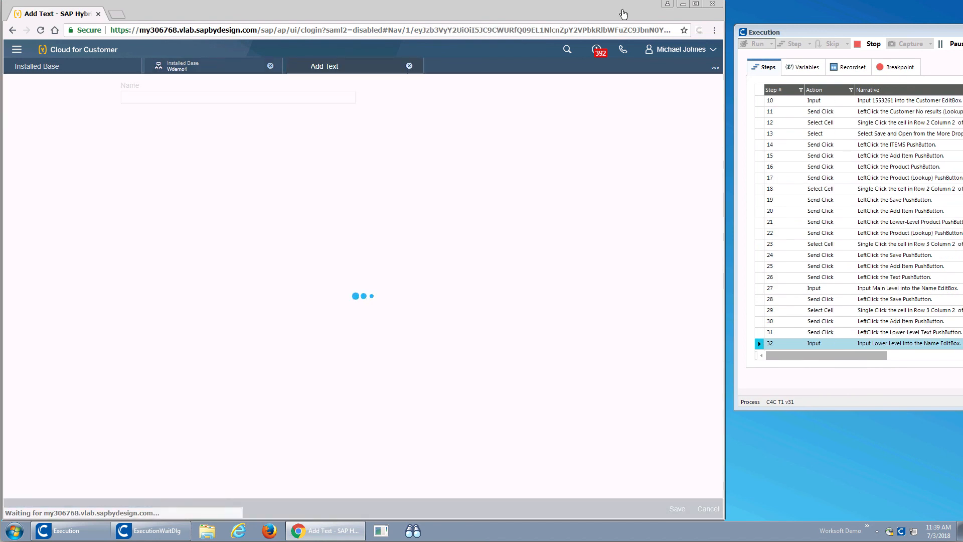
type("Lower Level")
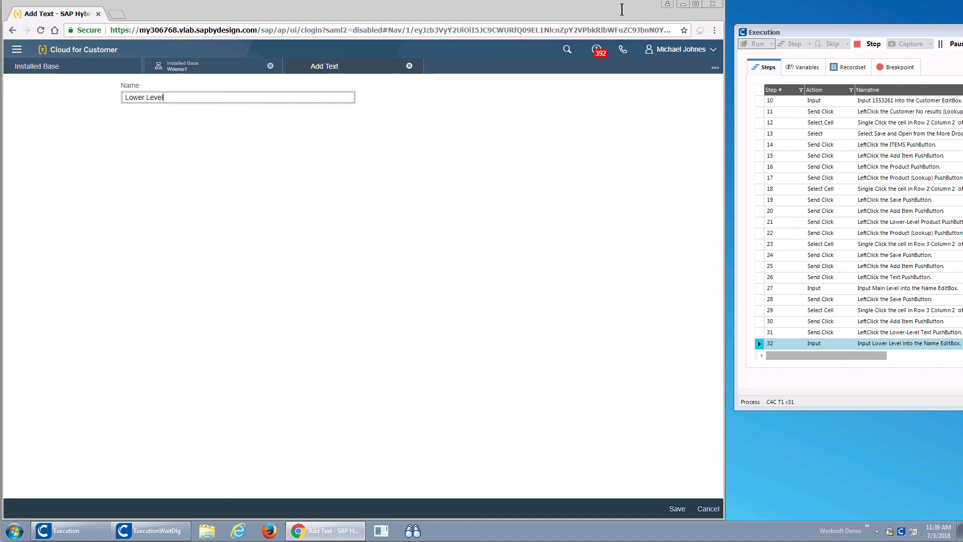
left_click(676, 509)
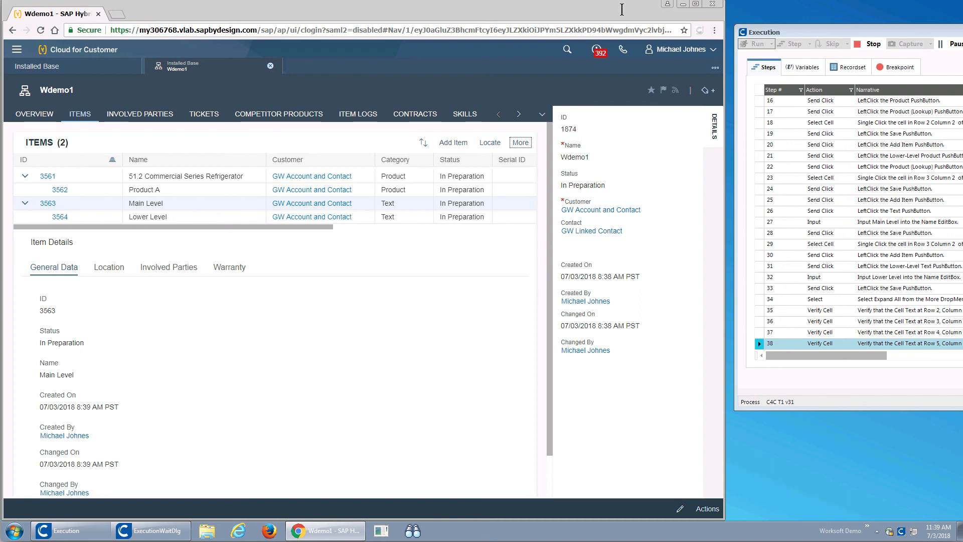
left_click(680, 49)
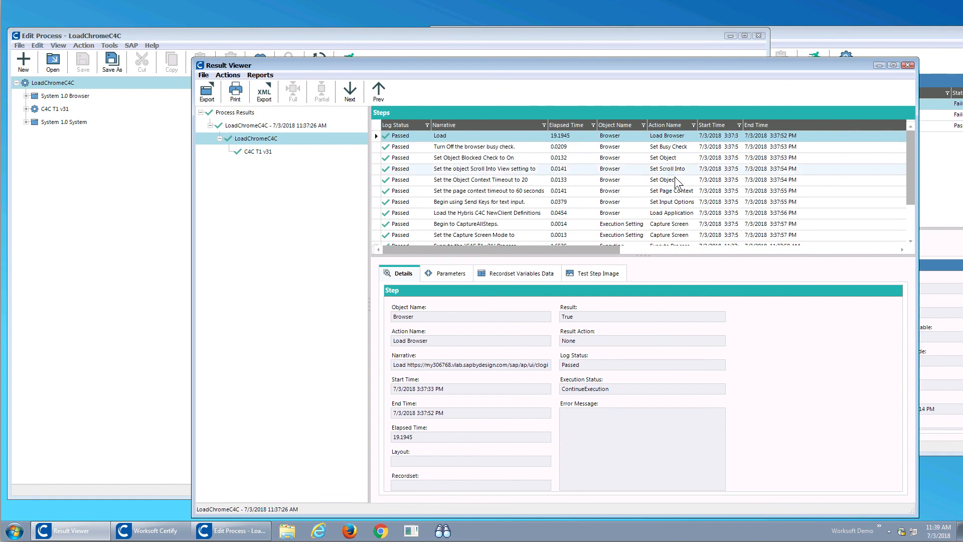
mouse_move(258, 150)
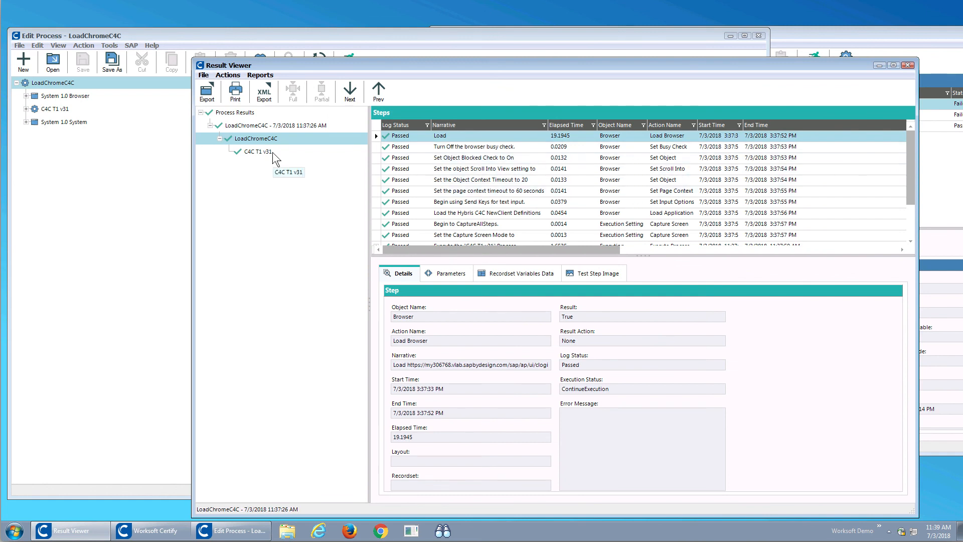
Browse C4C T1 v31's passed step screenshots, including the Create step, then close Result Viewer.
left_click(252, 151)
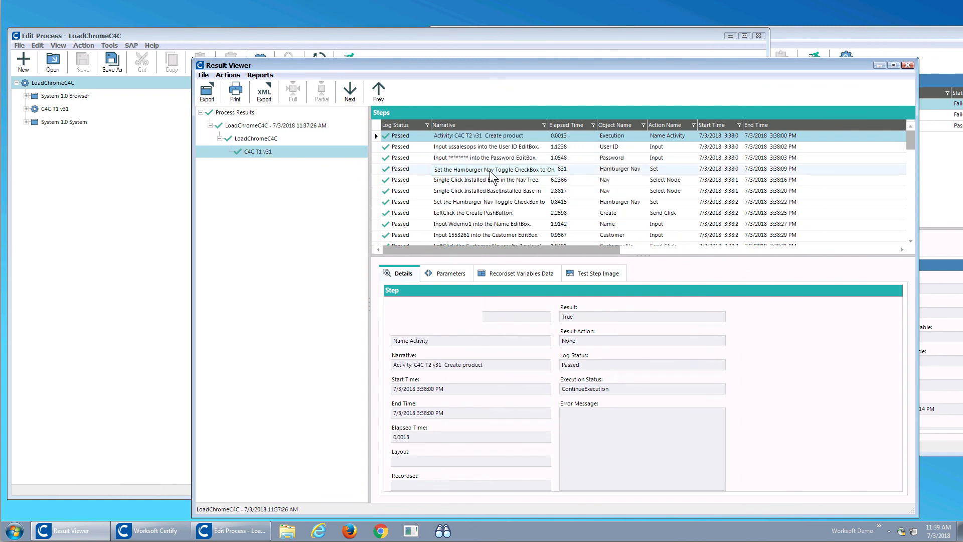
left_click(597, 272)
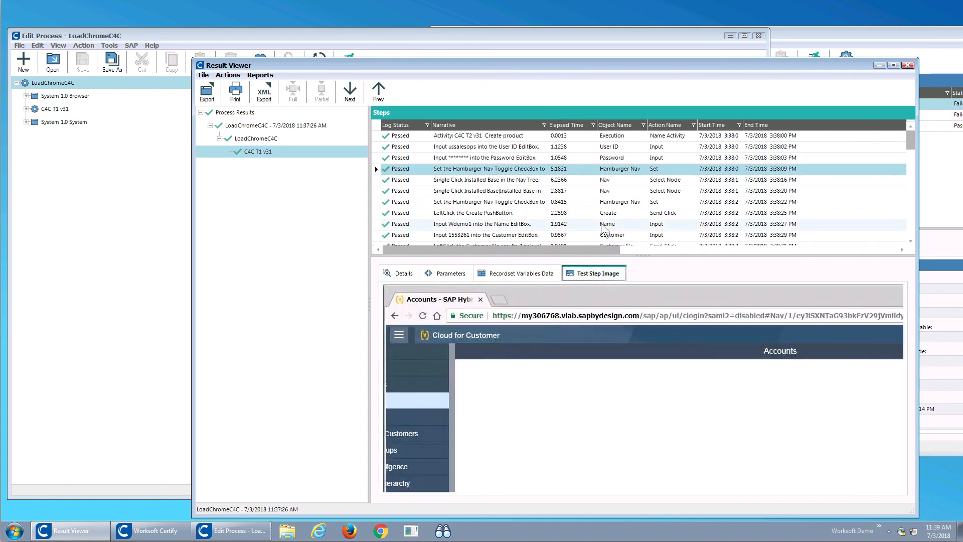
left_click(488, 202)
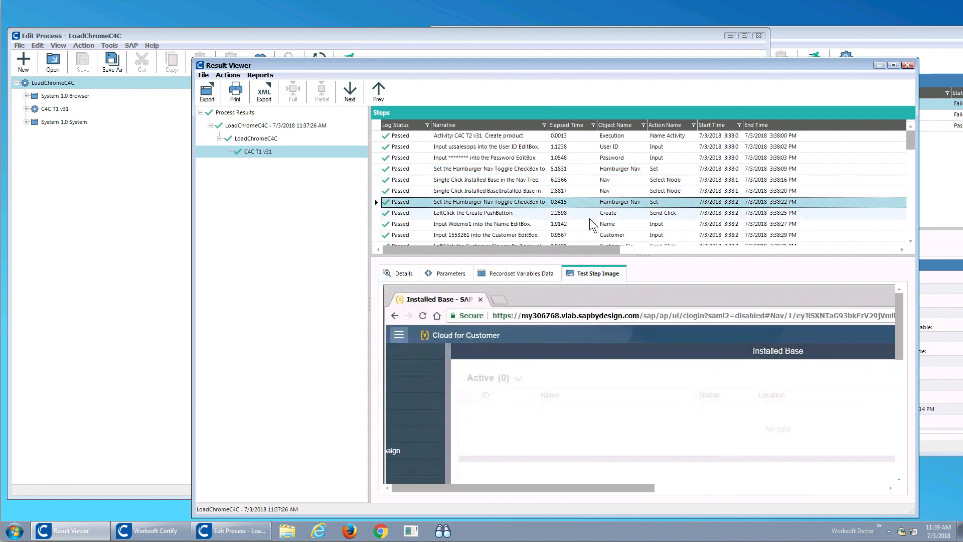
left_click(466, 213)
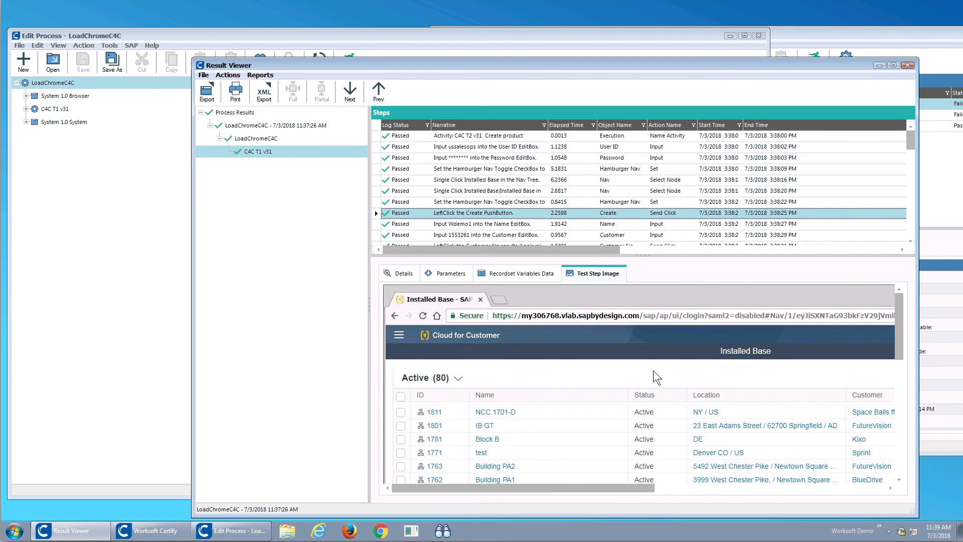
mouse_move(616, 331)
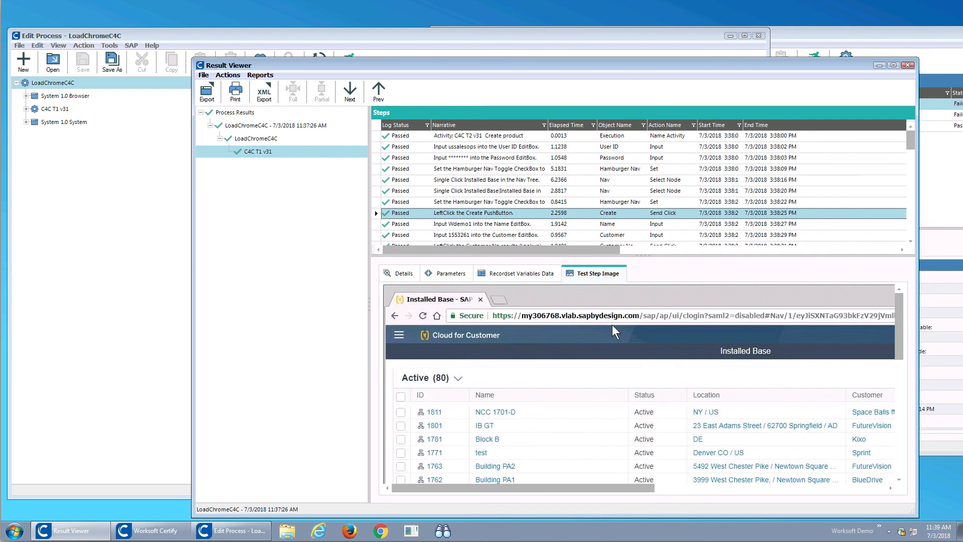
mouse_move(765, 281)
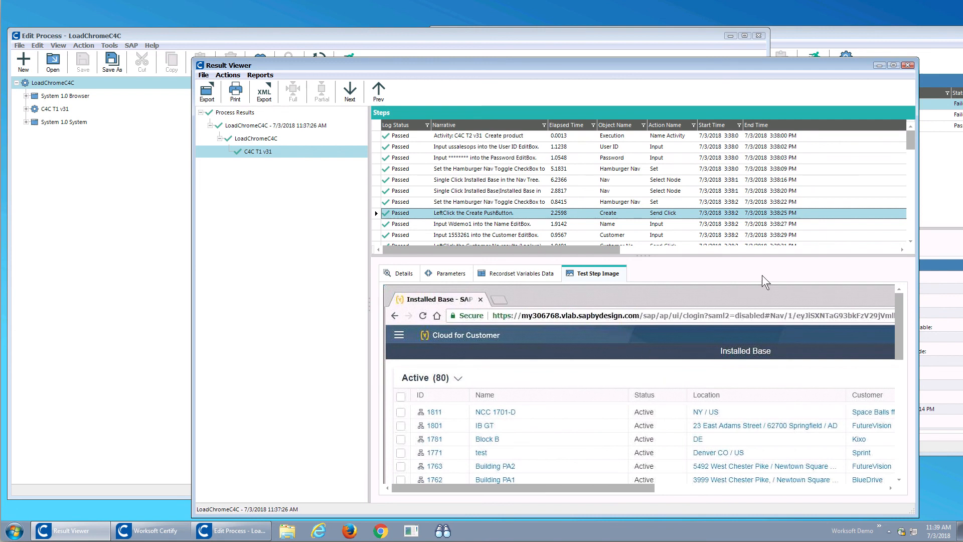
left_click(908, 65)
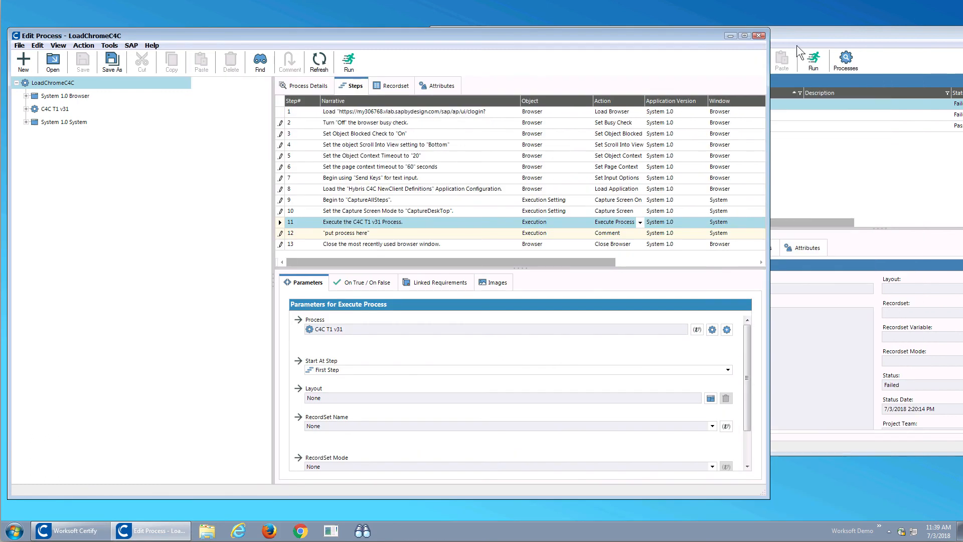